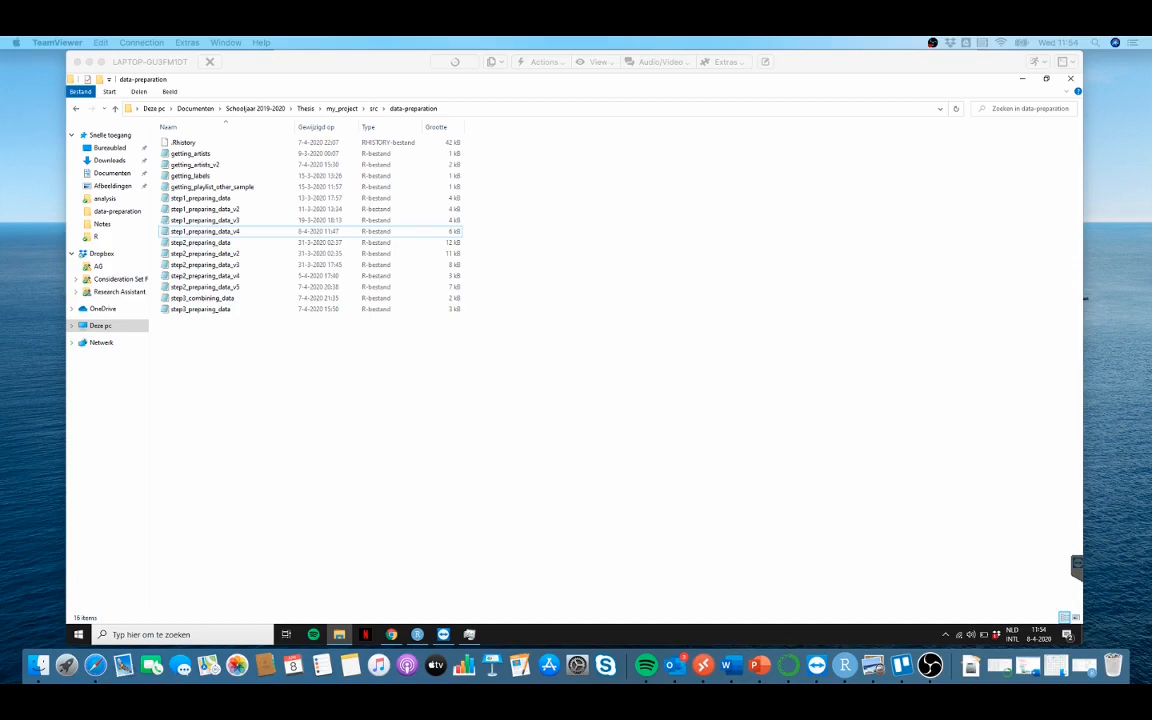
- Create a new text document named 'makefile' beside the R scripts in data-preparation
{"action": "left_click", "coordinate": [205, 287]}
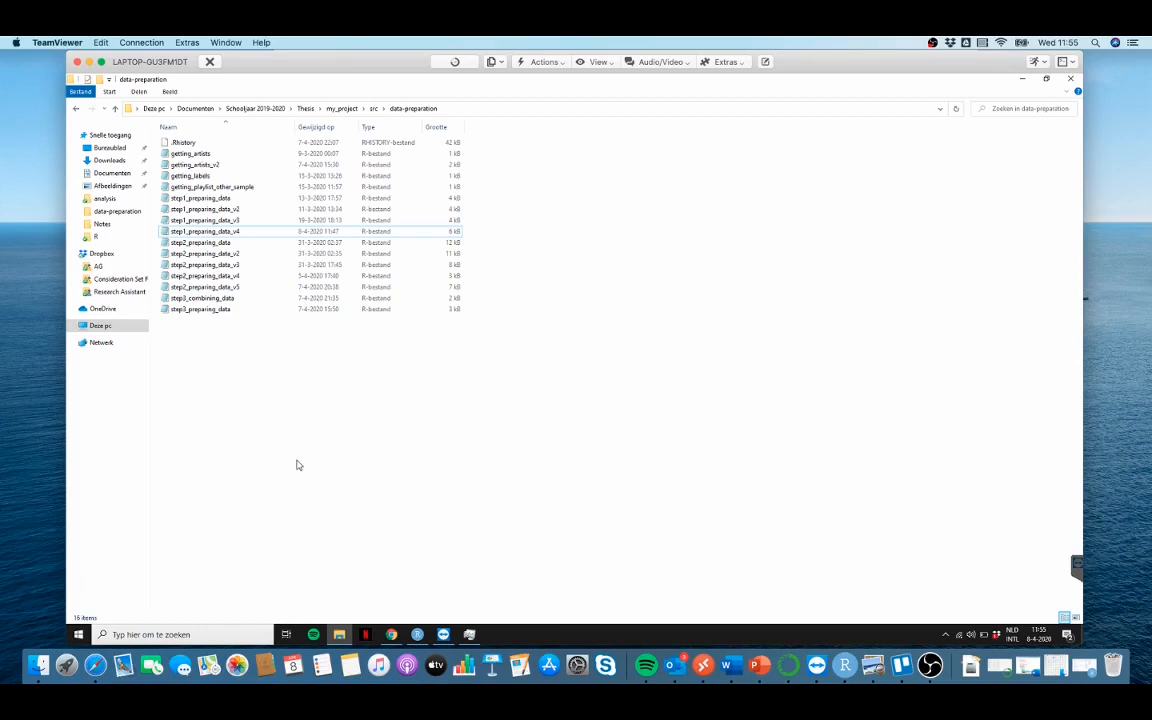
{"action": "mouse_move", "coordinate": [434, 404]}
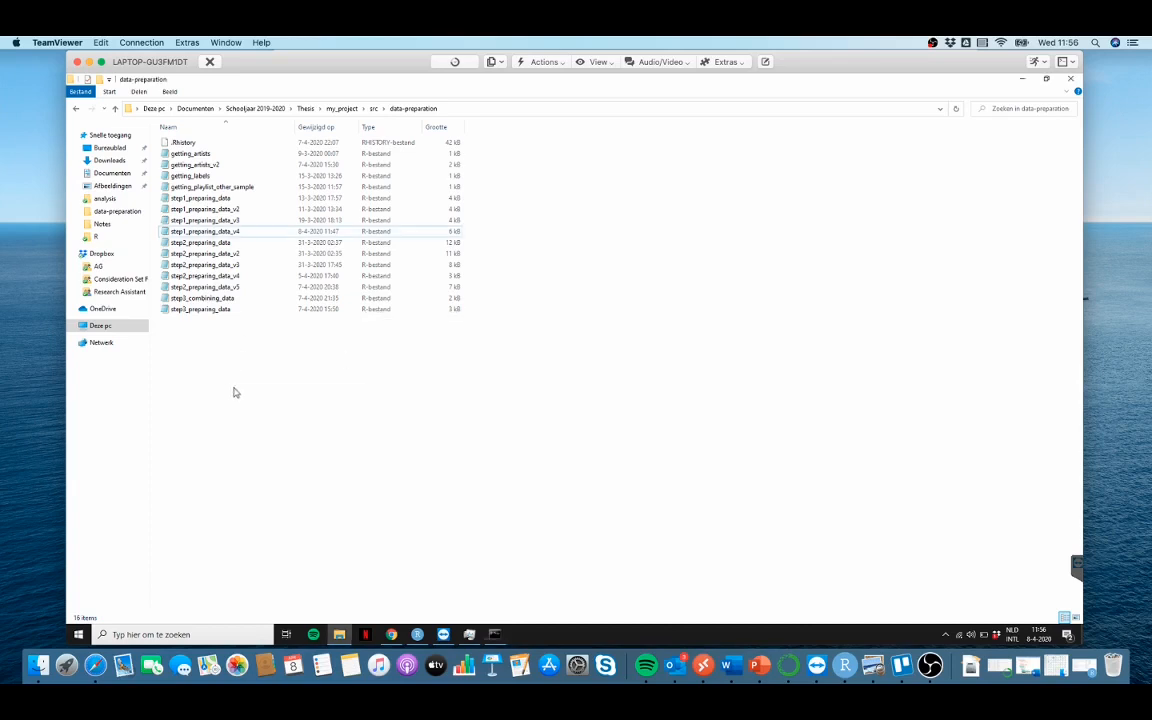
{"action": "right_click", "coordinate": [223, 389]}
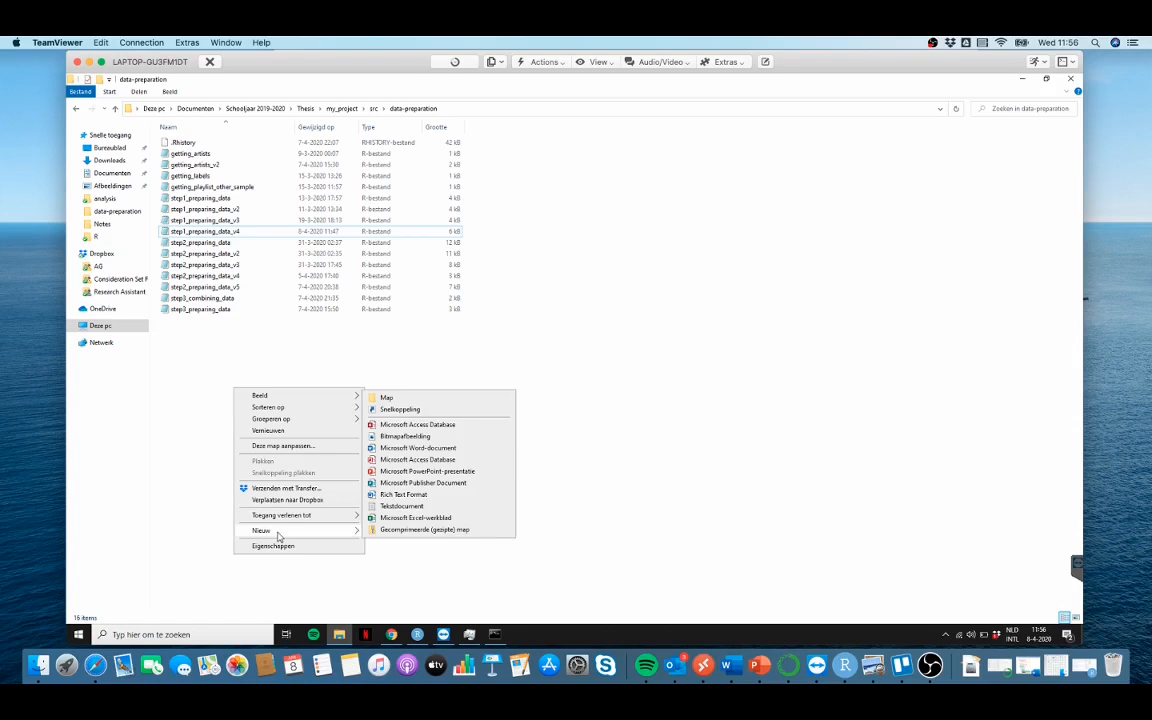
{"action": "mouse_move", "coordinate": [283, 537]}
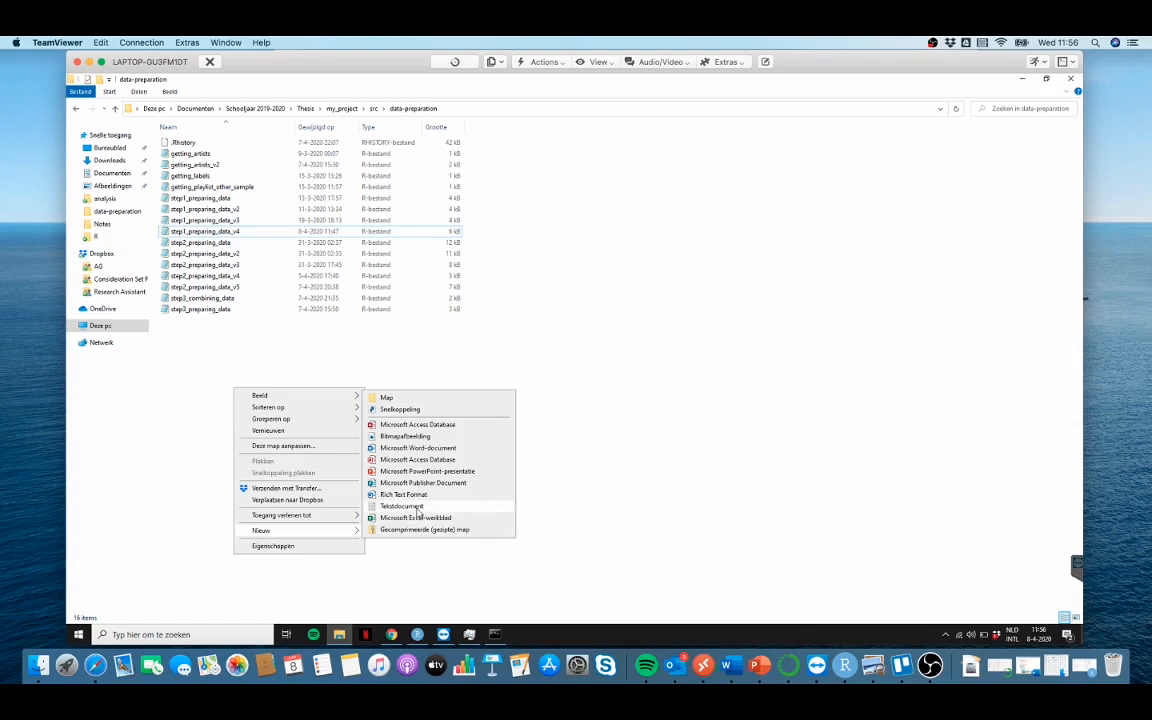
{"action": "left_click", "coordinate": [401, 506]}
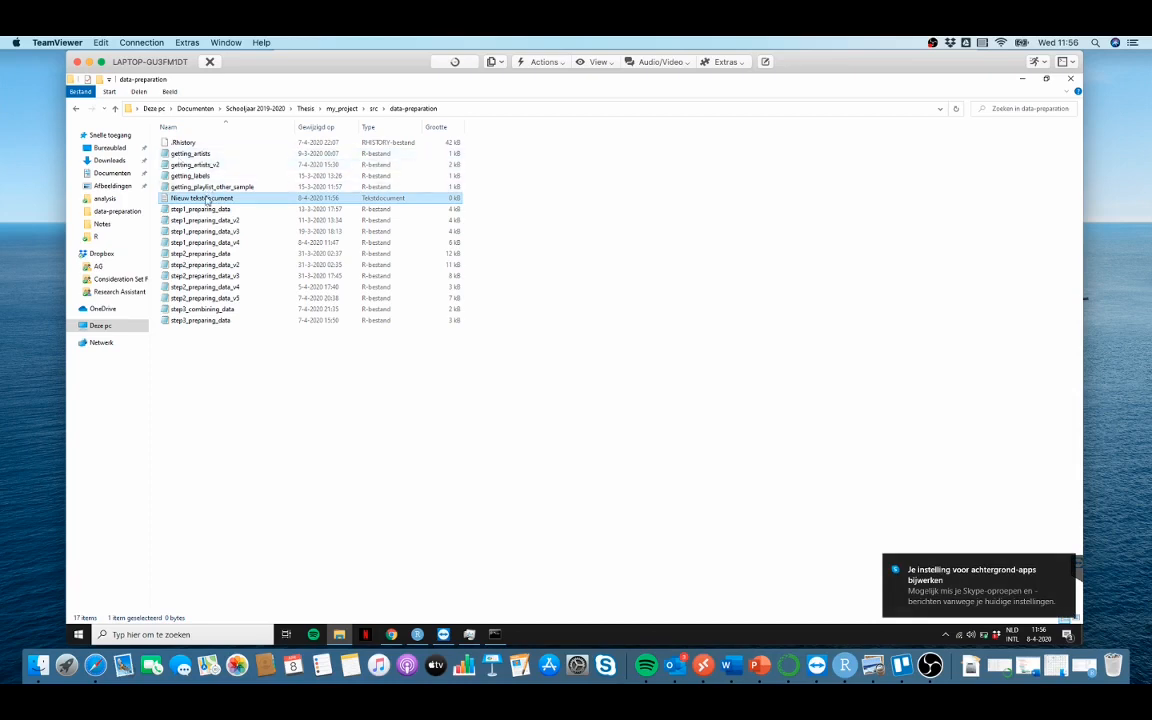
{"action": "type", "text": "makefile"}
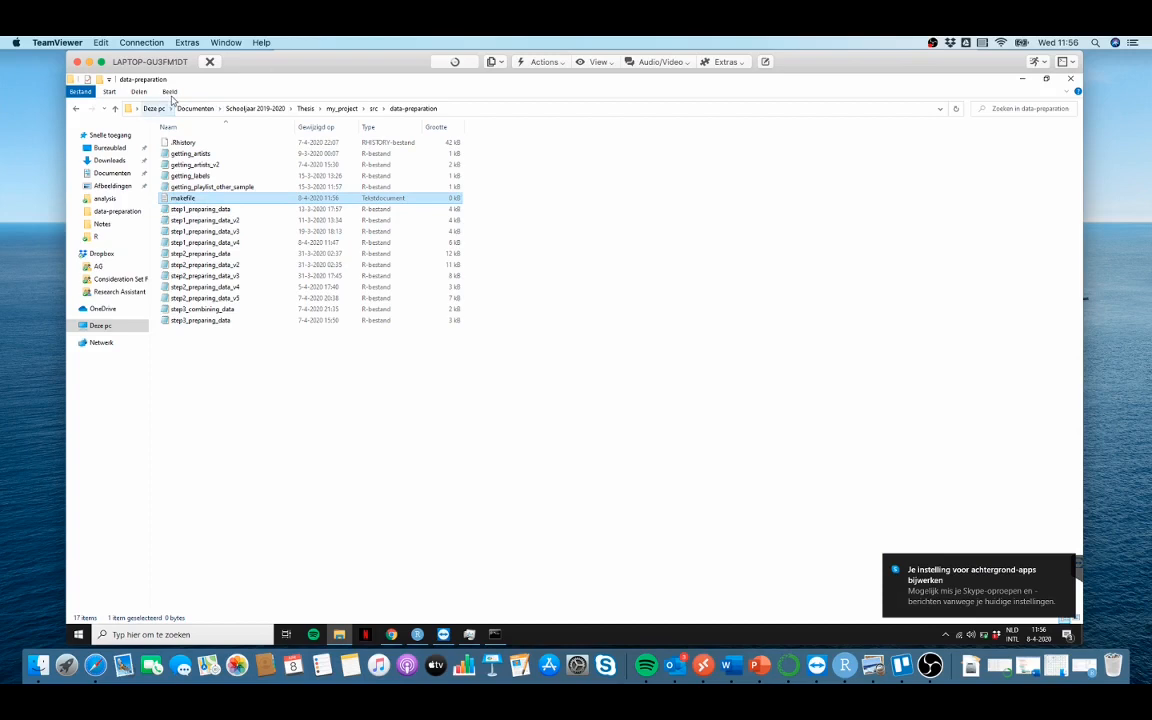
- Uncheck 'Extensies voor bekende bestandstypen verbergen' in the folder options and confirm
{"action": "left_click", "coordinate": [169, 91]}
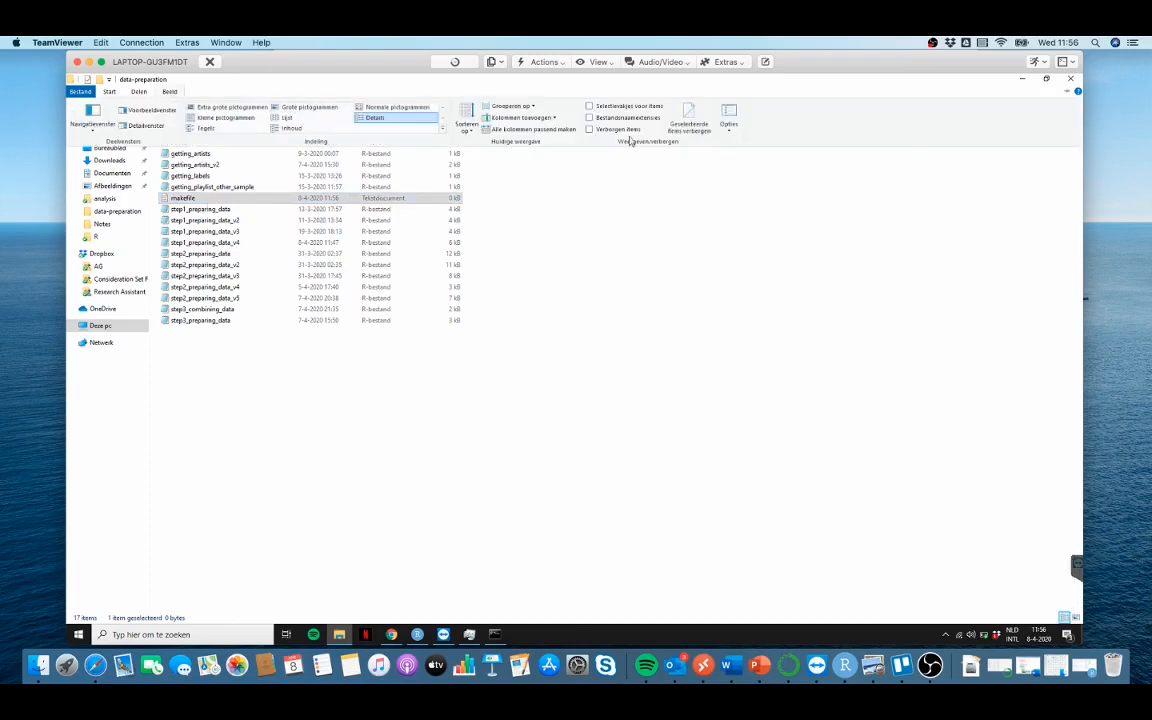
{"action": "mouse_move", "coordinate": [729, 113]}
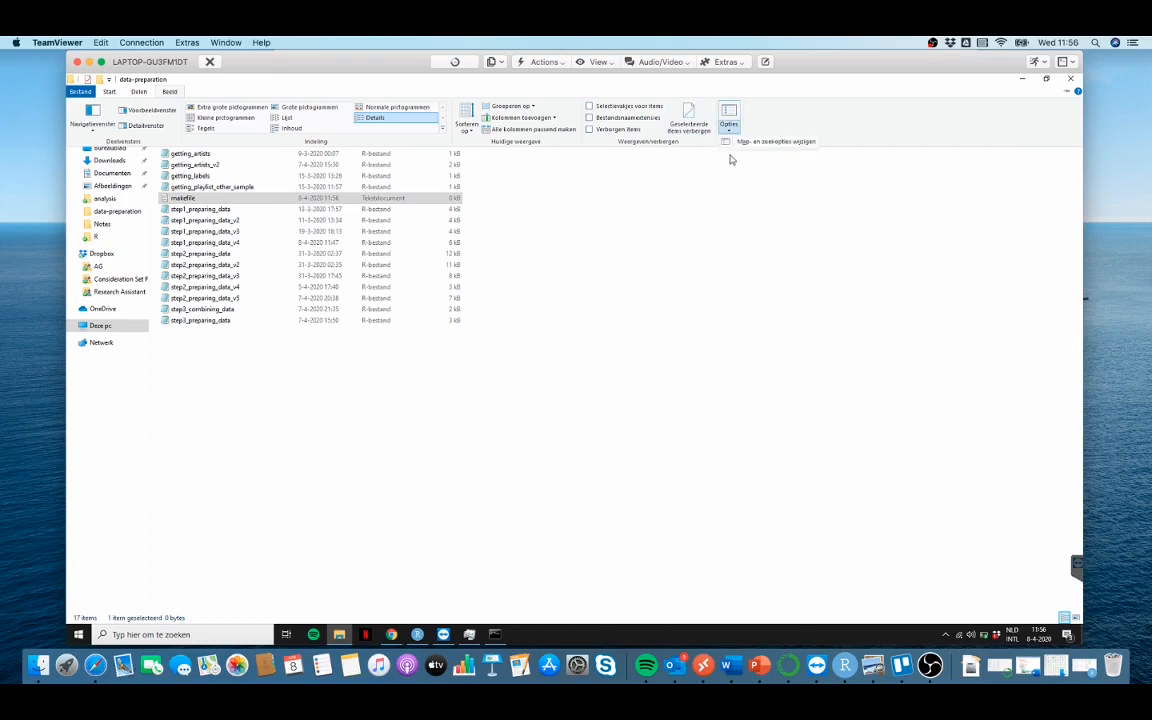
{"action": "left_click", "coordinate": [729, 118]}
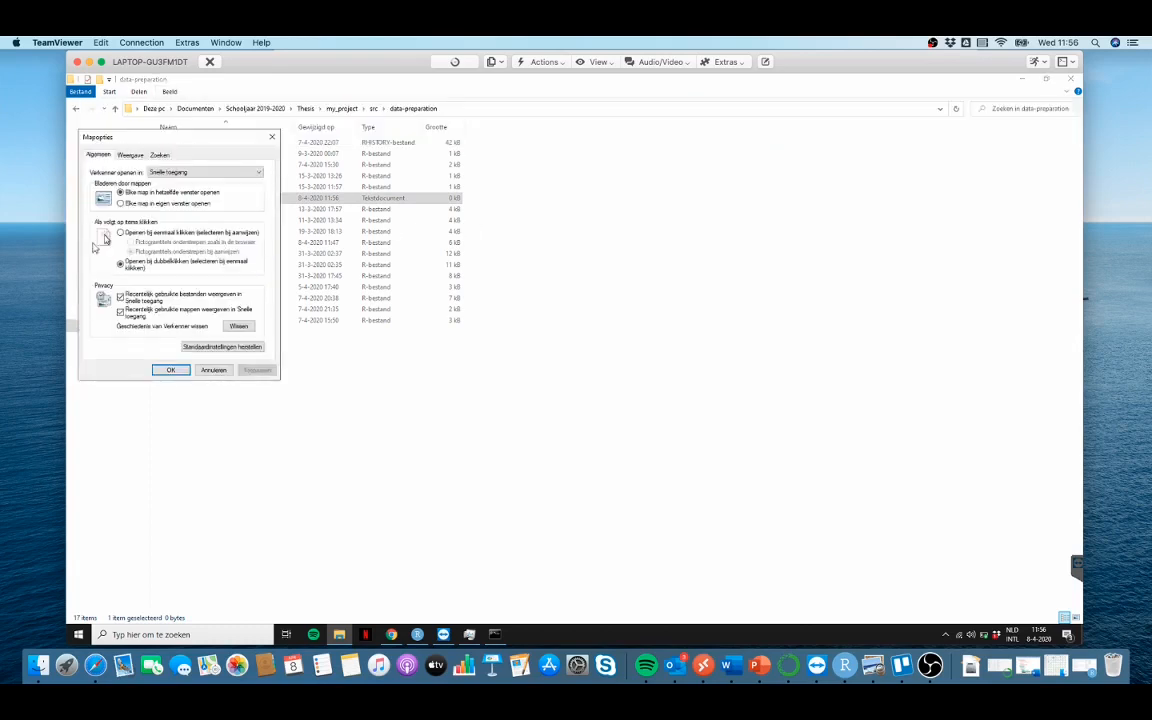
{"action": "left_click", "coordinate": [130, 155]}
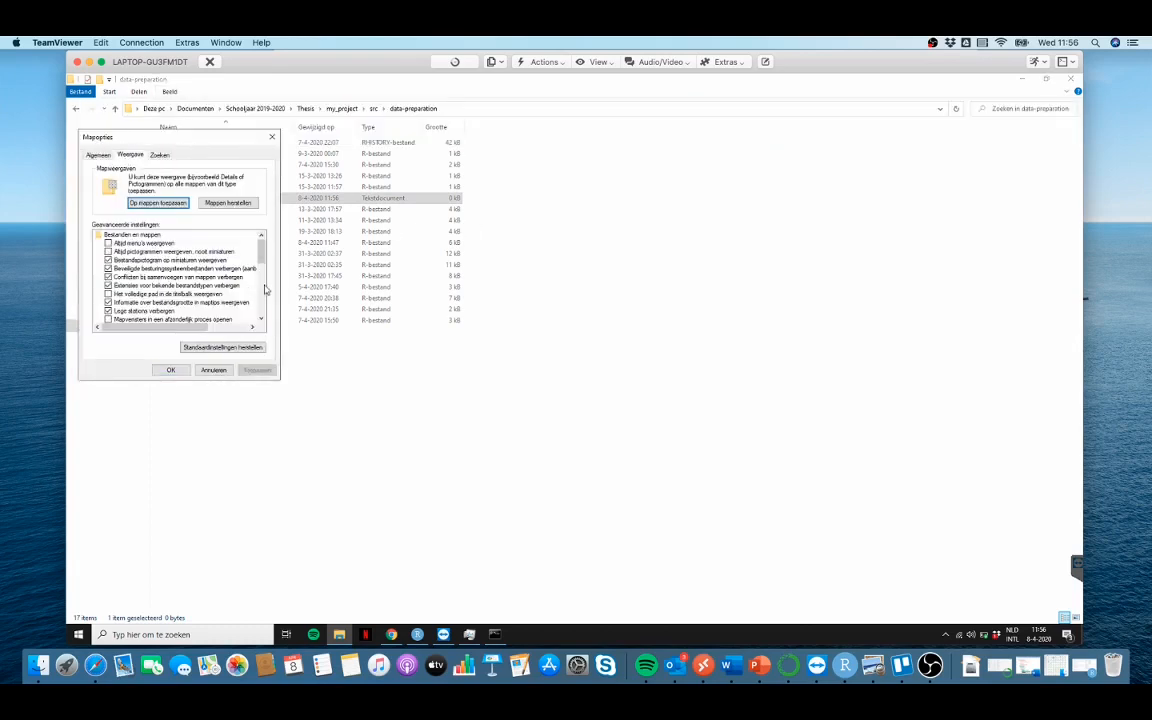
{"action": "scroll", "scroll_direction": "down", "scroll_amount": 3}
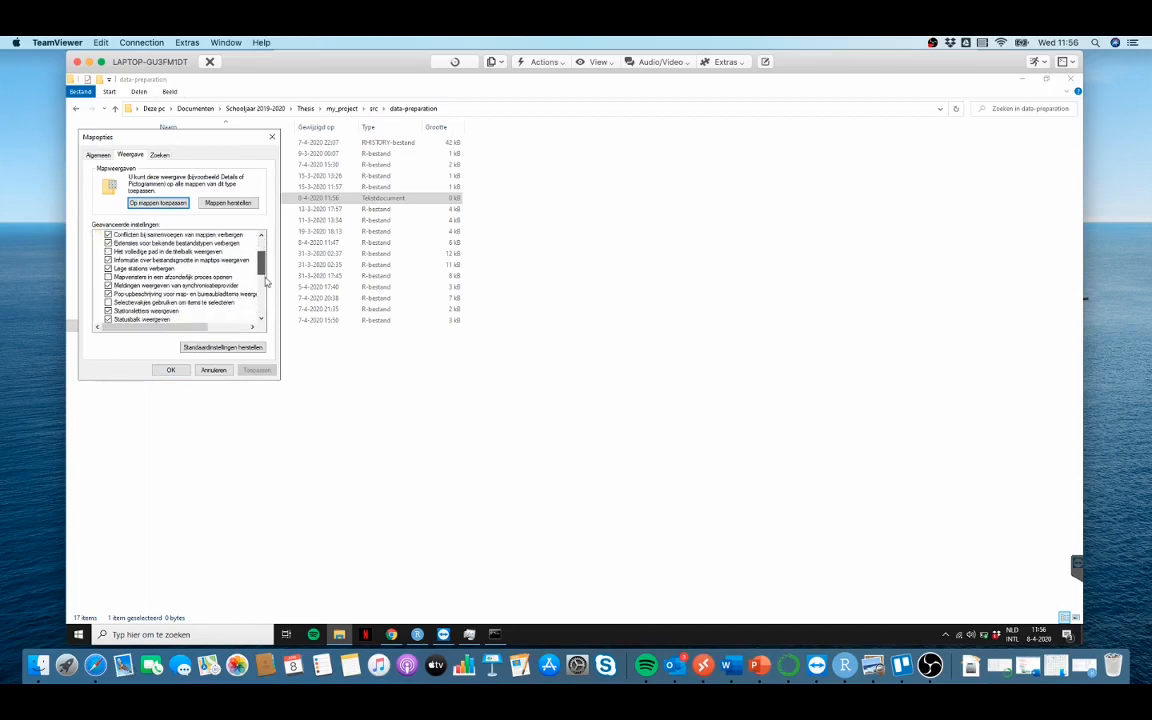
{"action": "scroll", "scroll_direction": "down", "scroll_amount": 3}
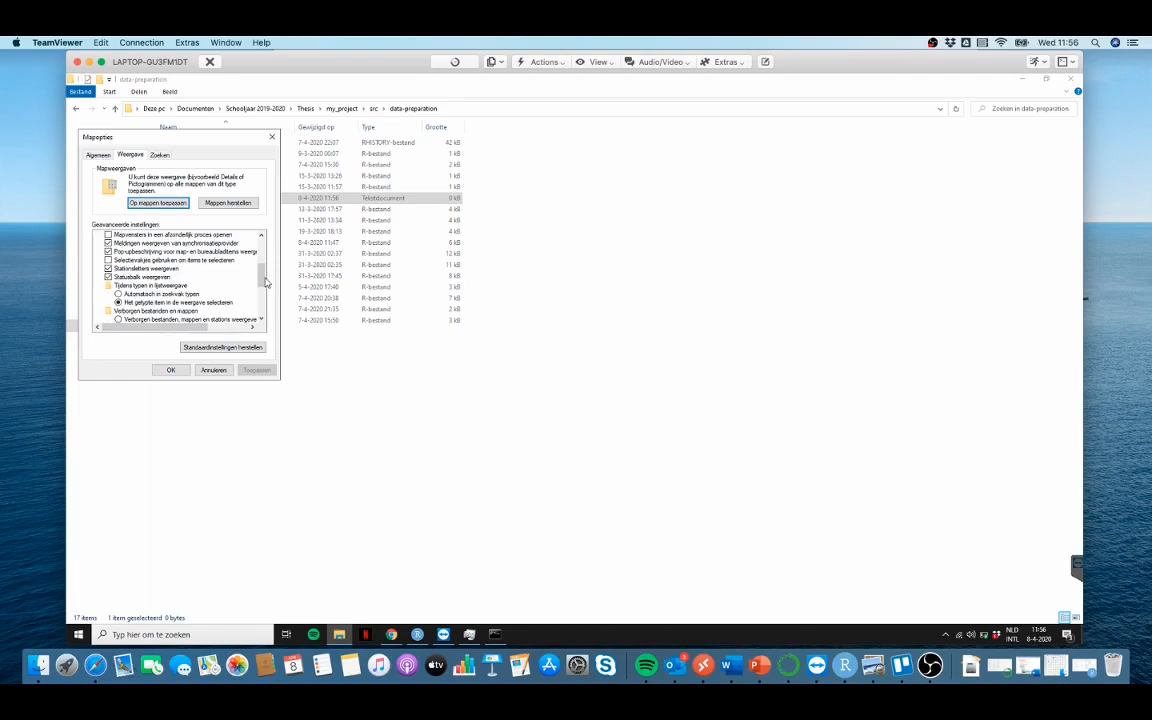
{"action": "scroll", "scroll_direction": "down", "scroll_amount": 3}
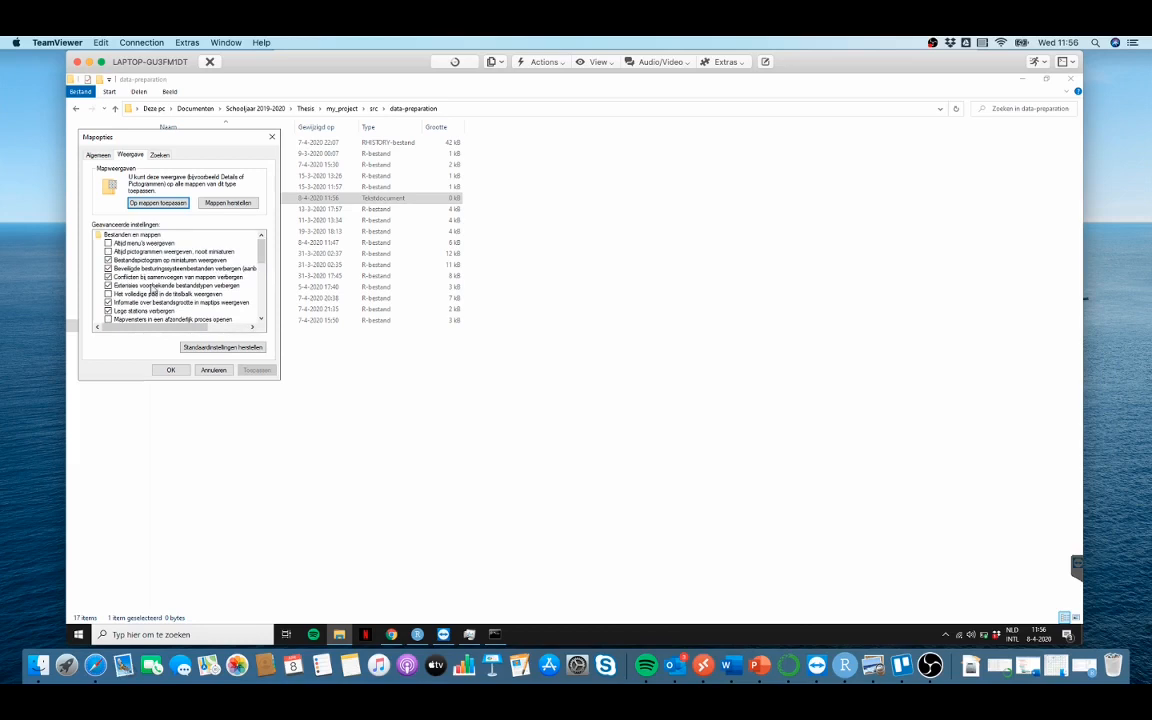
{"action": "left_click", "coordinate": [177, 285]}
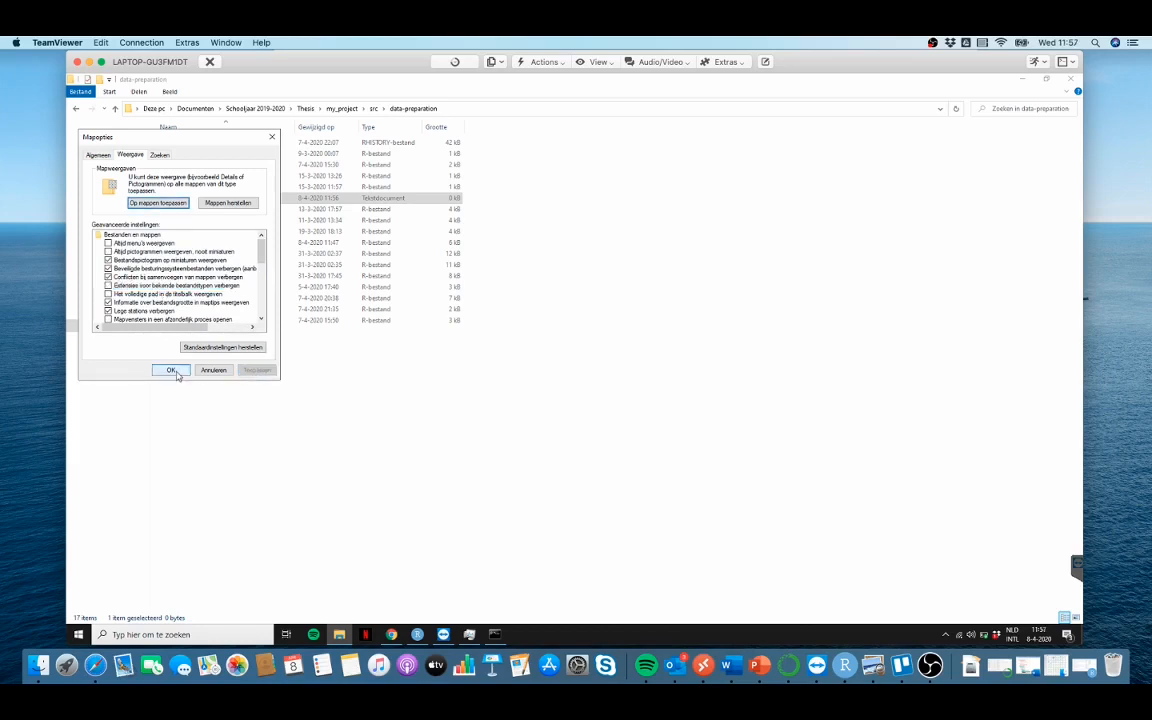
{"action": "left_click", "coordinate": [171, 370]}
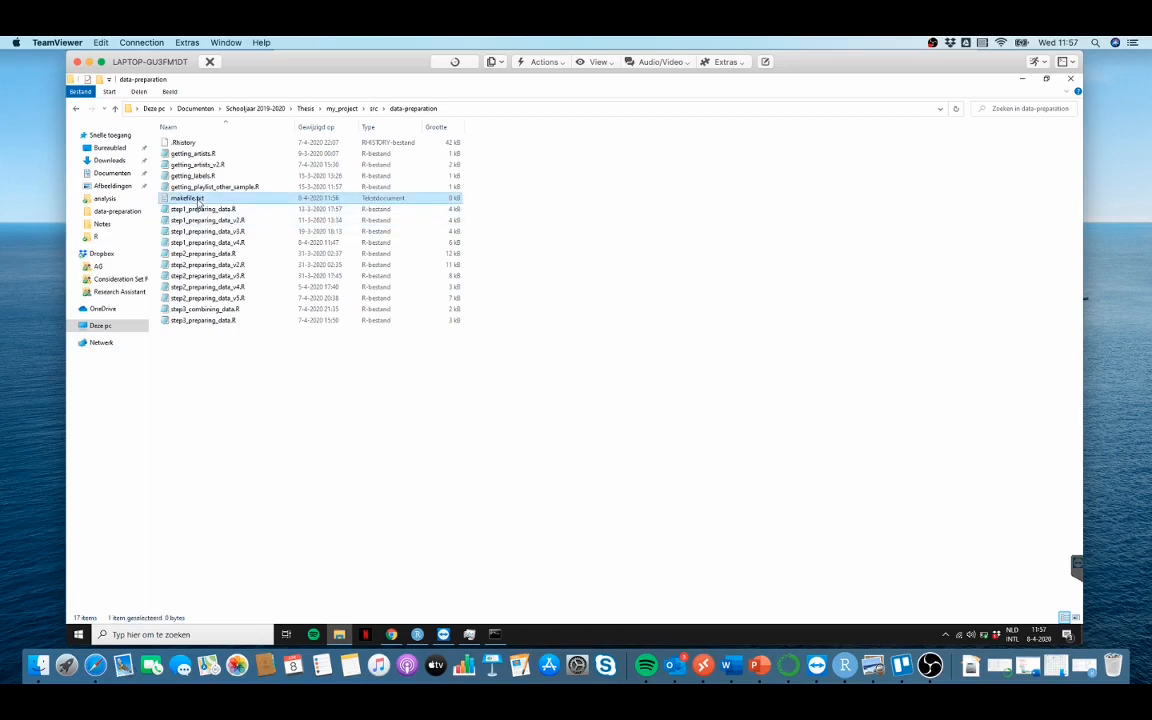
- Rename makefile.txt to an extensionless 'makefile' and open it with Kladblok
{"action": "double_click", "coordinate": [187, 197]}
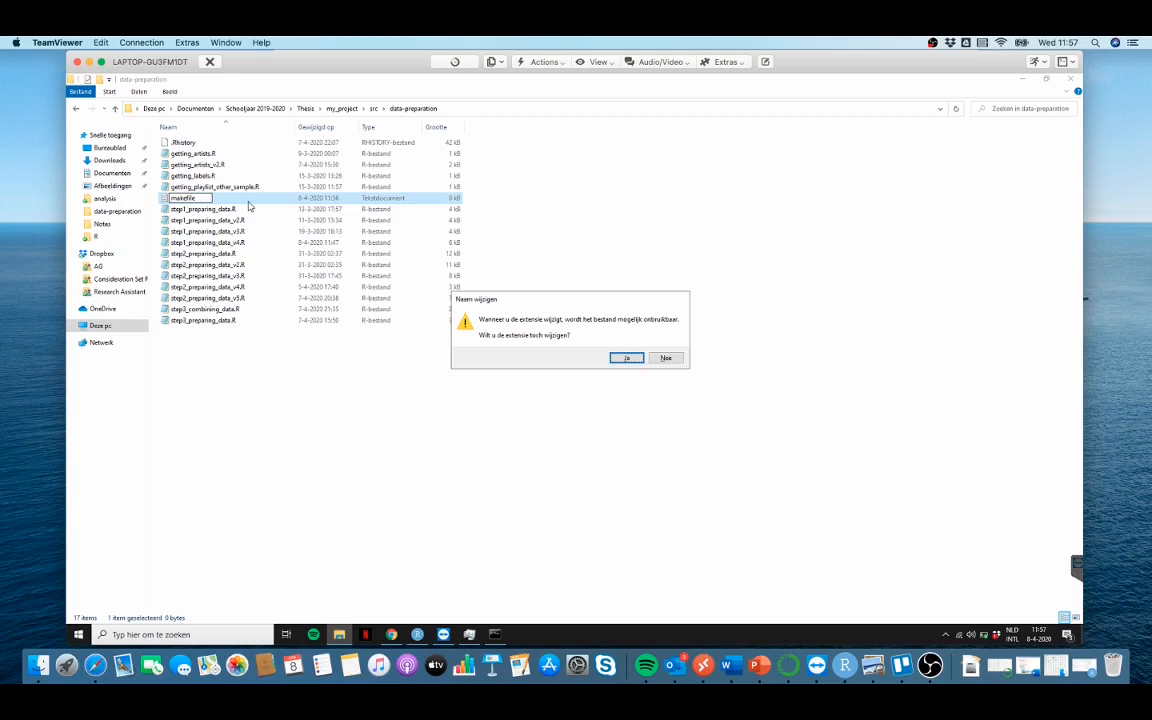
{"action": "left_click", "coordinate": [627, 358]}
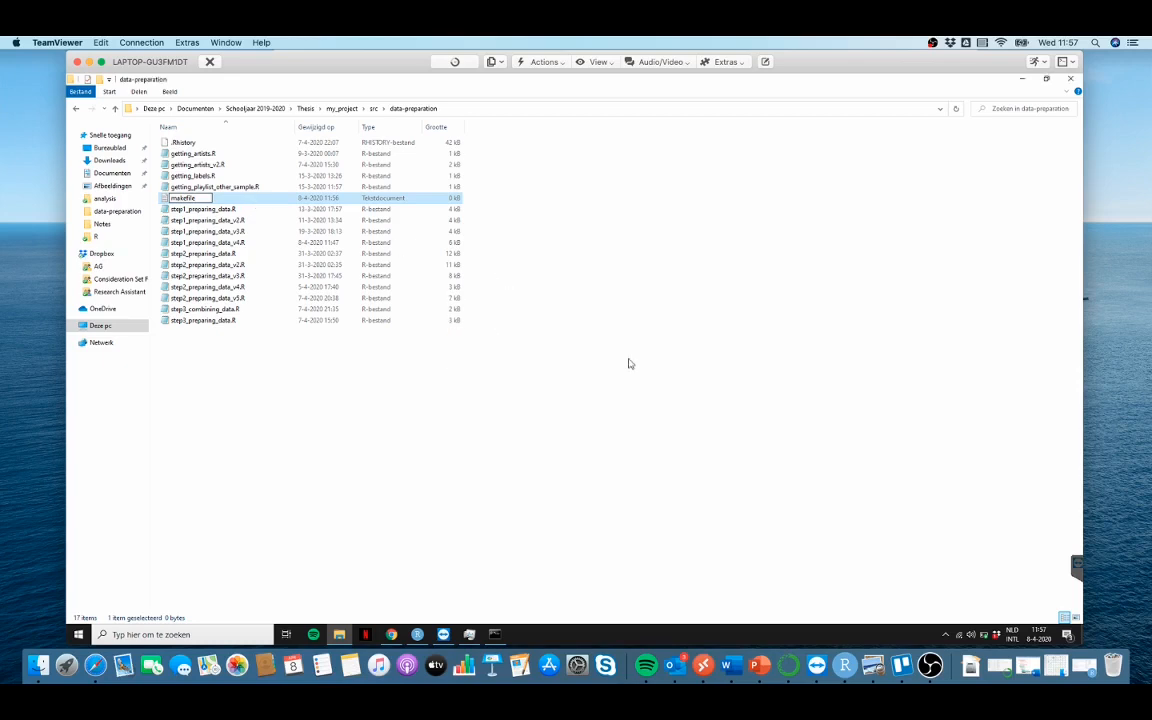
{"action": "right_click", "coordinate": [183, 197]}
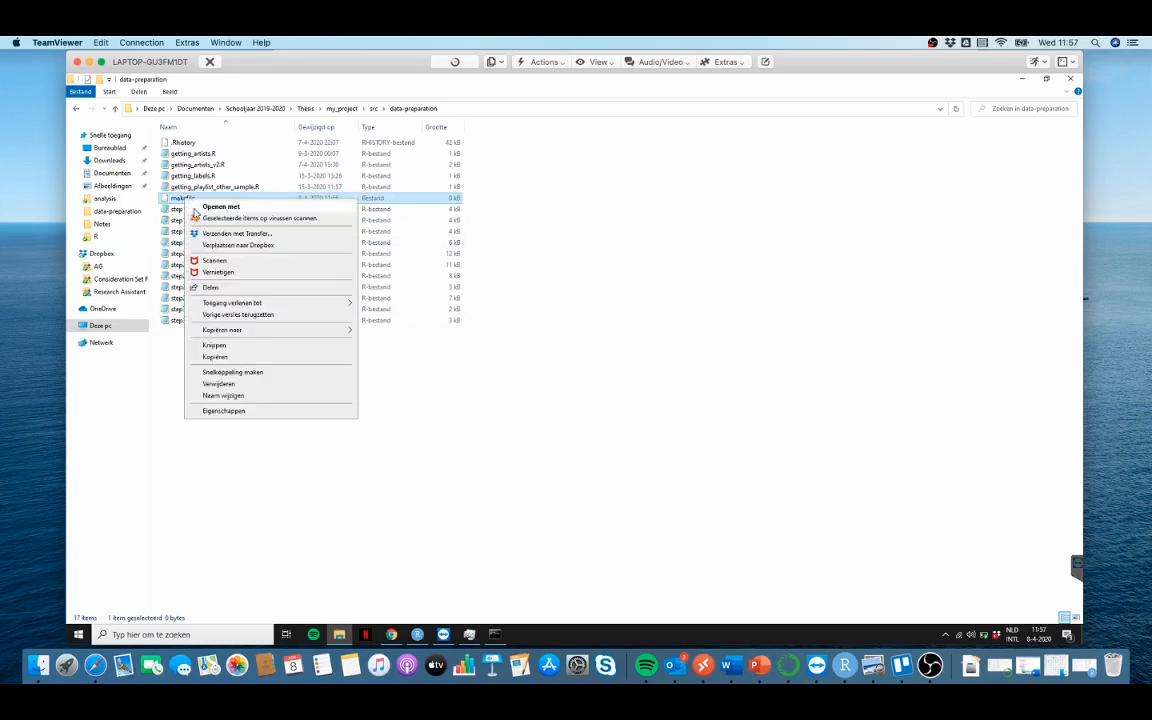
{"action": "left_click", "coordinate": [221, 207]}
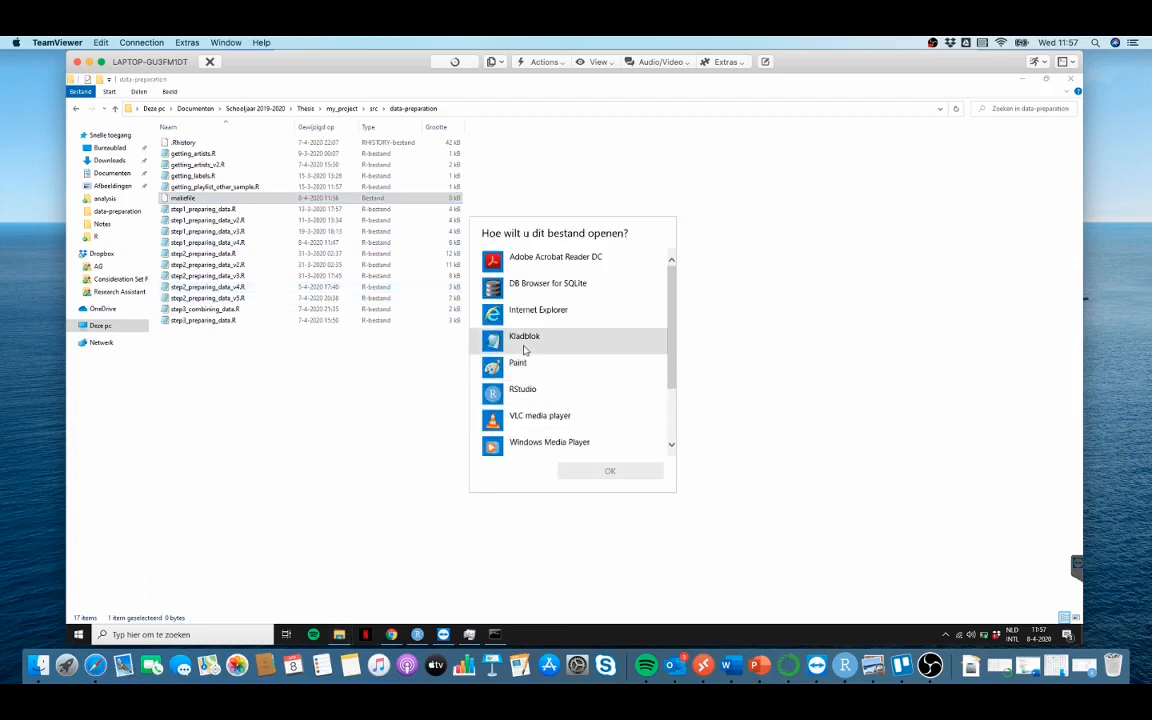
{"action": "scroll", "scroll_direction": "down", "scroll_amount": 3}
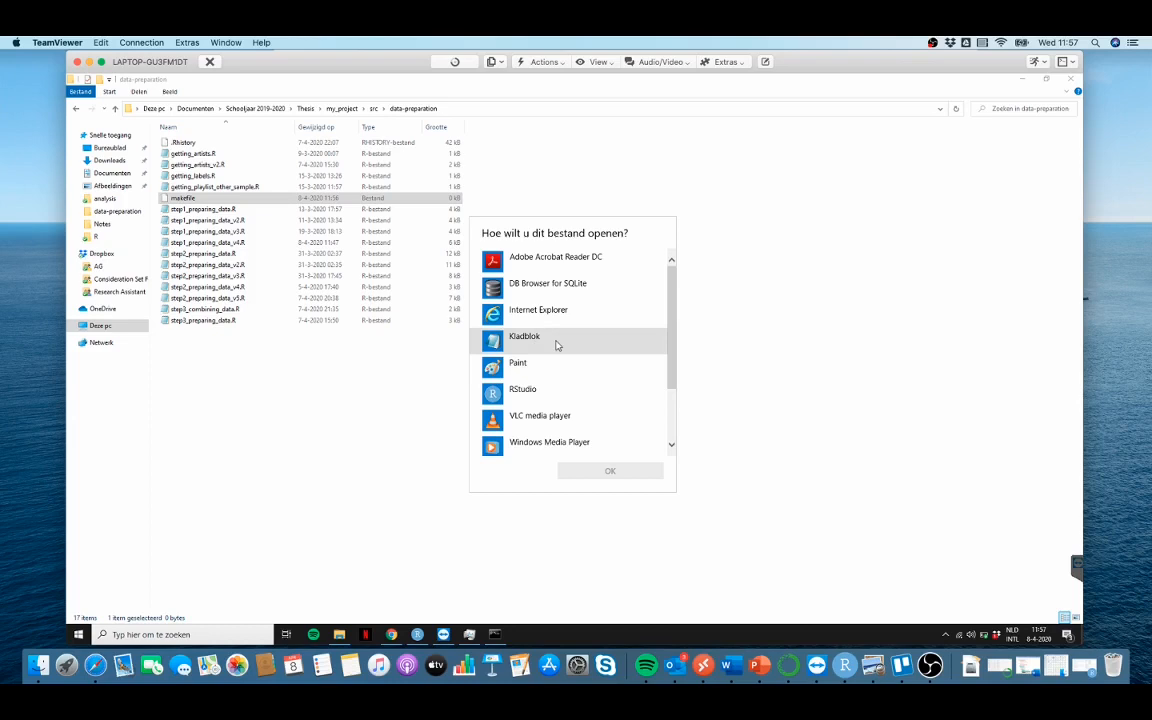
{"action": "left_click", "coordinate": [524, 336]}
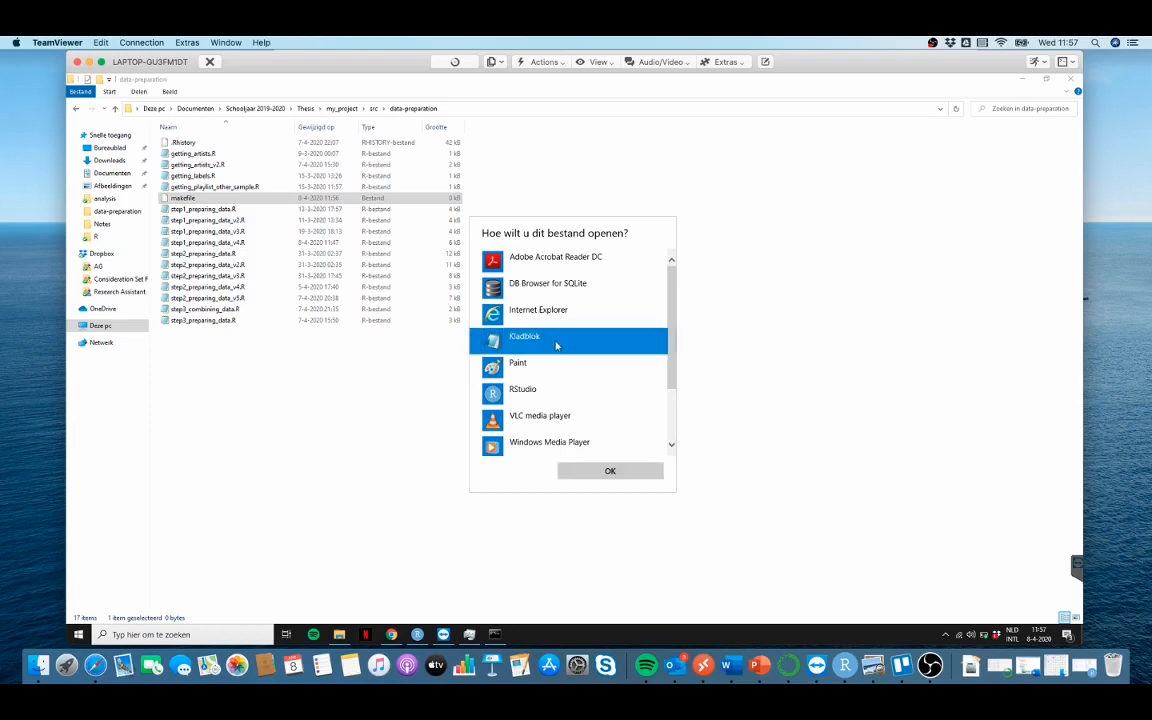
{"action": "left_click", "coordinate": [610, 470]}
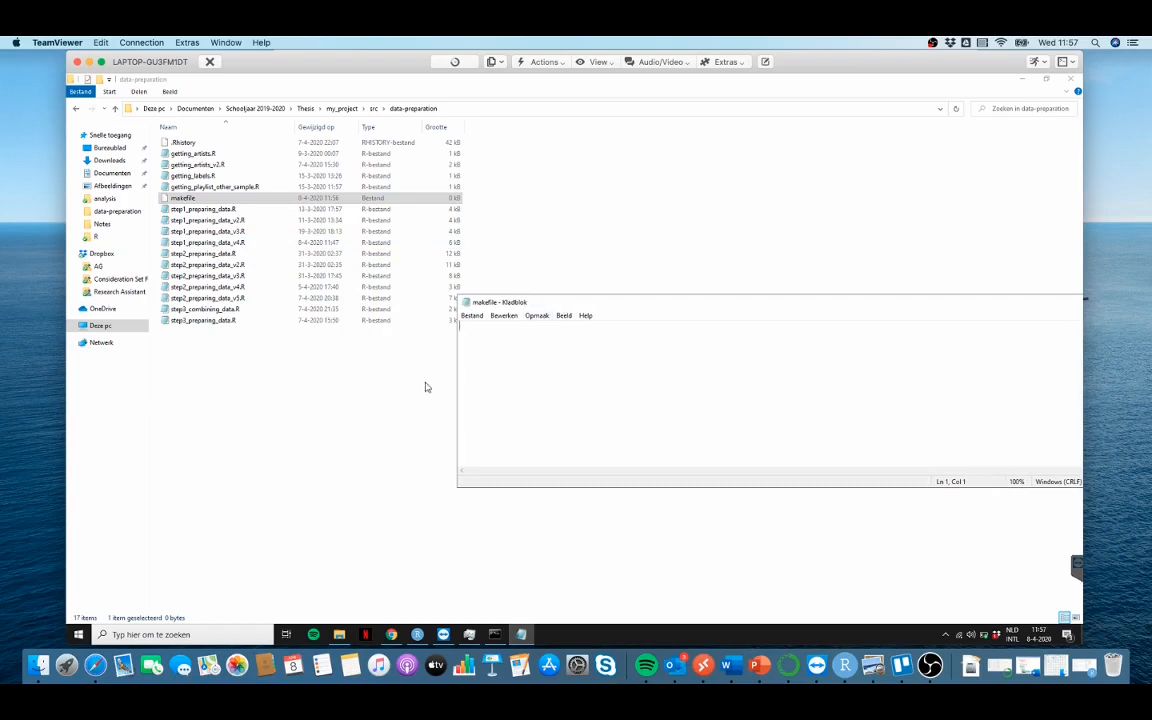
- Launch R in Command Prompt, exit it with quit(), and close the console
{"action": "left_click", "coordinate": [1070, 302]}
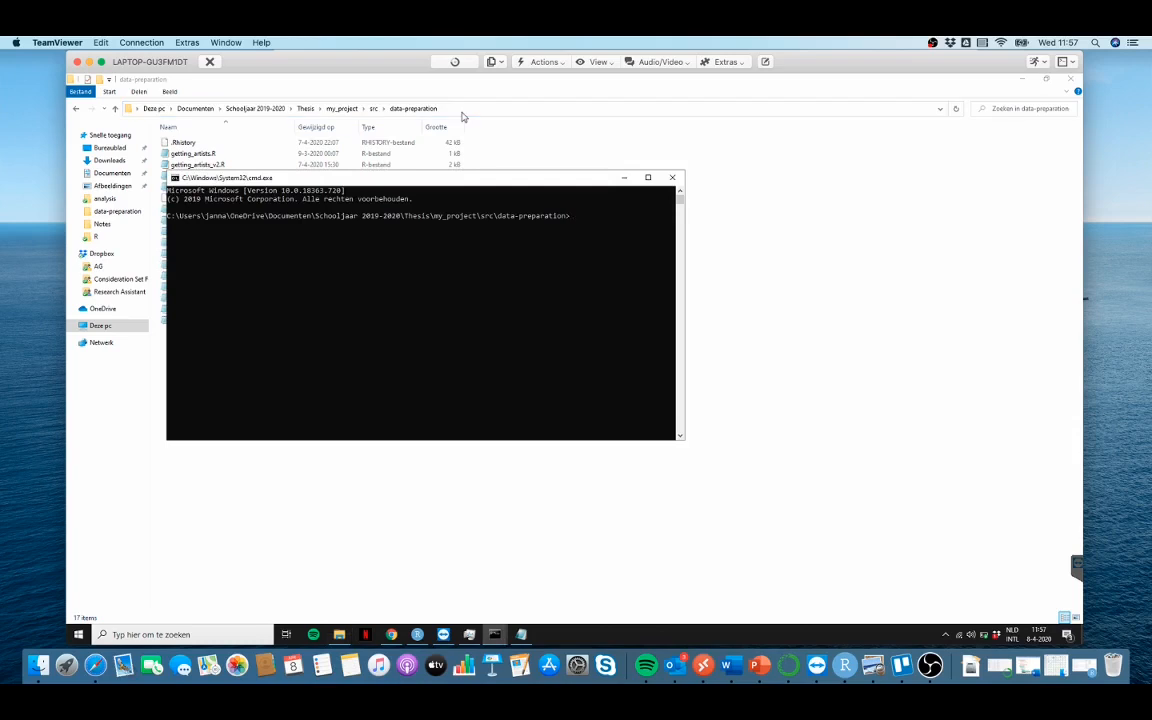
{"action": "type", "text": "R"}
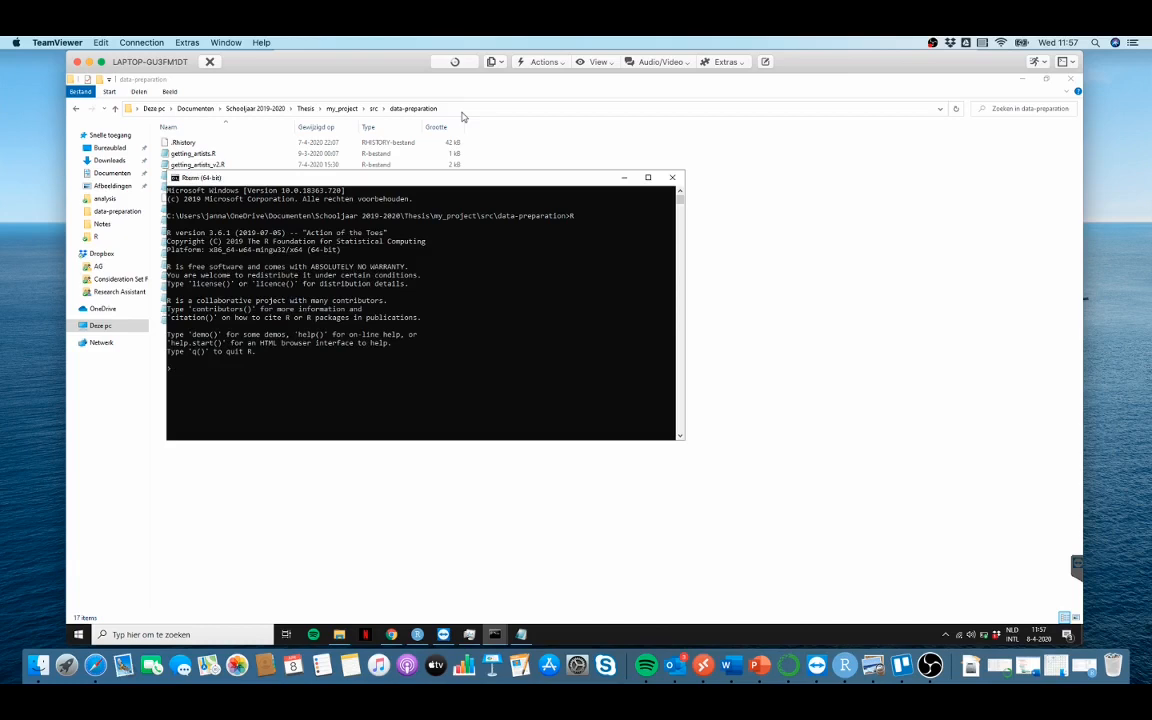
{"action": "type", "text": "quit("}
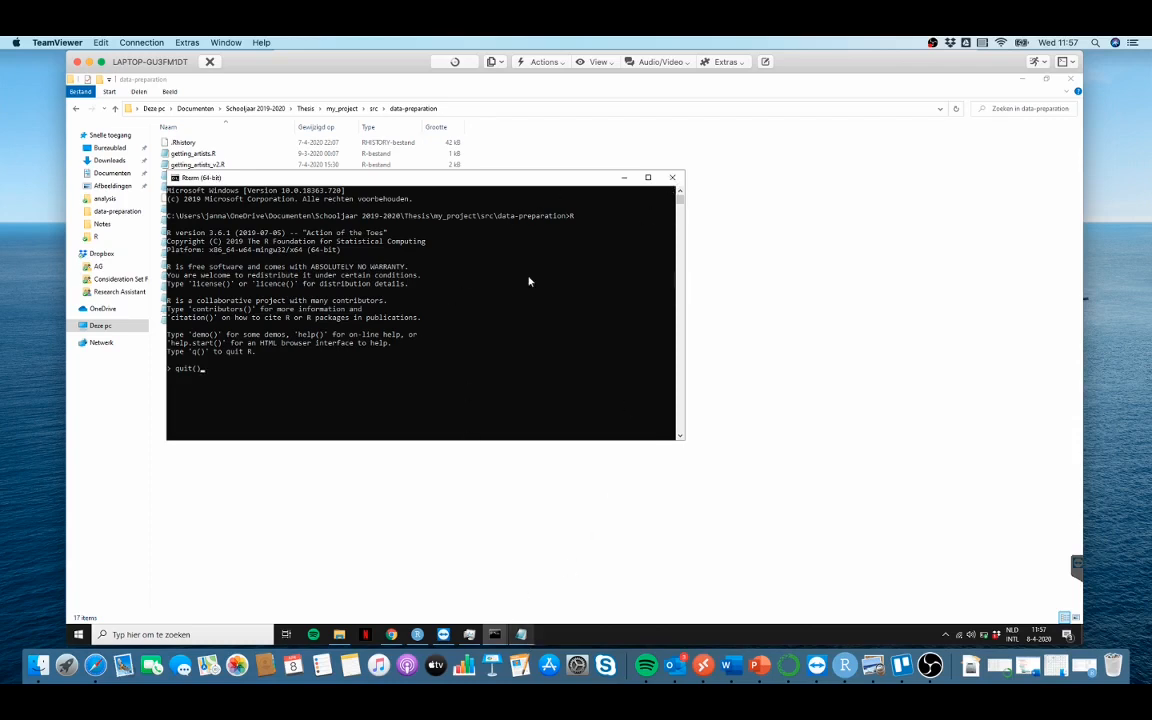
{"action": "left_click", "coordinate": [673, 177]}
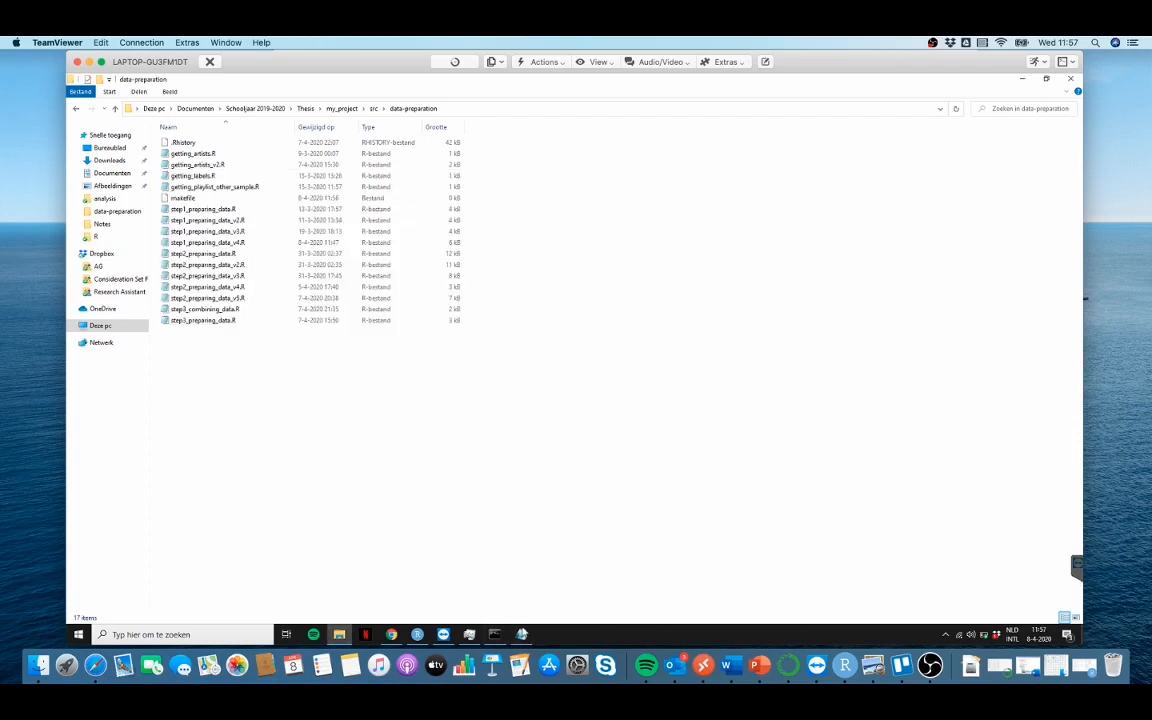
- Type 'step1_preparing_data_v4' as the first line of the makefile
{"action": "double_click", "coordinate": [182, 197]}
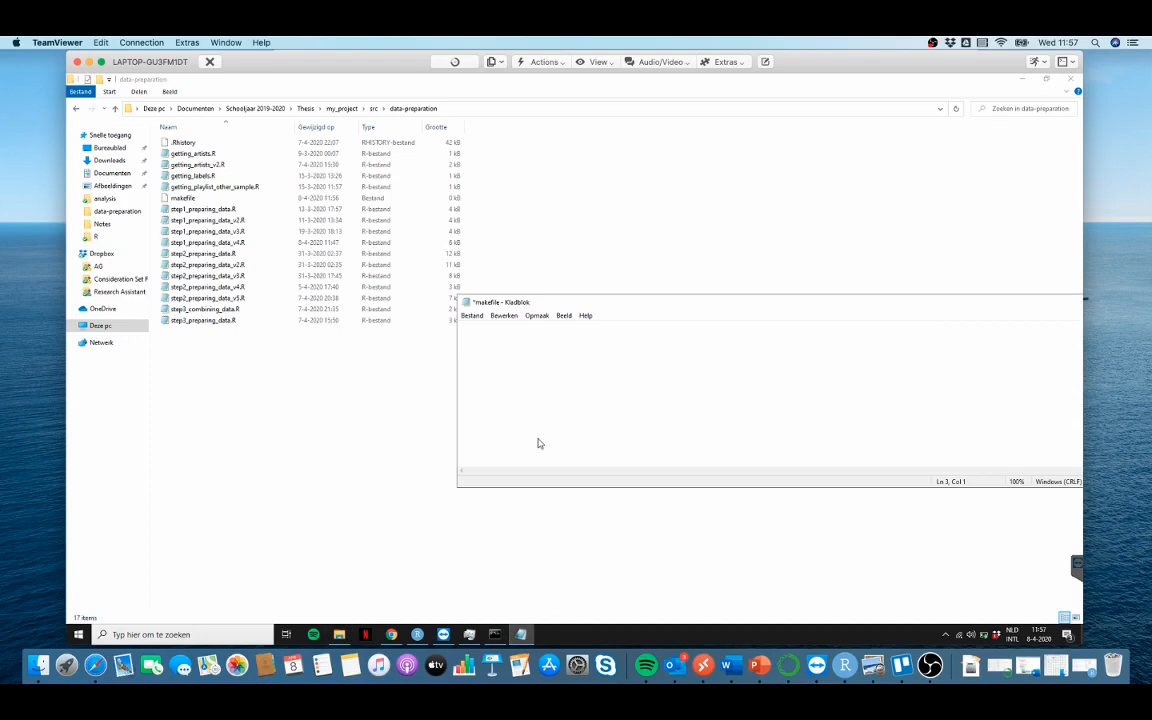
{"action": "type", "text": "step"}
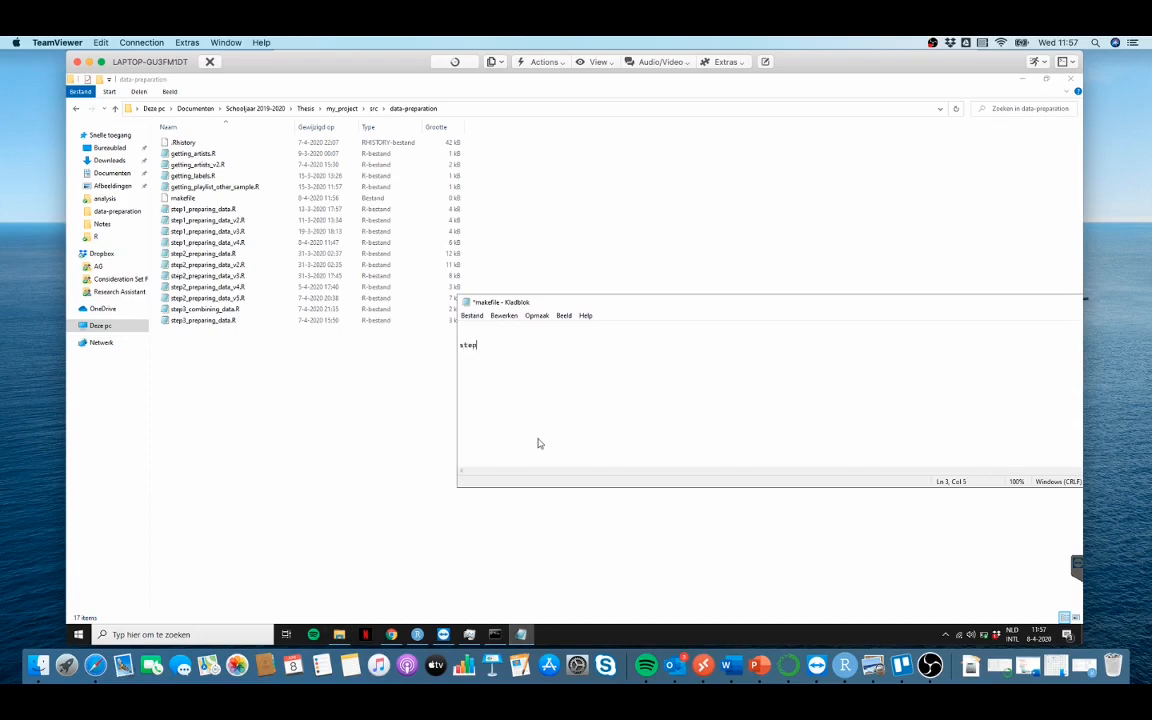
{"action": "type", "text": "1_preparing_data_v4"}
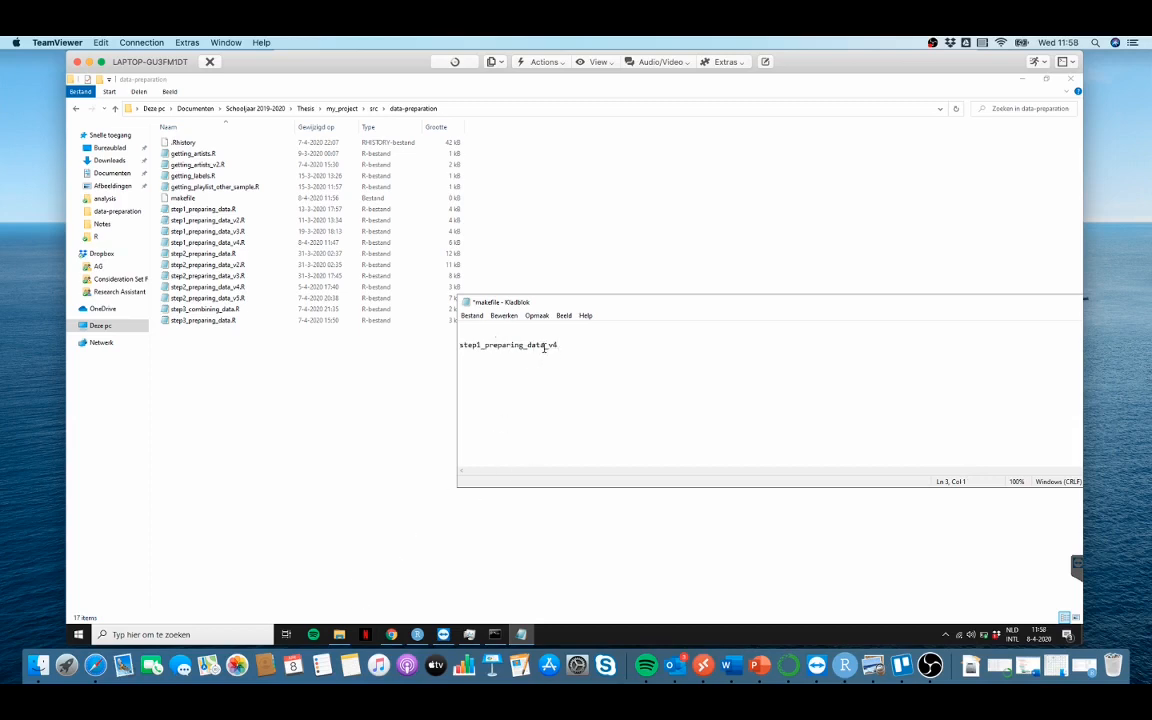
{"action": "left_click", "coordinate": [207, 220]}
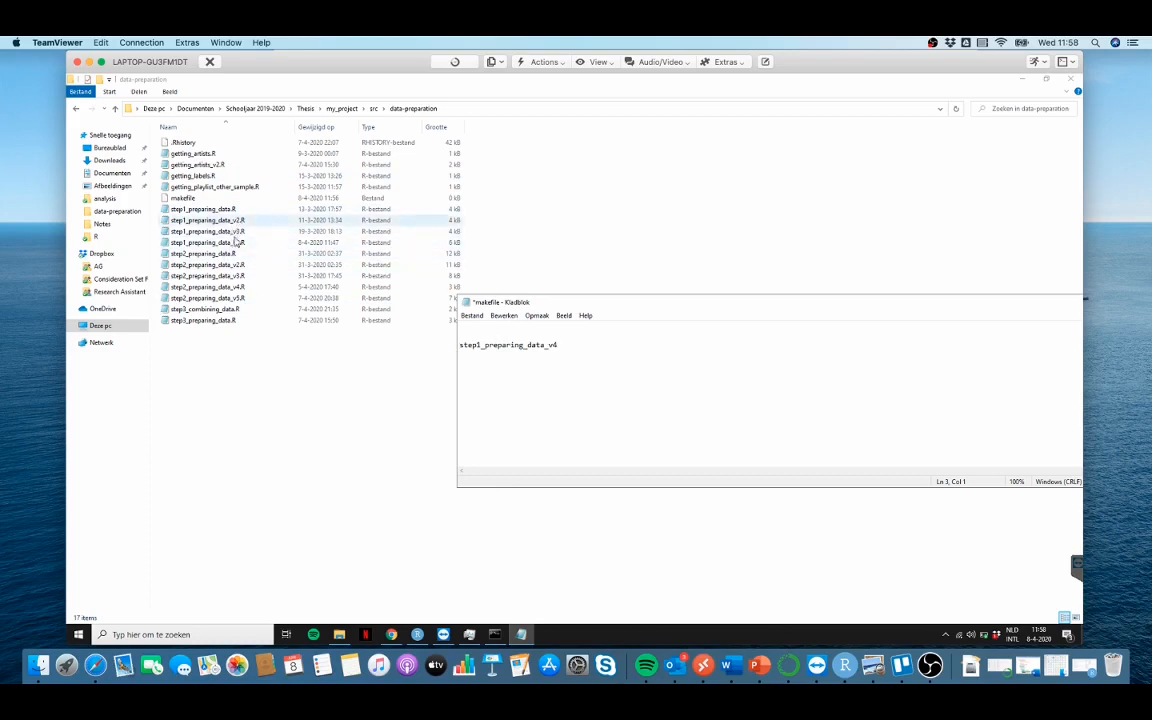
{"action": "left_click", "coordinate": [207, 242]}
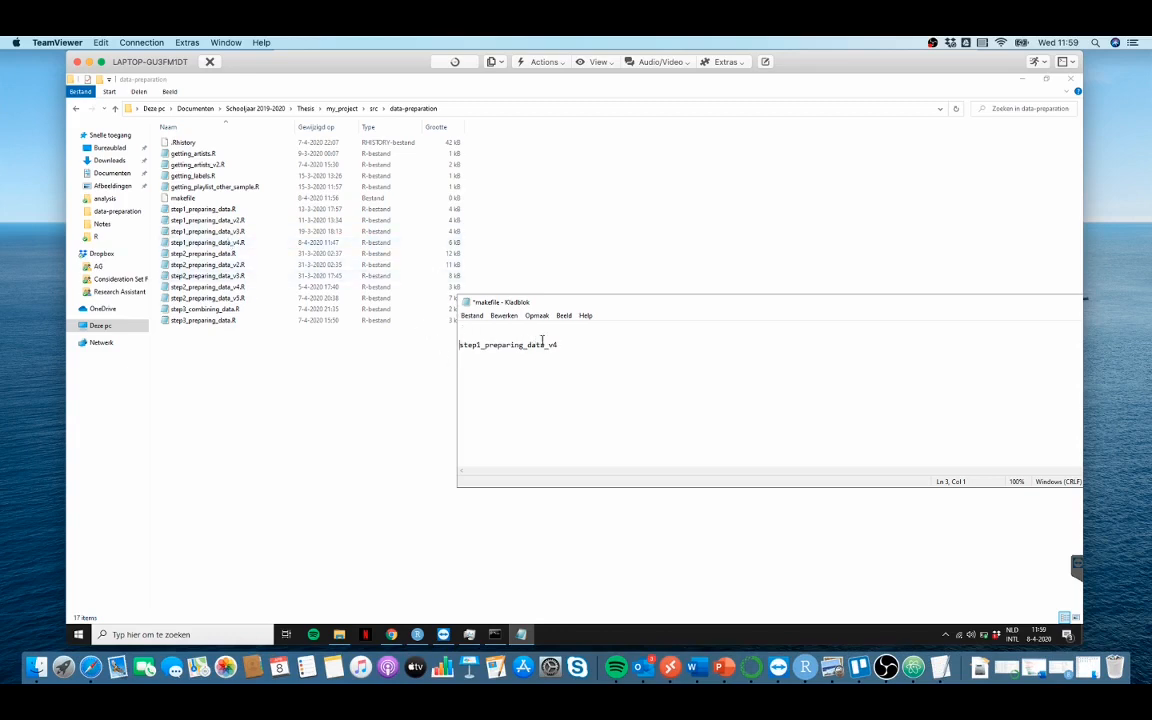
- Open step1_preparing_data_v4.R with RStudio through Openen met
{"action": "left_click", "coordinate": [207, 242]}
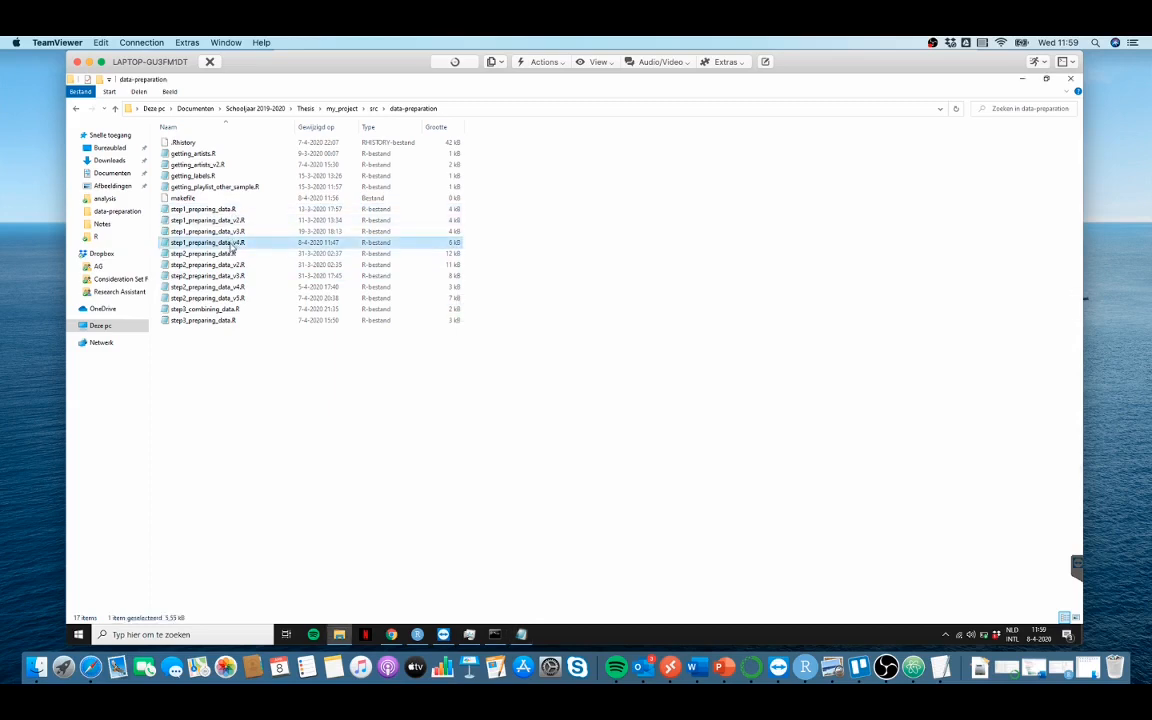
{"action": "double_click", "coordinate": [207, 242]}
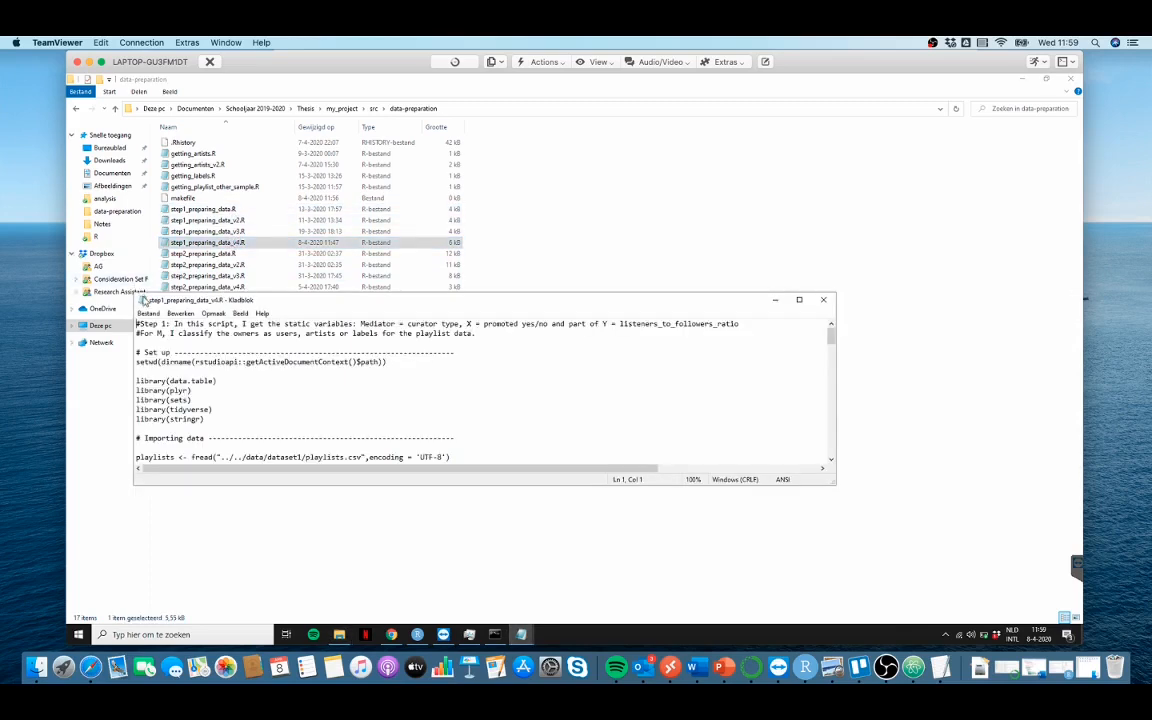
{"action": "right_click", "coordinate": [207, 242]}
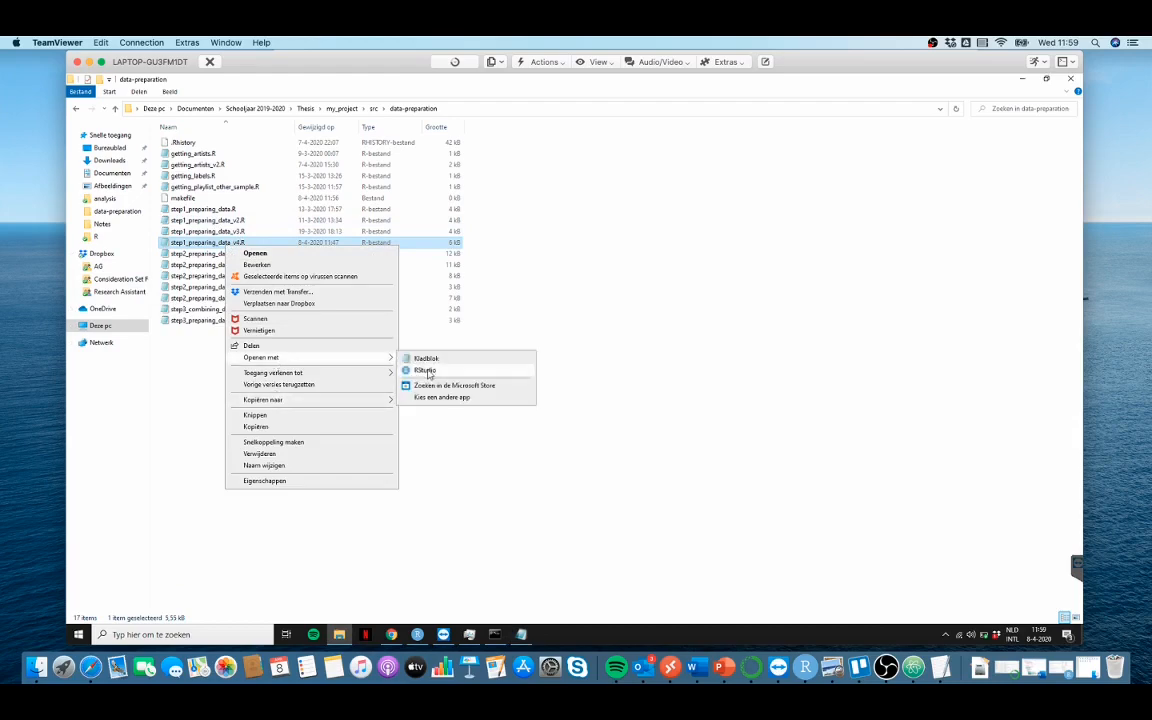
{"action": "left_click", "coordinate": [425, 370]}
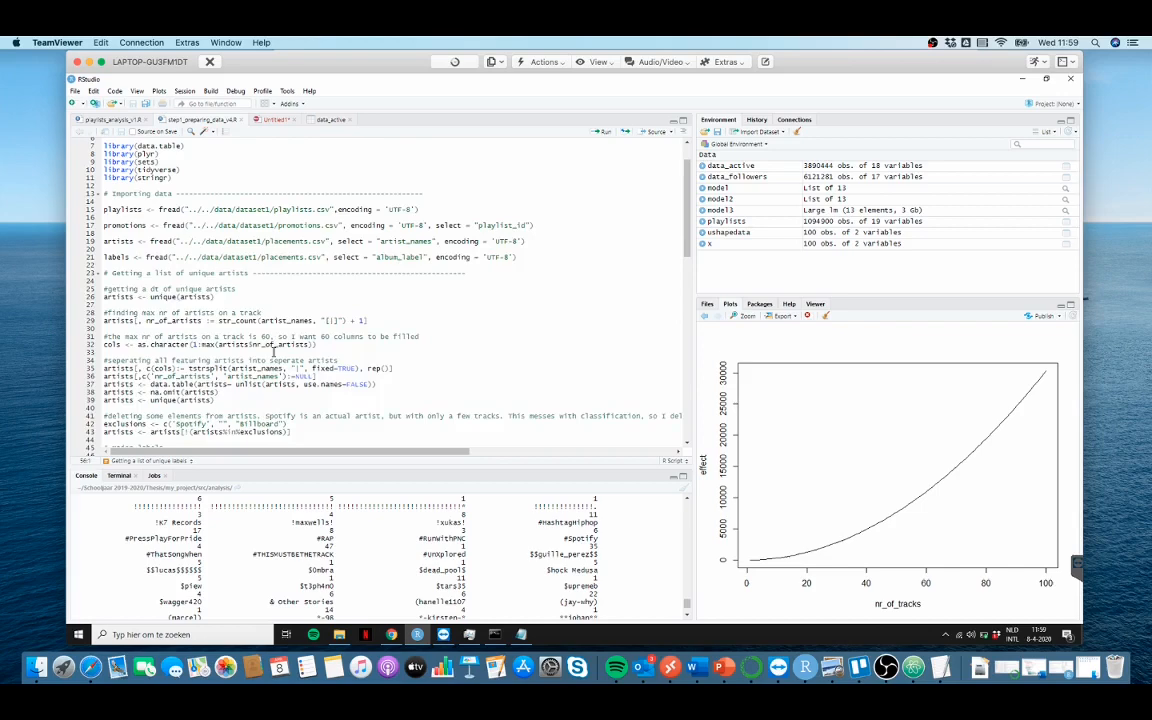
- Rename the fwrite output to playlistsv3.csv and select the output path
{"action": "scroll", "scroll_direction": "down", "scroll_amount": 3}
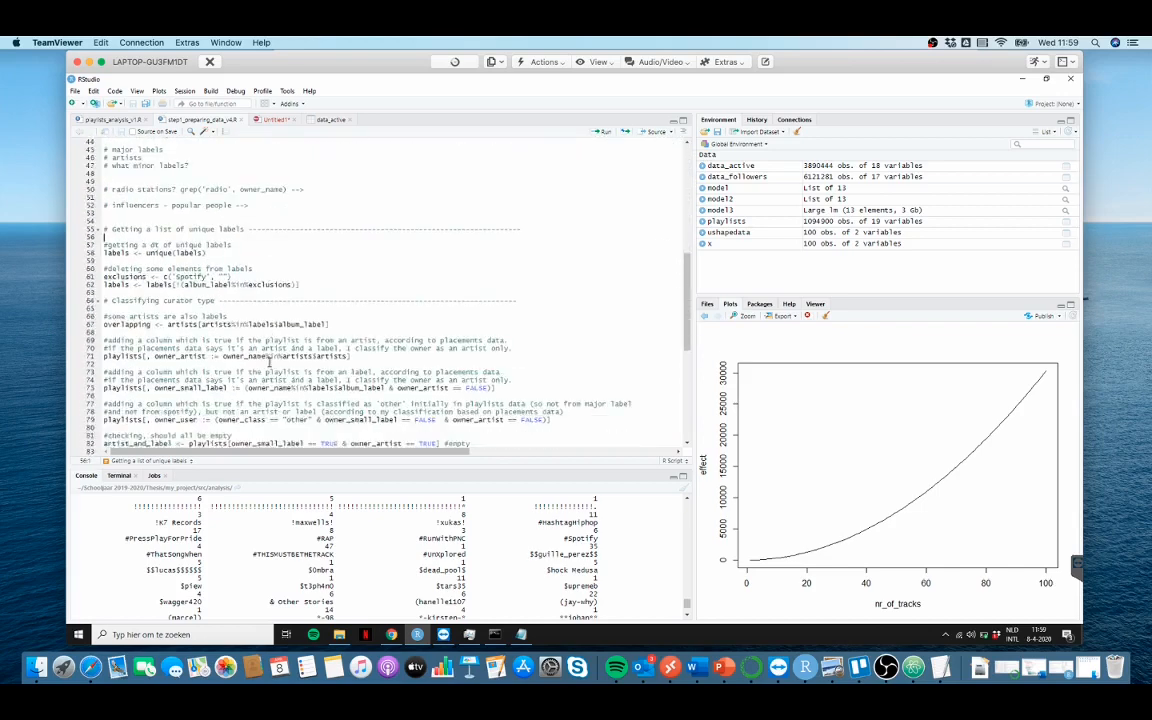
{"action": "scroll", "scroll_direction": "down", "scroll_amount": 3}
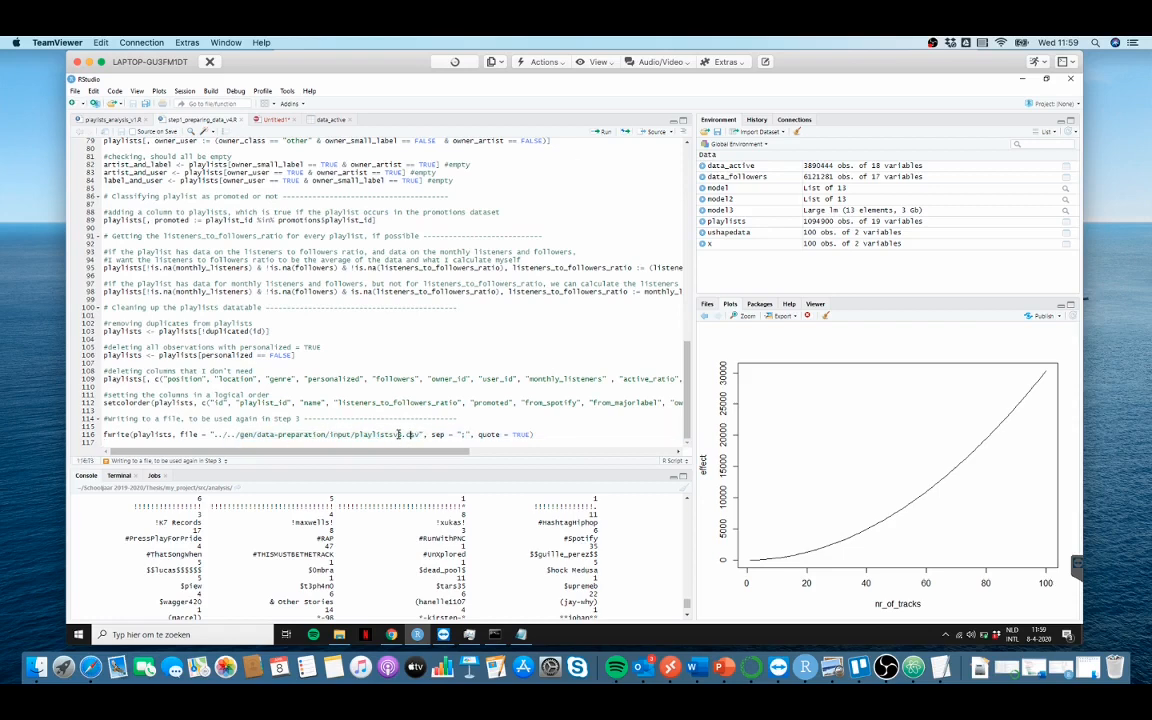
{"action": "type", "text": "v3"}
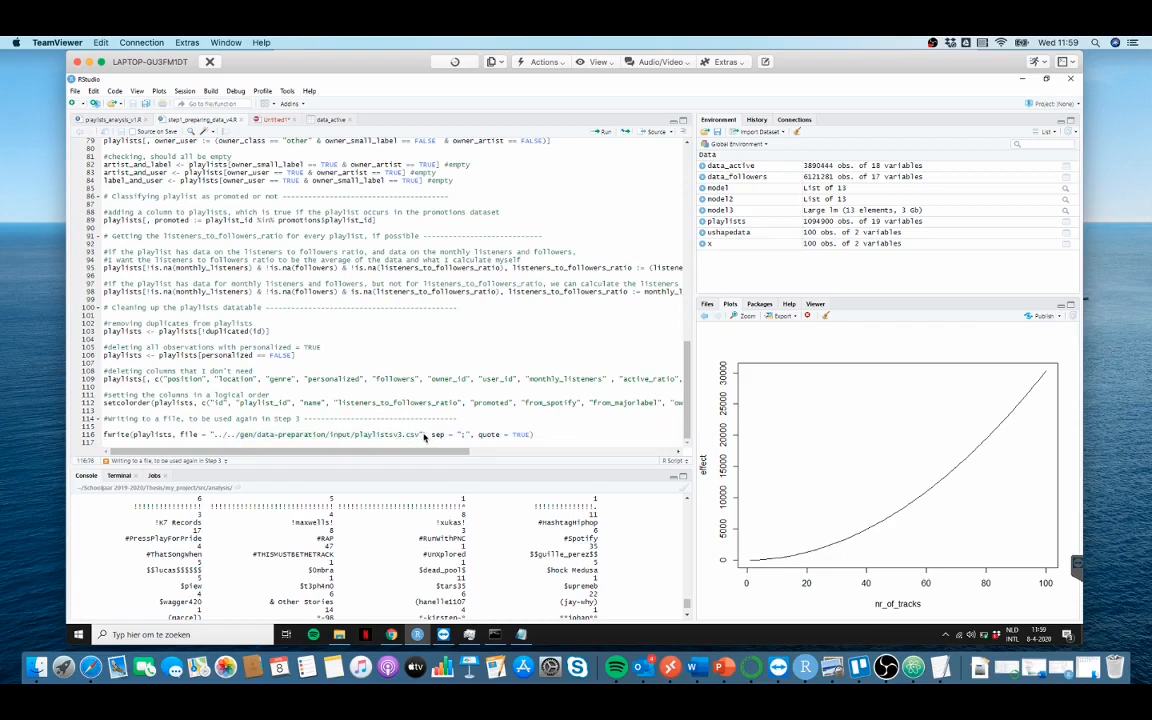
{"action": "left_click_drag", "start_coordinate": [220, 434], "coordinate": [424, 434]}
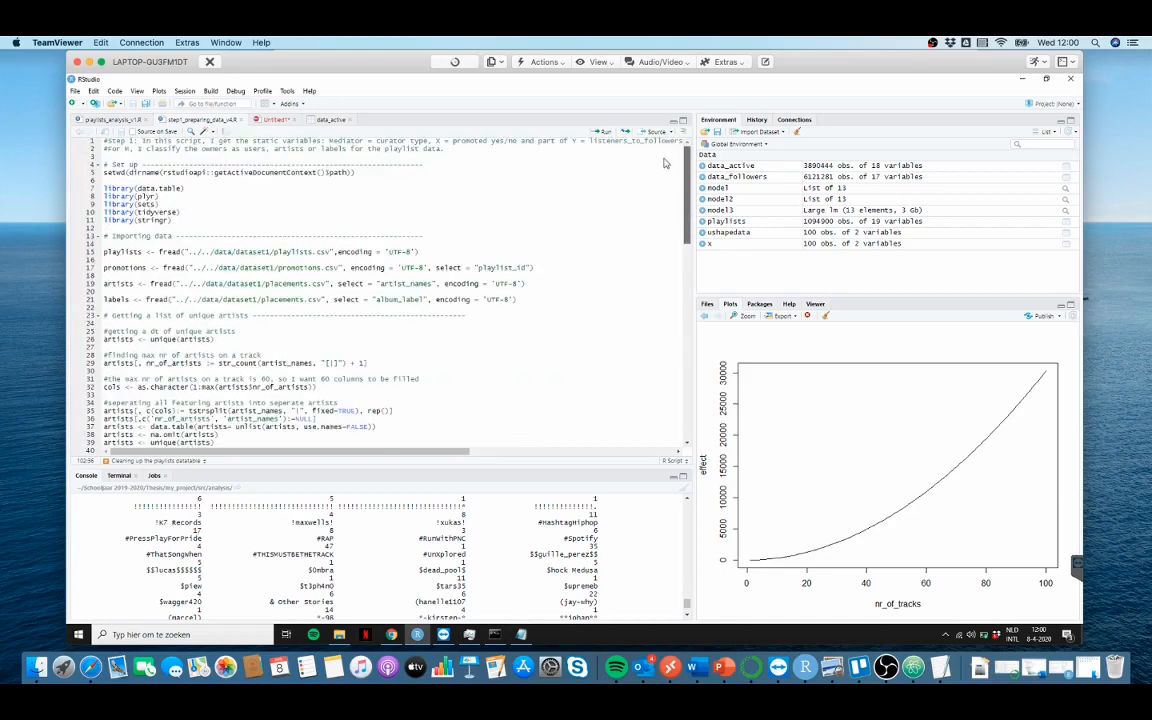
{"action": "left_click_drag", "start_coordinate": [105, 251], "coordinate": [107, 315]}
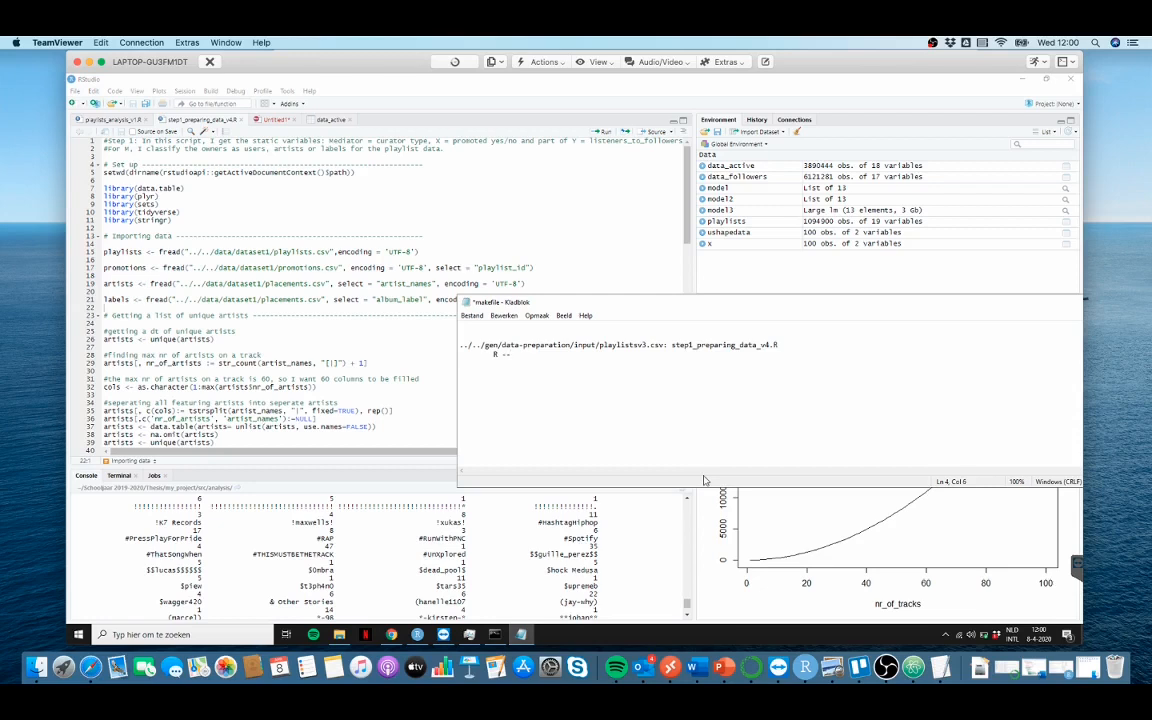
- Add the 'R --vanilla --args step1_preparing...' command under the playlistsv3.csv rule
{"action": "type", "text": "--vanilla --args \"\" < \""}
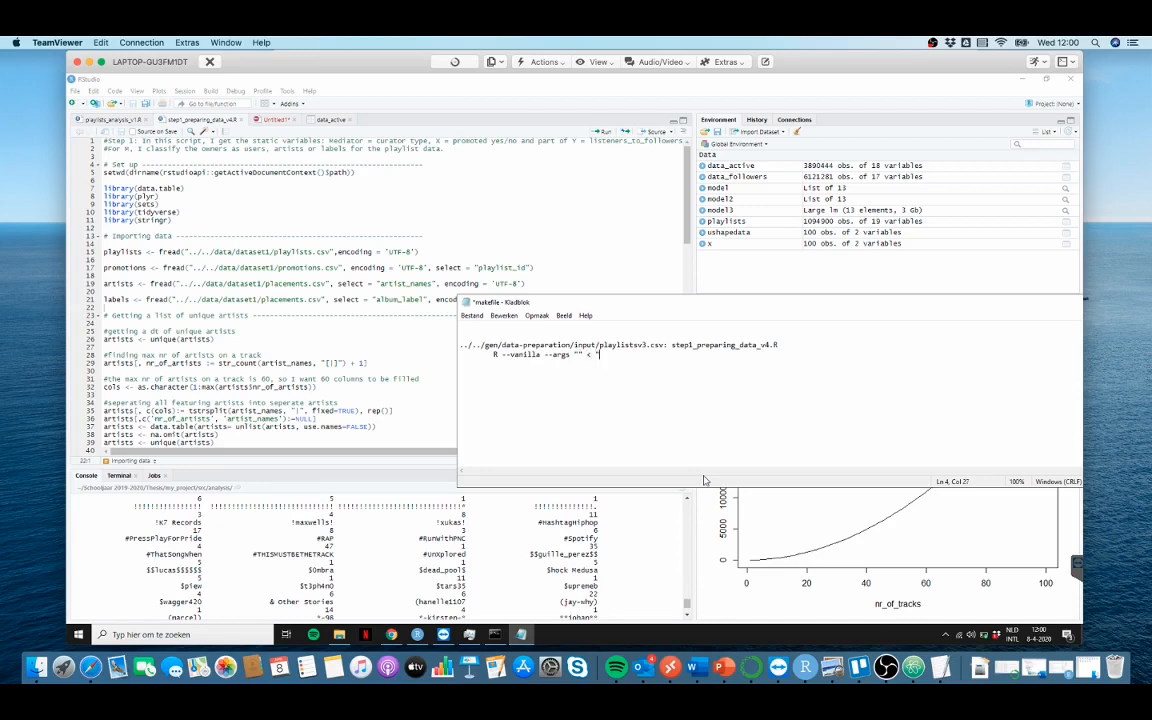
{"action": "type", "text": "step1_preparing"}
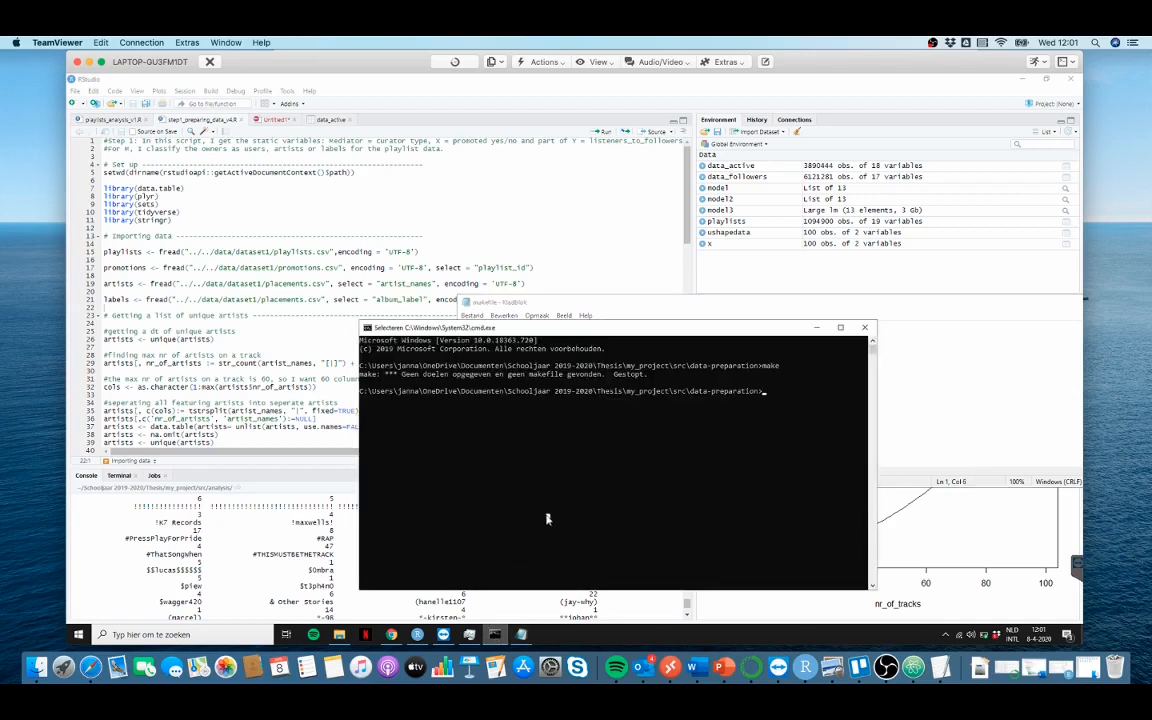
- Dry-run the makefile with 'make -n' in Command Prompt
{"action": "type", "text": "make -n"}
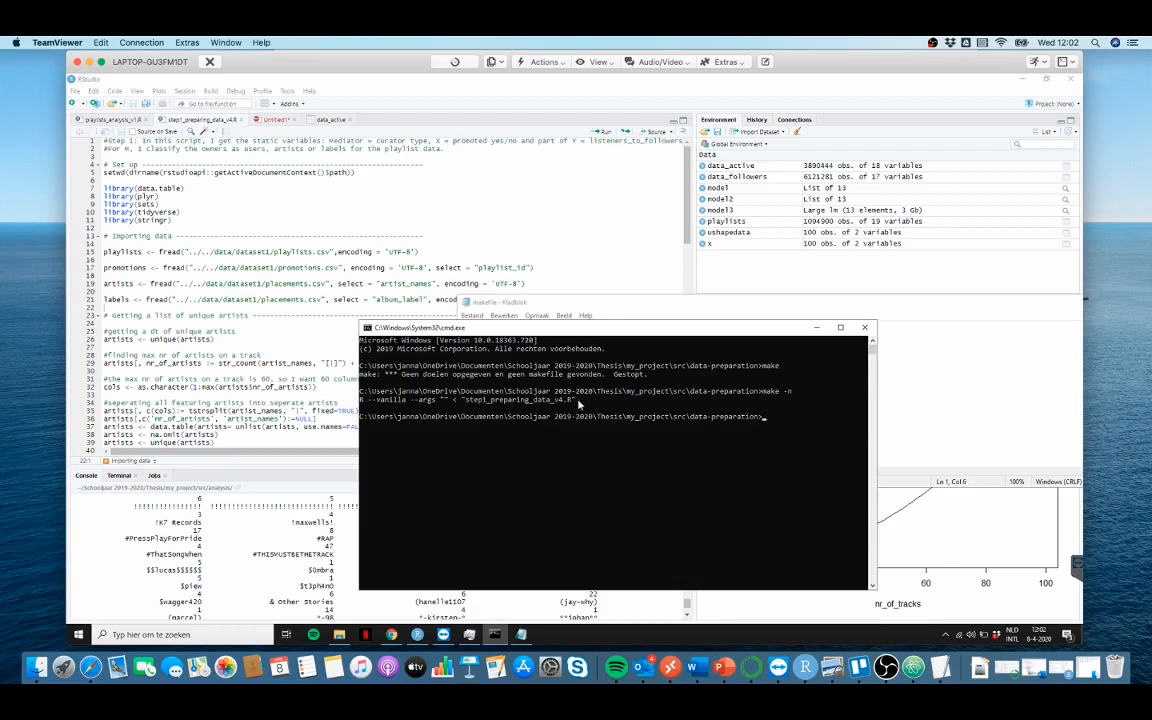
{"action": "mouse_move", "coordinate": [555, 345]}
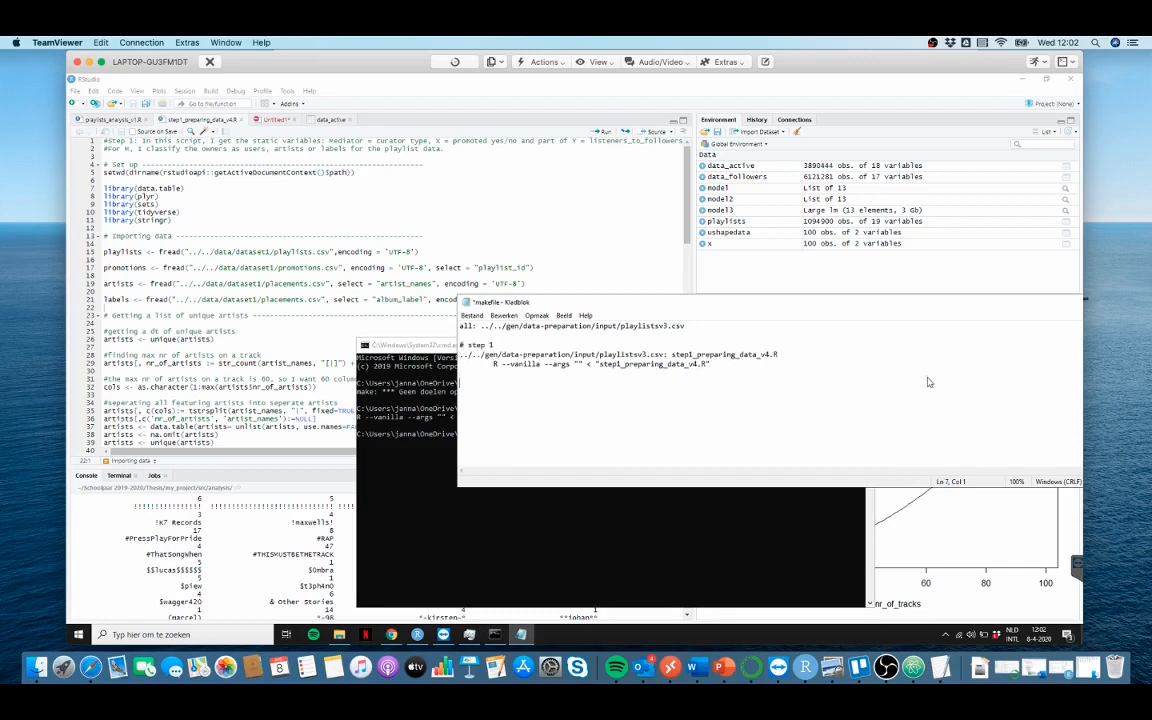
- Open step2_preparing_data_v5.R with RStudio from the data-preparation folder
{"action": "left_click", "coordinate": [339, 634]}
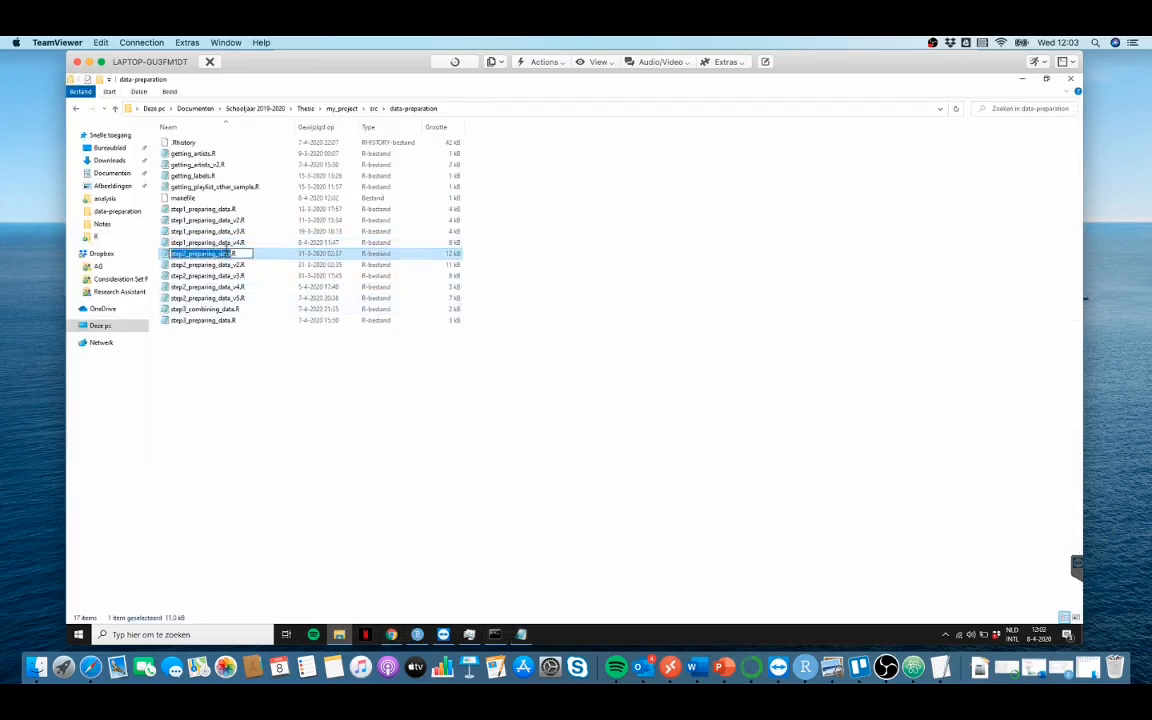
{"action": "left_click", "coordinate": [207, 298]}
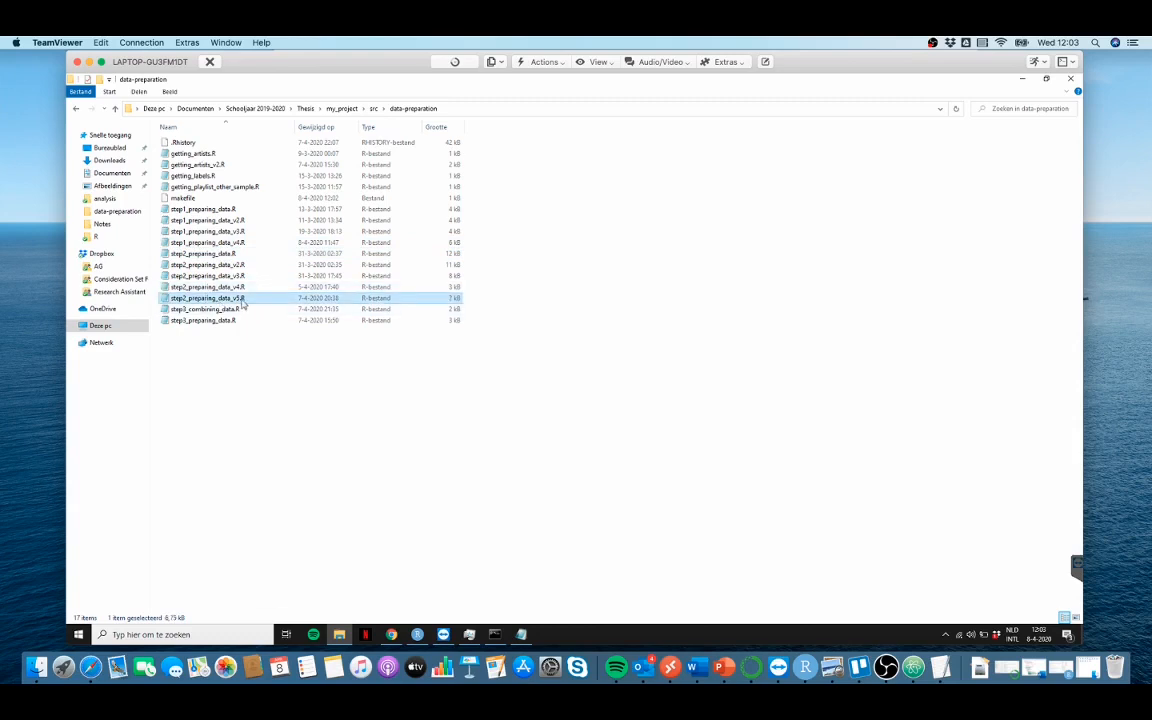
{"action": "mouse_move", "coordinate": [207, 298]}
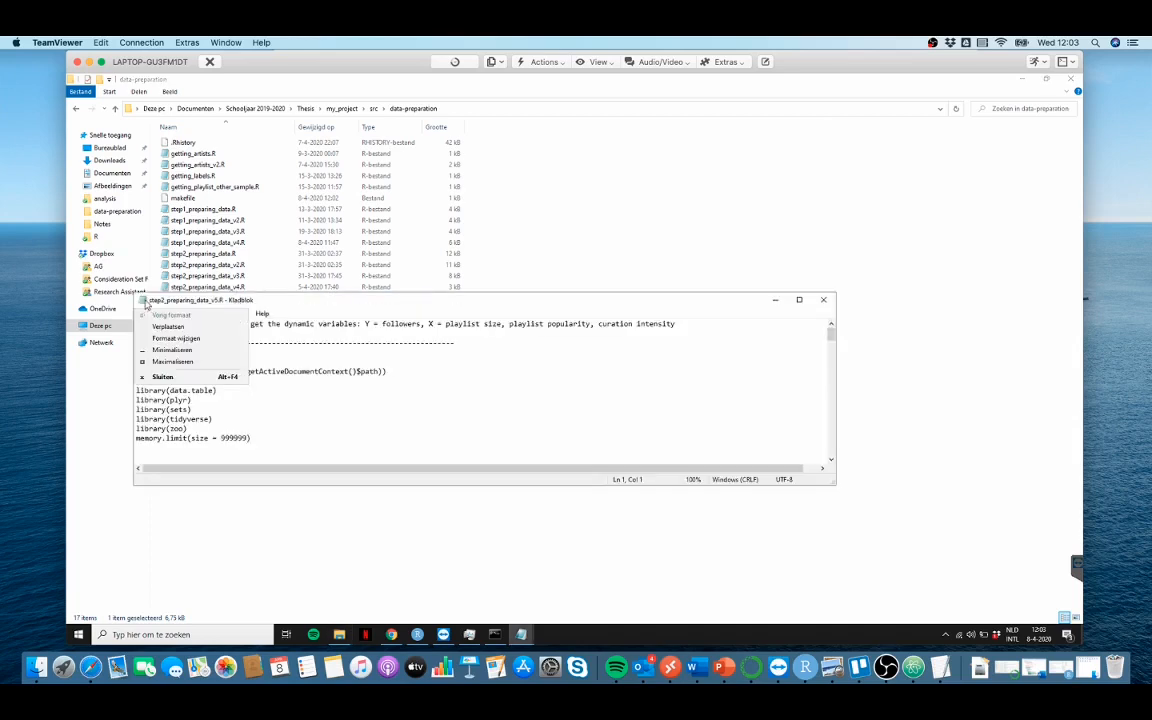
{"action": "right_click", "coordinate": [207, 298]}
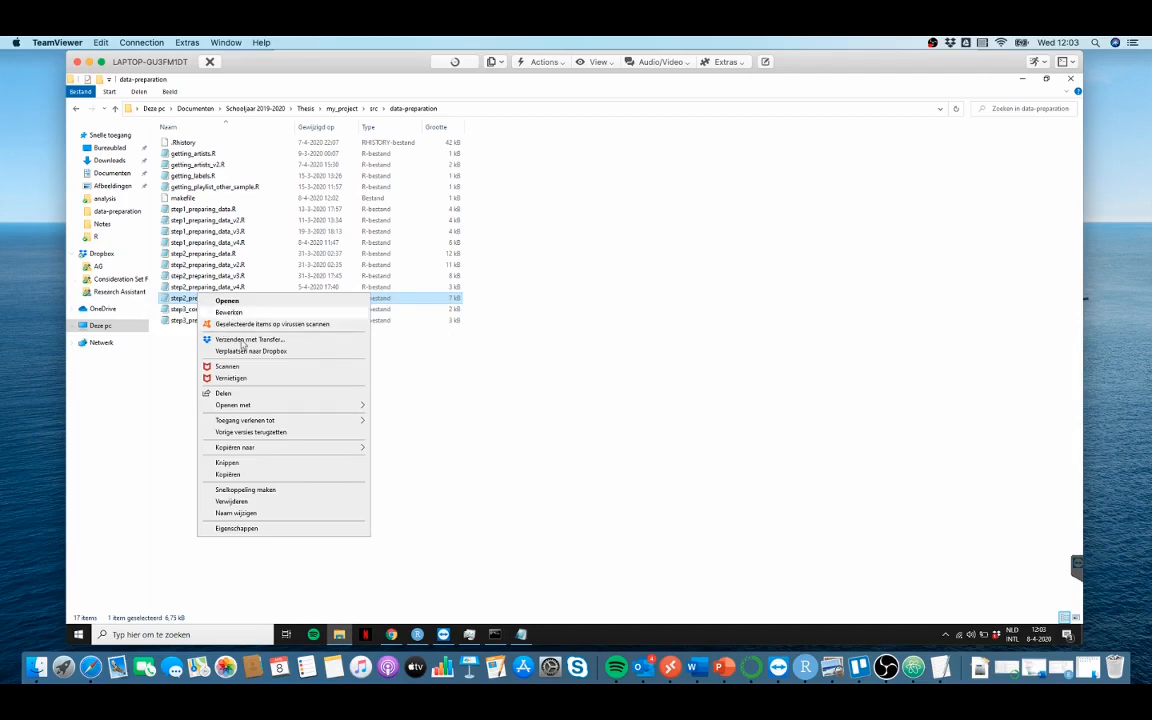
{"action": "left_click", "coordinate": [233, 405]}
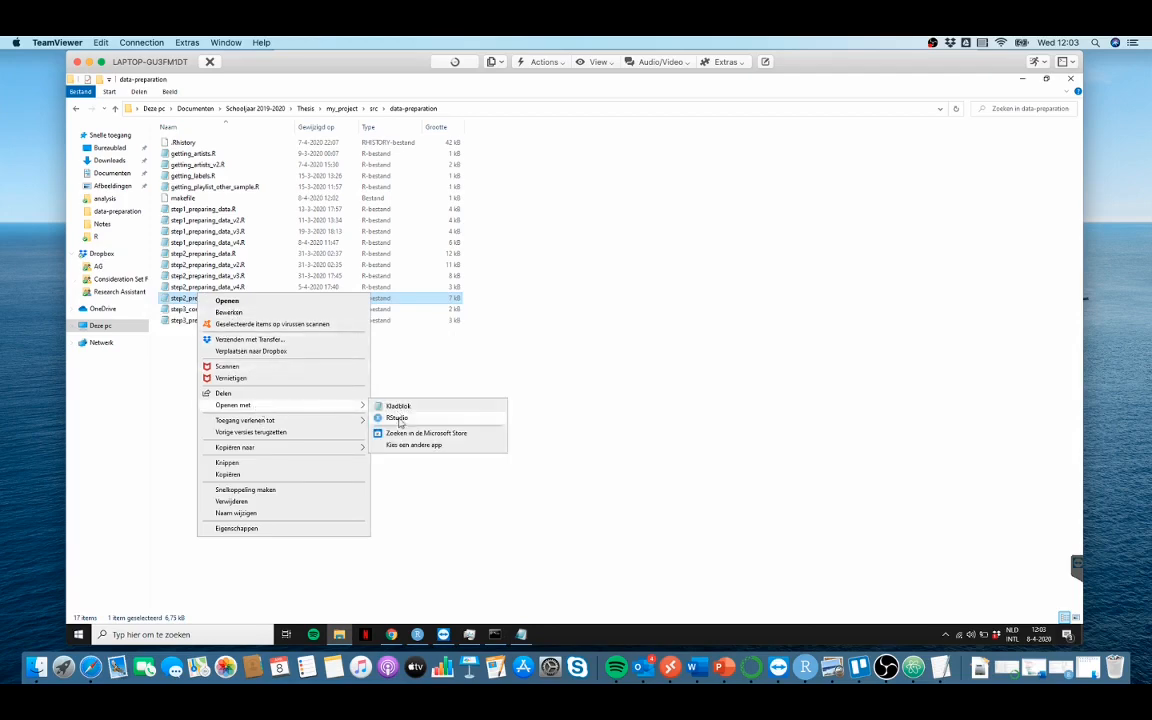
{"action": "left_click", "coordinate": [397, 417]}
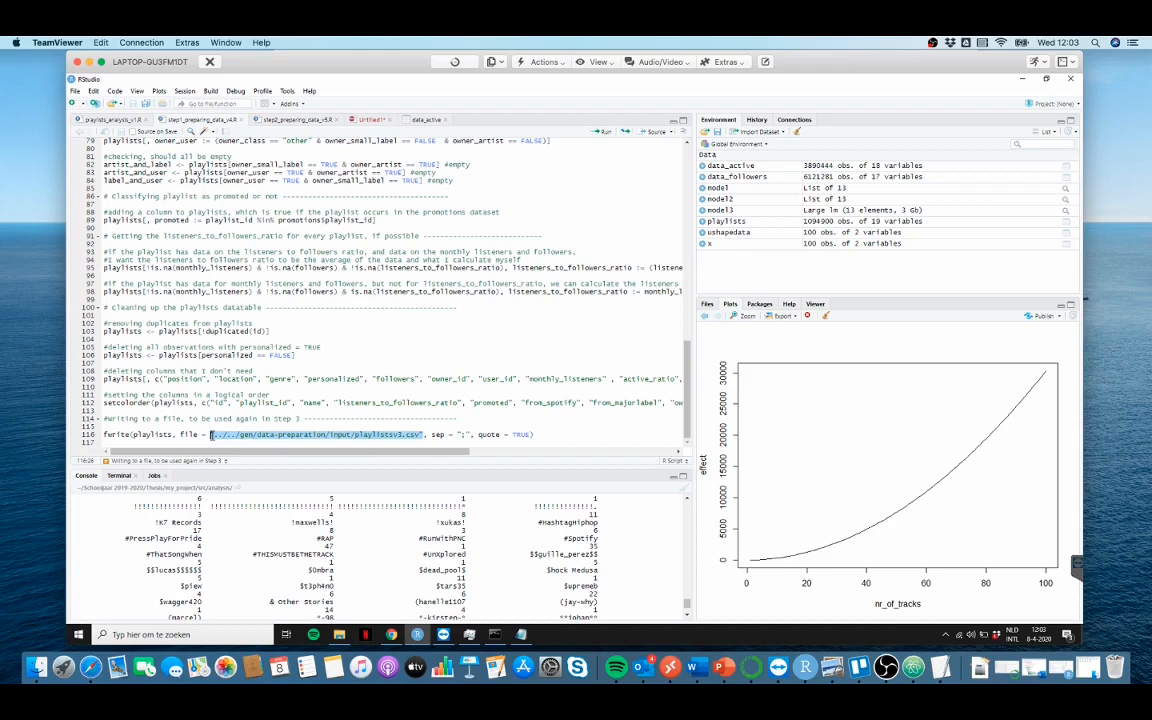
{"action": "mouse_move", "coordinate": [213, 438]}
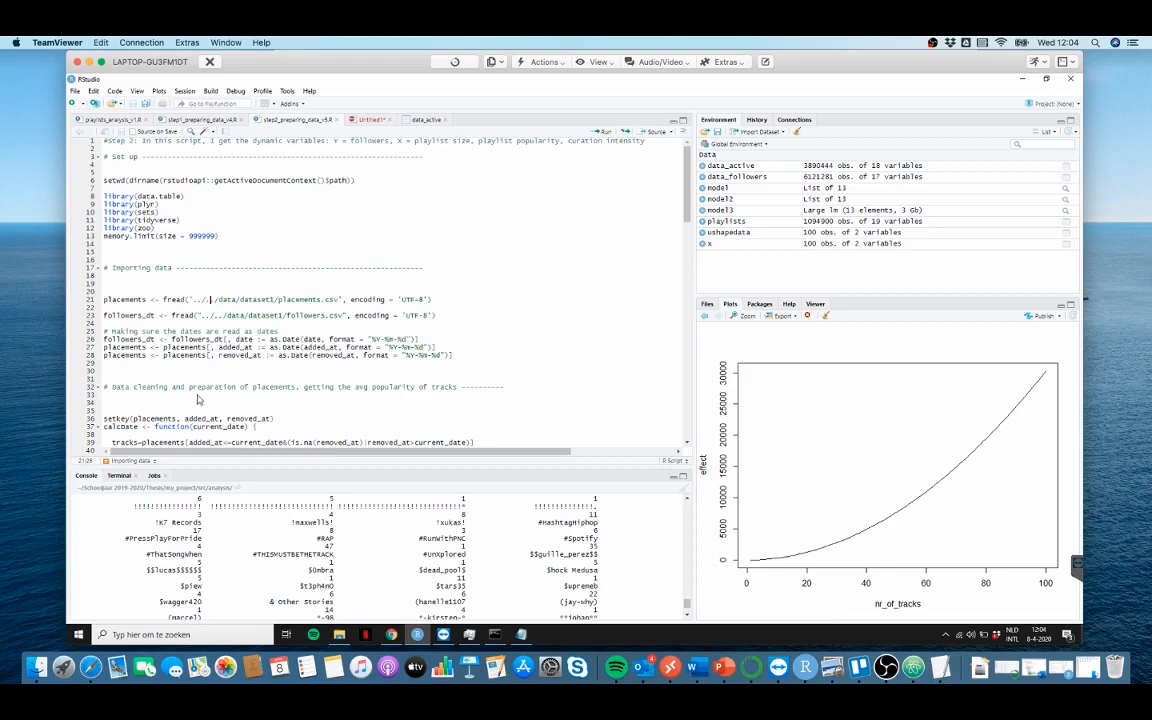
- Scroll to the step 2 script's fwrite line and select the followers_size_pop_intensity.csv path
{"action": "scroll", "scroll_direction": "down", "scroll_amount": 3}
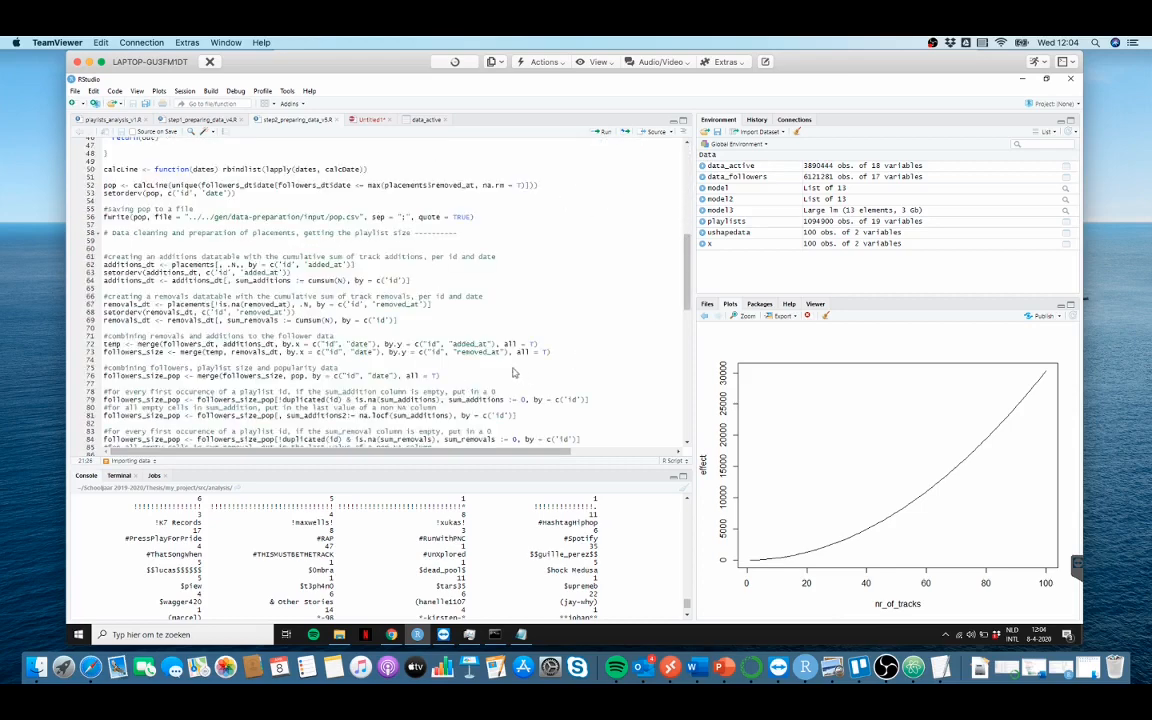
{"action": "scroll", "scroll_direction": "down", "scroll_amount": 3}
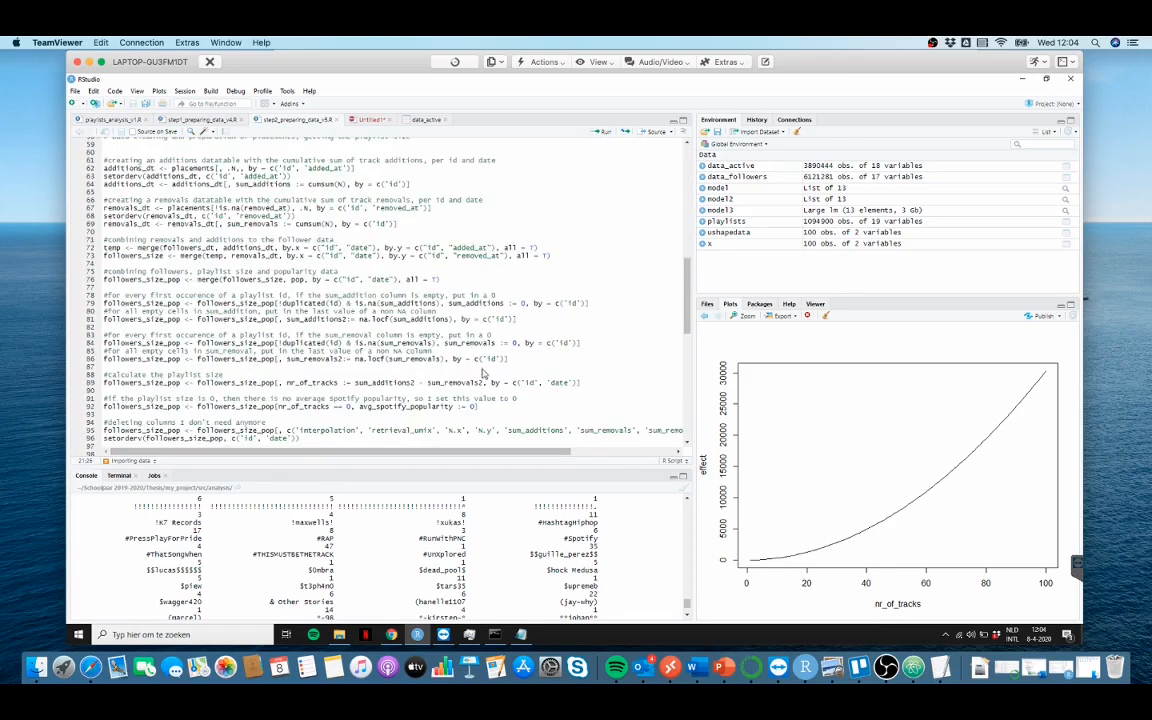
{"action": "scroll", "scroll_direction": "down", "scroll_amount": 3}
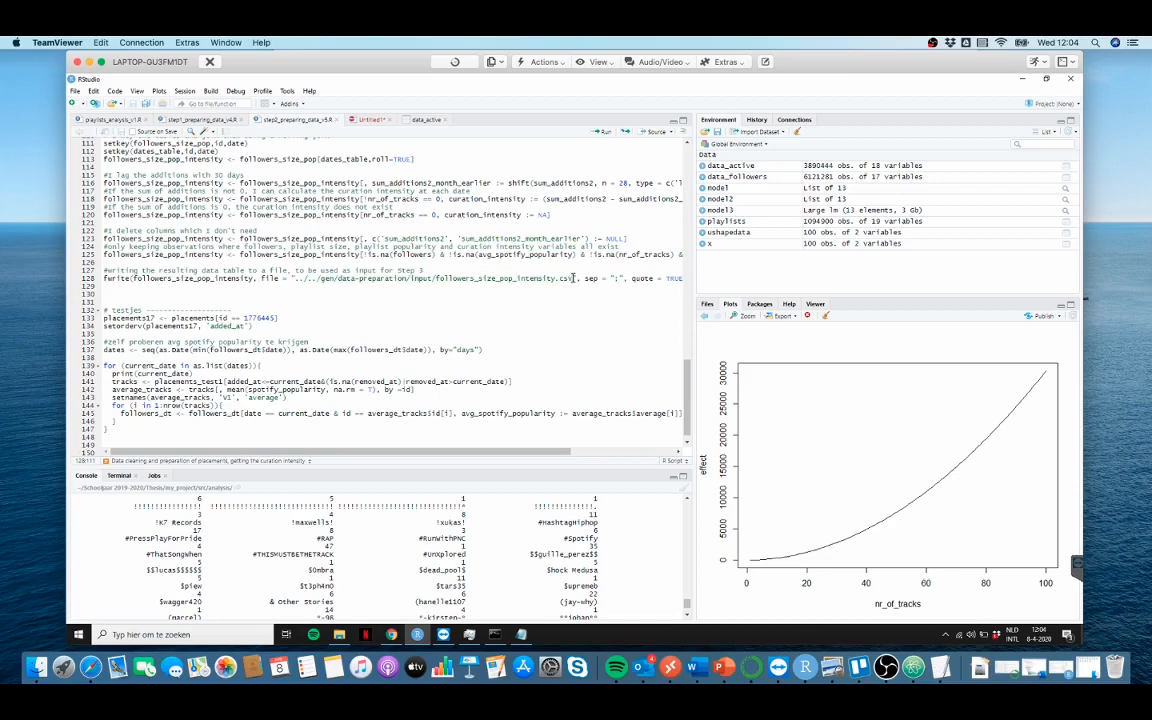
{"action": "double_click", "coordinate": [430, 278]}
{"action": "type", "text": "make -"}
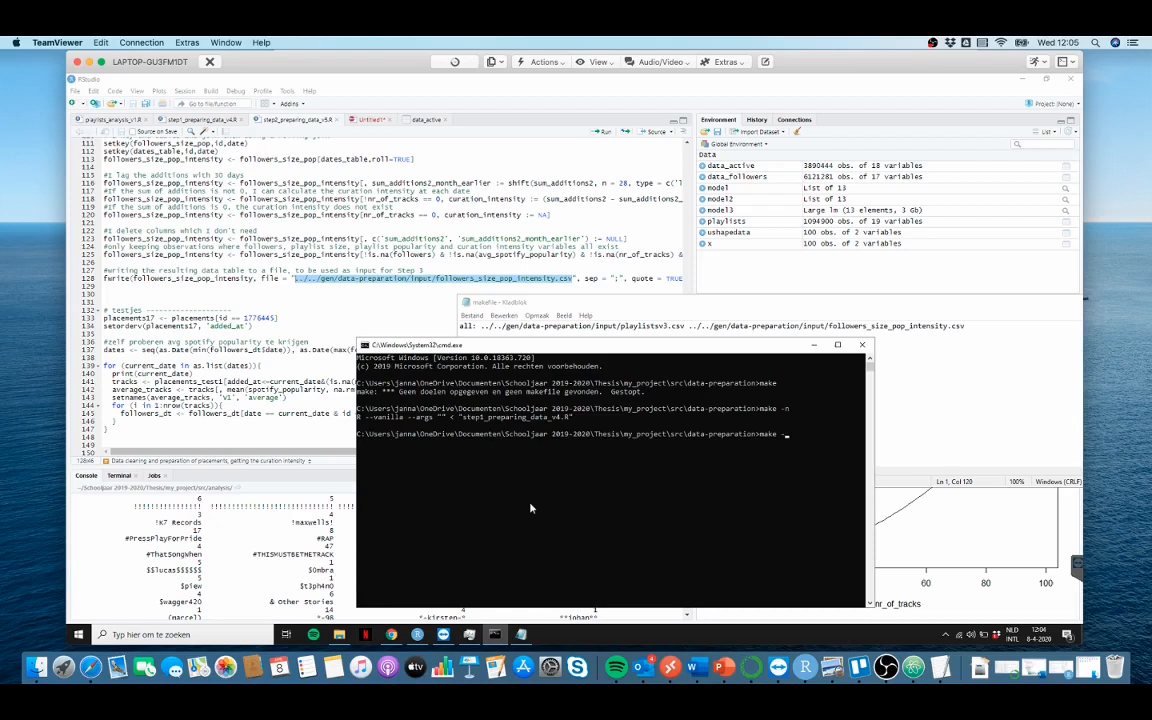
- Run 'make -n' to preview which R script commands make would execute
{"action": "type", "text": "n"}
{"action": "left_click", "coordinate": [392, 290]}
{"action": "type", "text": "# we are changing the code here"}
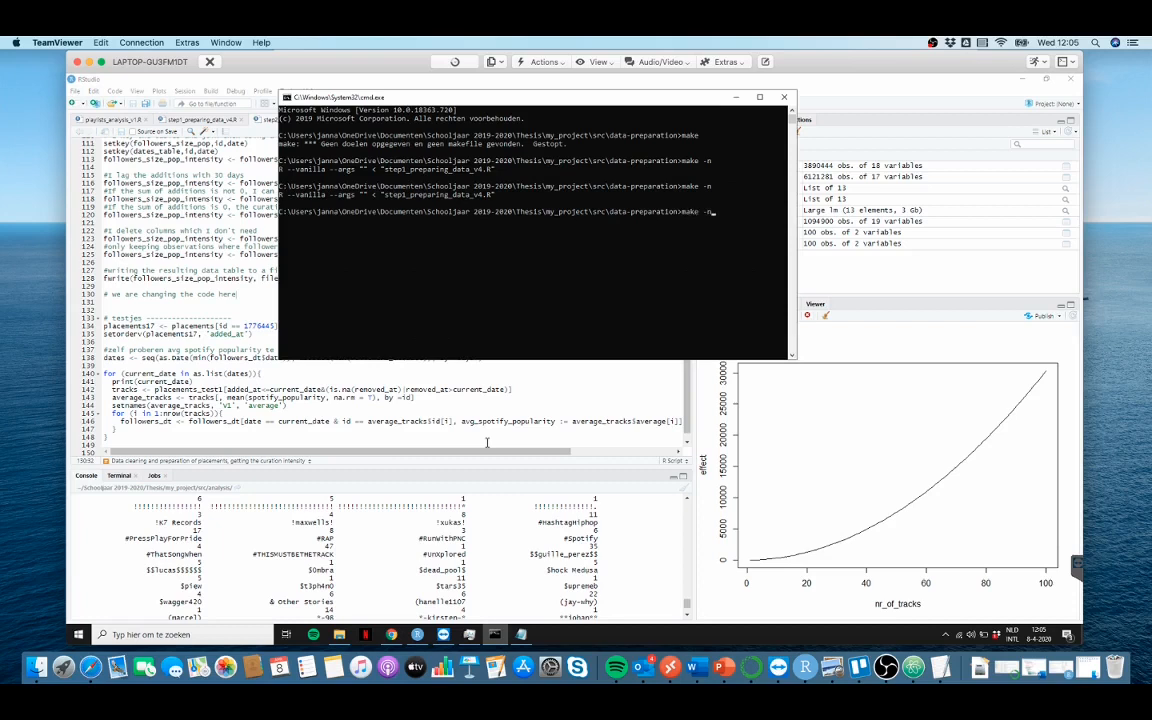
{"action": "key", "text": "enter"}
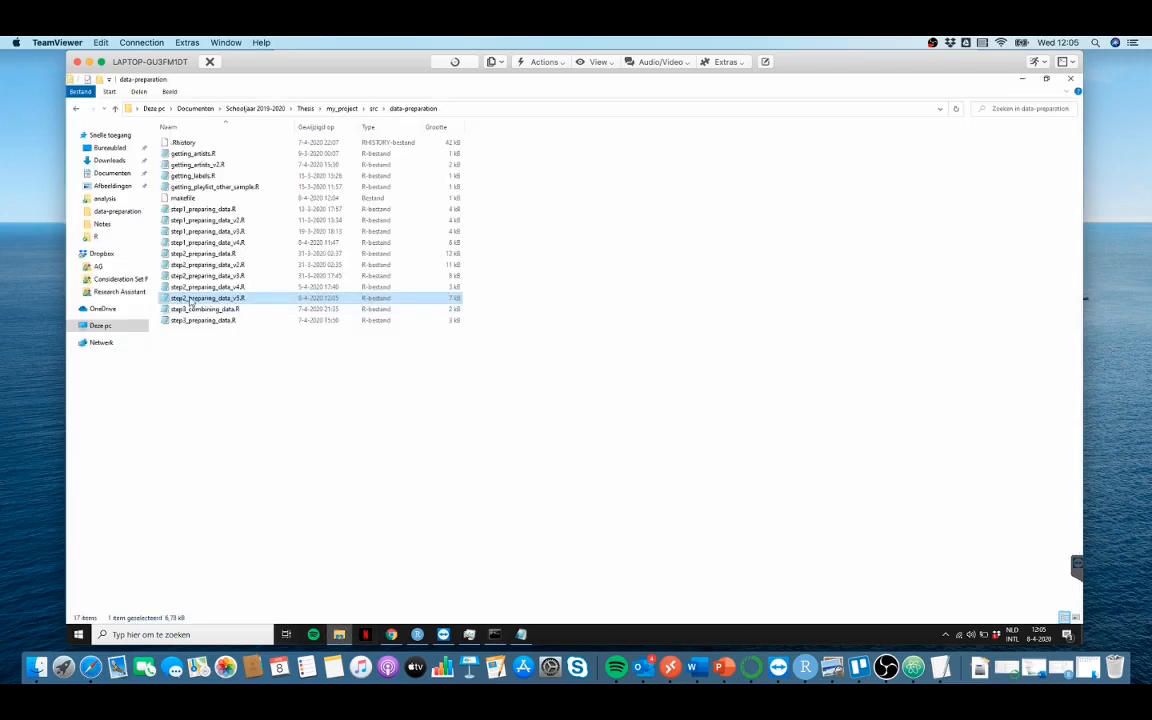
- Select step3_combining_data.R in File Explorer, then bring the Notepad makefile back to front
{"action": "left_click", "coordinate": [205, 309]}
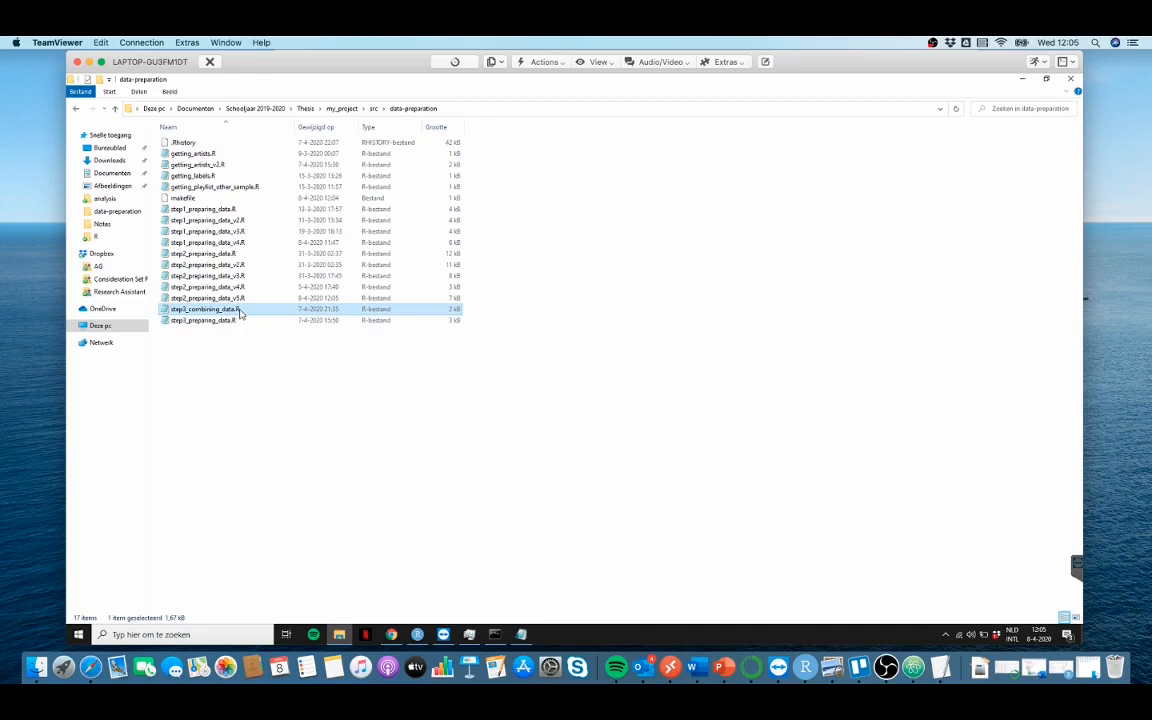
{"action": "double_click", "coordinate": [204, 308]}
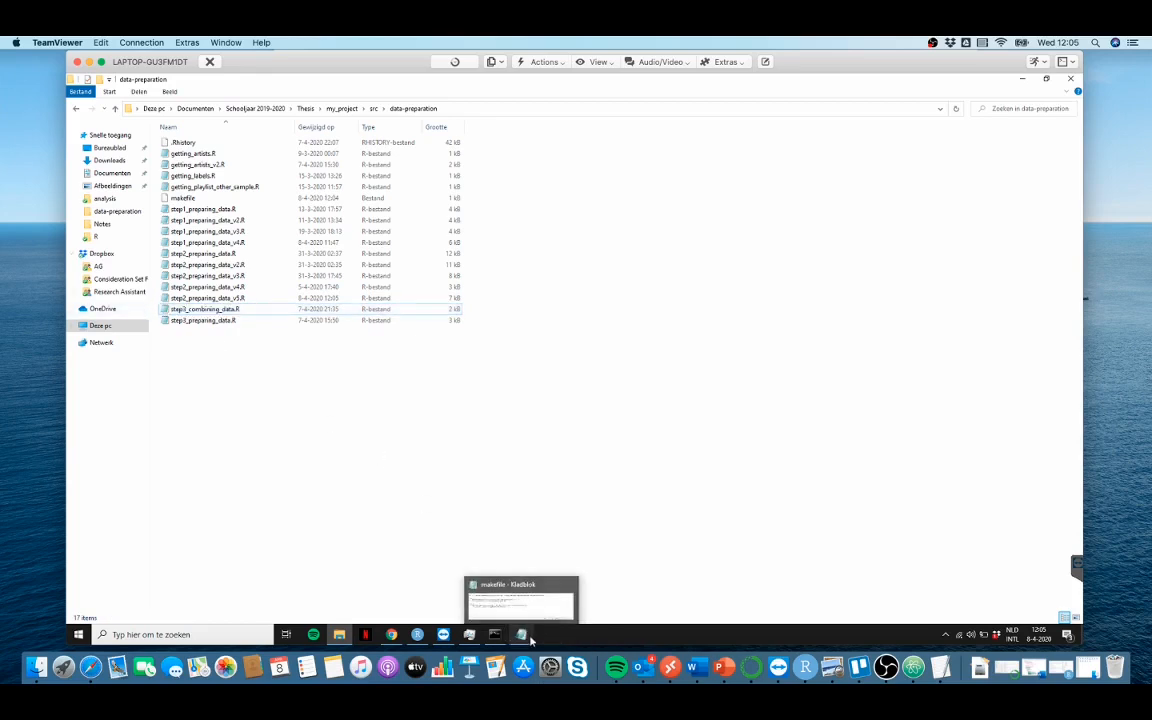
{"action": "left_click", "coordinate": [520, 598]}
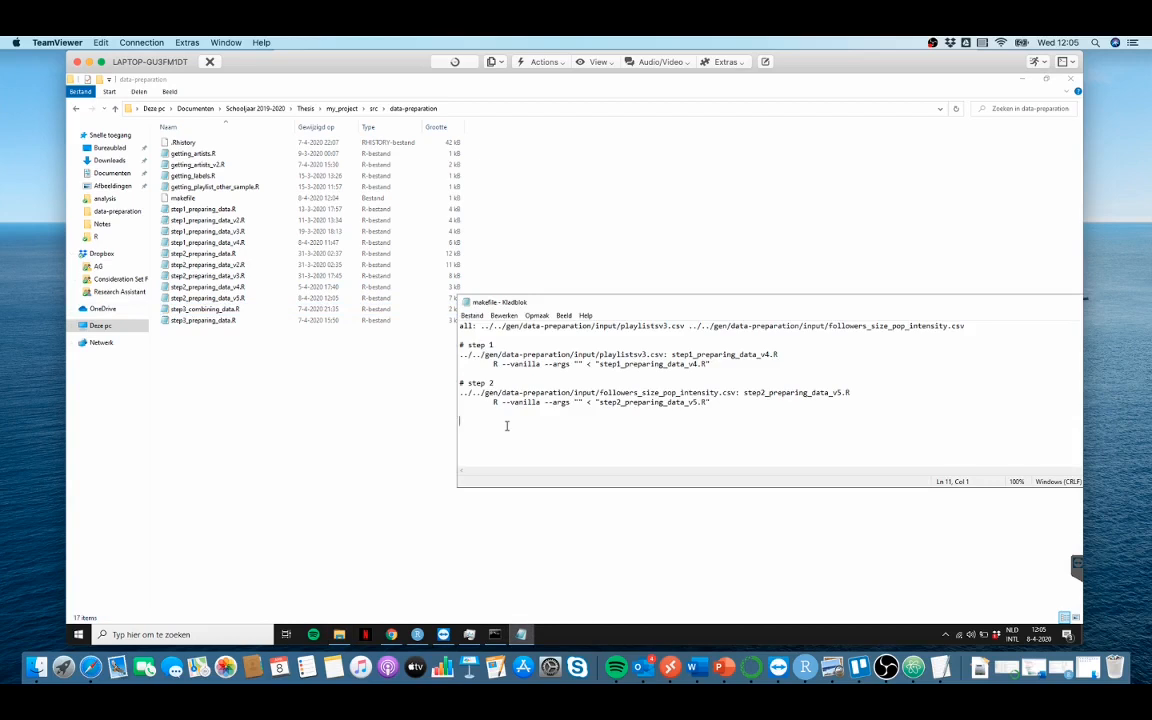
- List step3_combining_data.R and playlistsv3.csv as step 3 prerequisites, then open that script in RStudio
{"action": "type", "text": "step3_combining_data.R ../../gen/data-preparation/input/followers_size_pop_intensity.csv"}
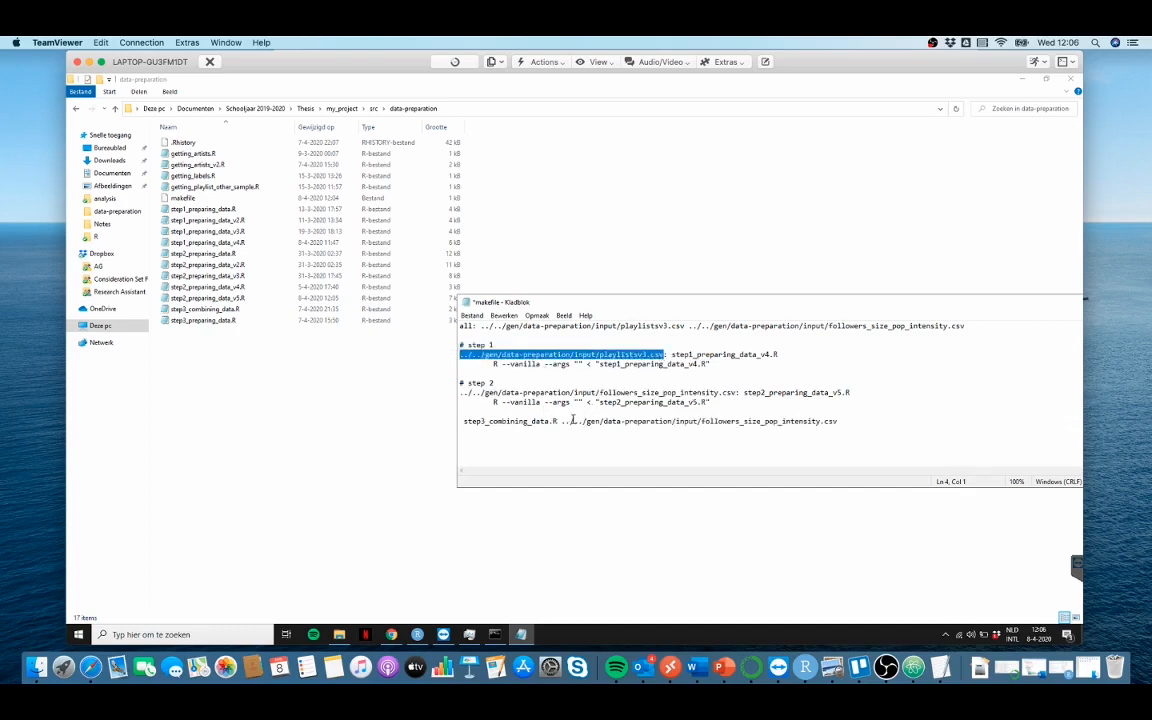
{"action": "type", "text": "../../gen/data-preparation/input/playlistsv3.csv"}
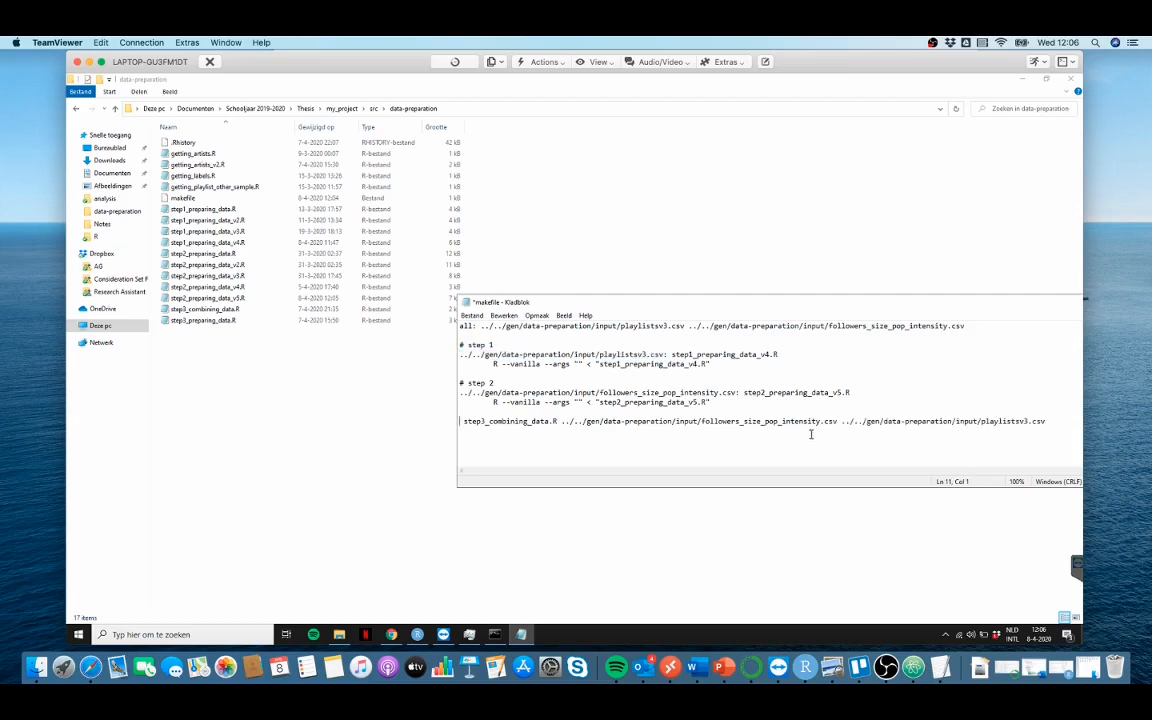
{"action": "right_click", "coordinate": [205, 308]}
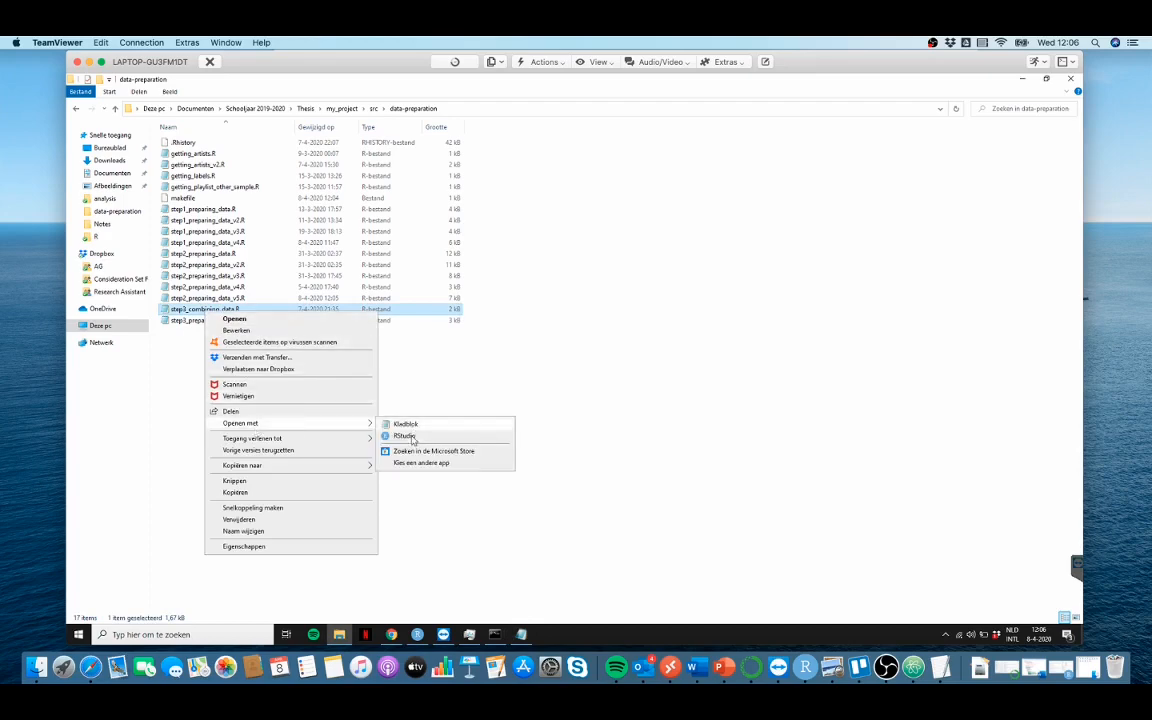
{"action": "left_click", "coordinate": [405, 436]}
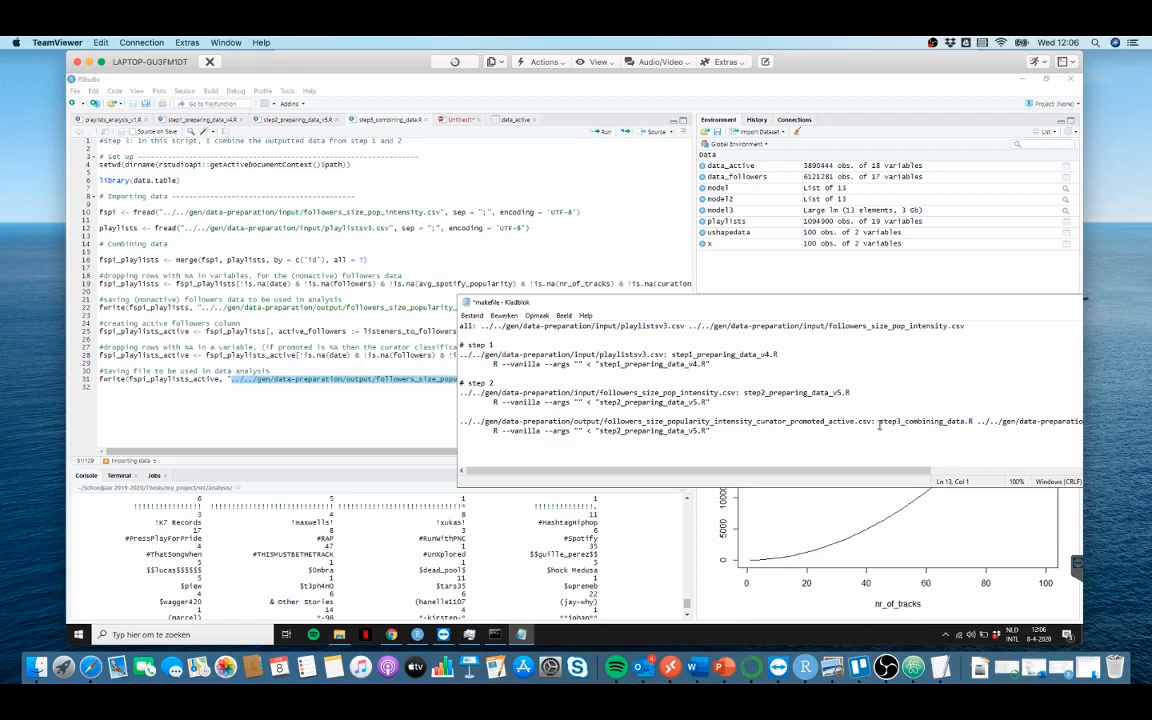
{"action": "double_click", "coordinate": [925, 420]}
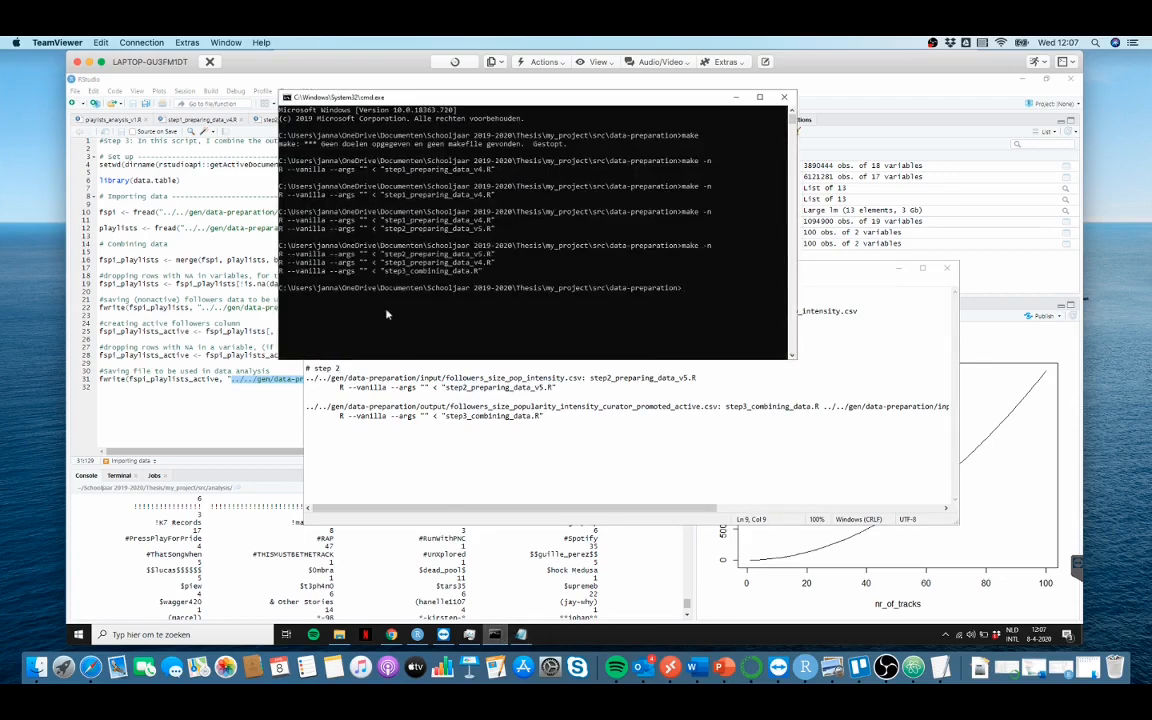
{"action": "mouse_move", "coordinate": [398, 282]}
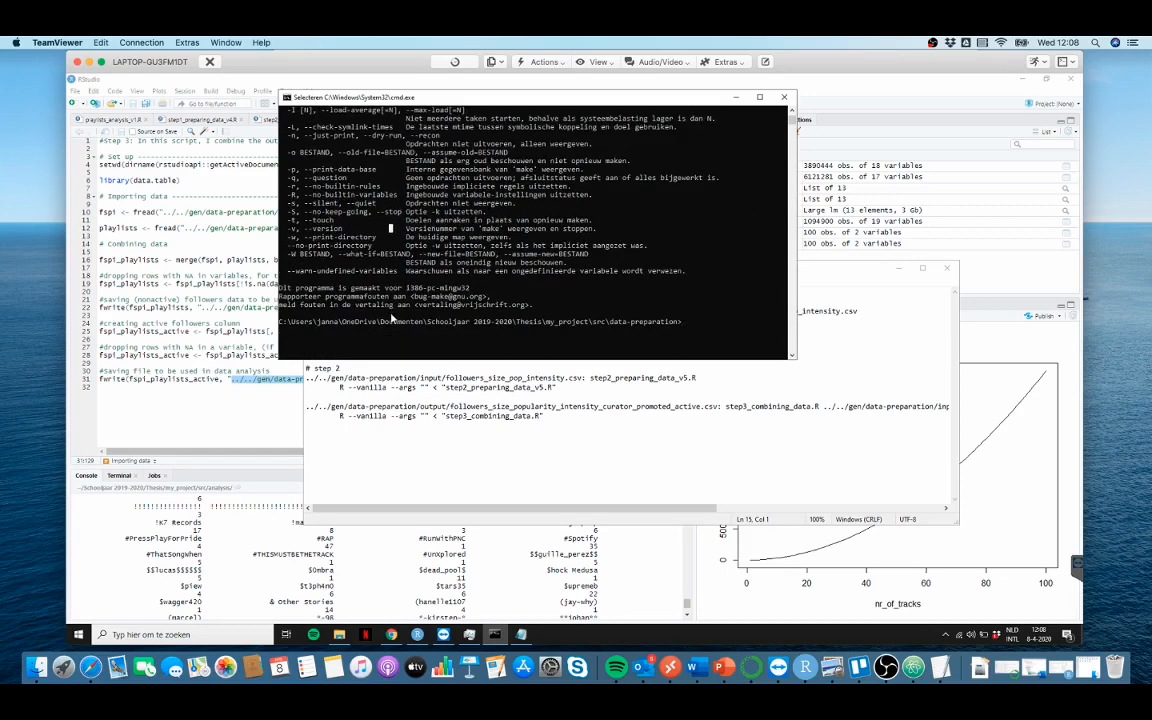
- Run 'make -o', which stops with Error 1 at the step 1 setwd line
{"action": "type", "text": "make -o"}
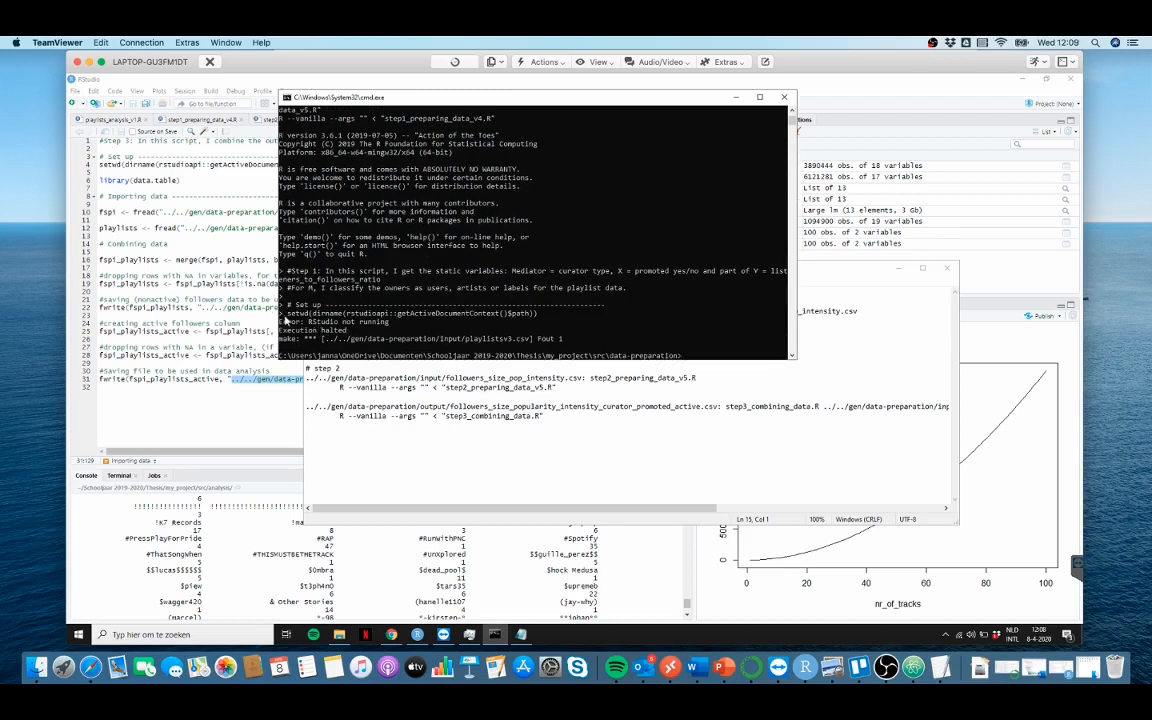
{"action": "mouse_move", "coordinate": [288, 320]}
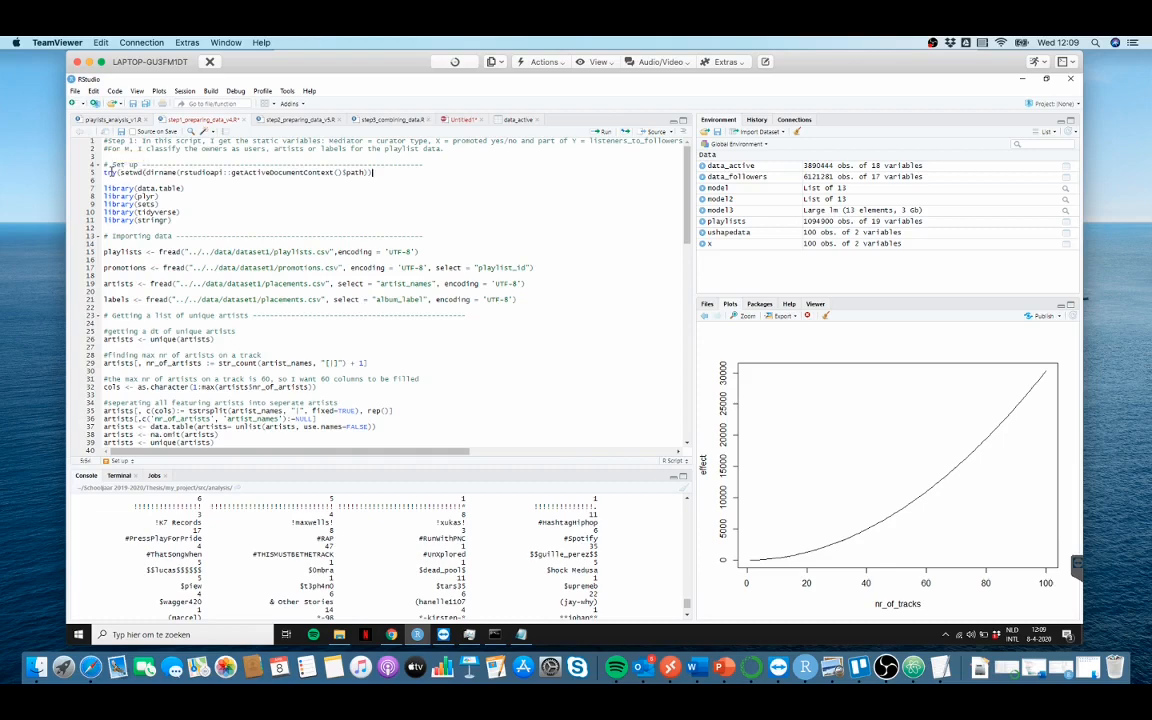
- Append ', silent=T)' to the try(setwd(...)) line in step3_combining_data.R
{"action": "type", "text": ", silent=T)"}
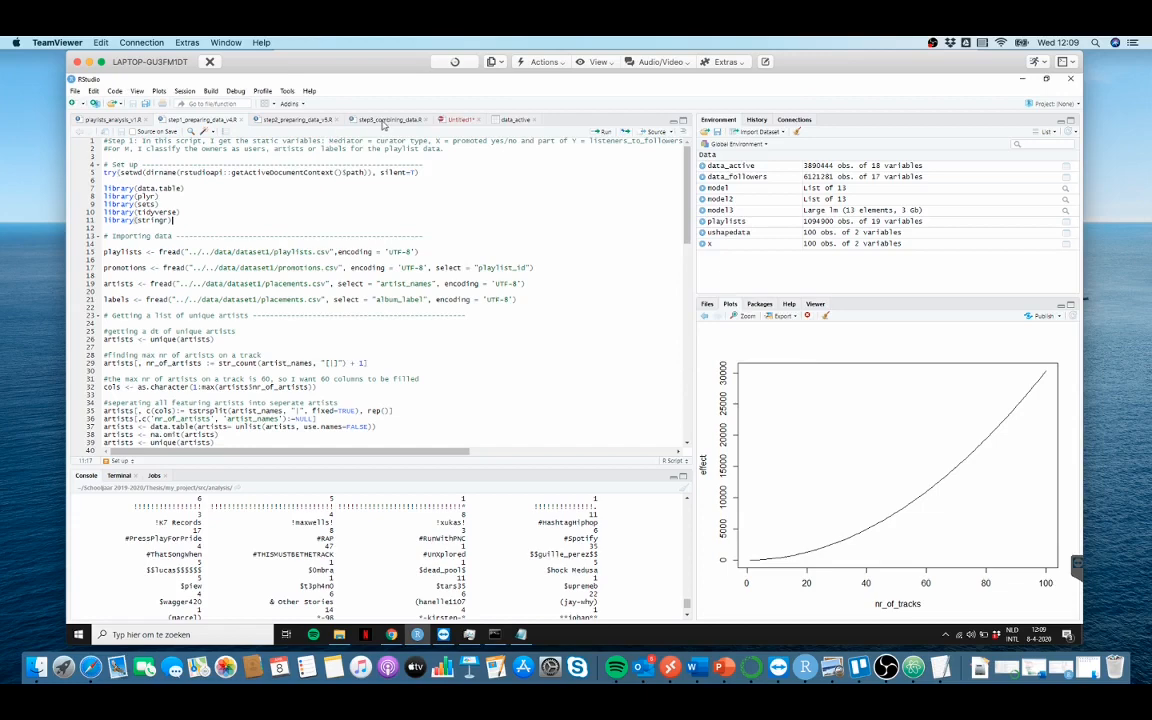
{"action": "left_click", "coordinate": [388, 119]}
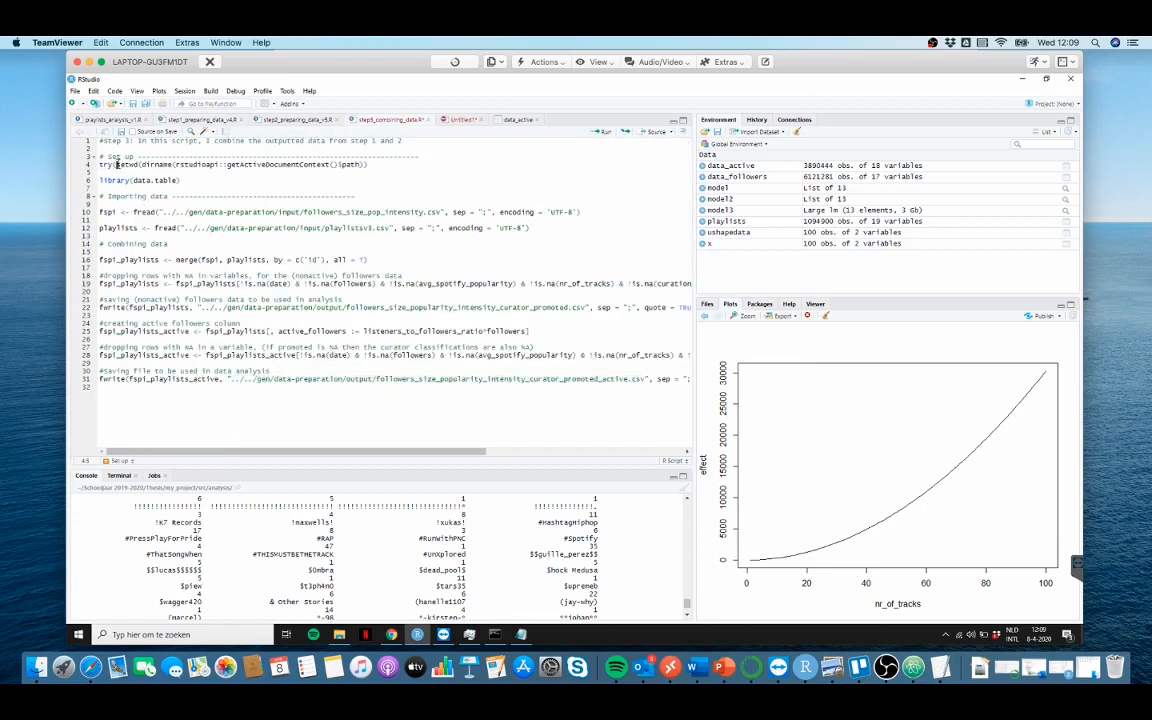
{"action": "type", "text": ", silent=T)"}
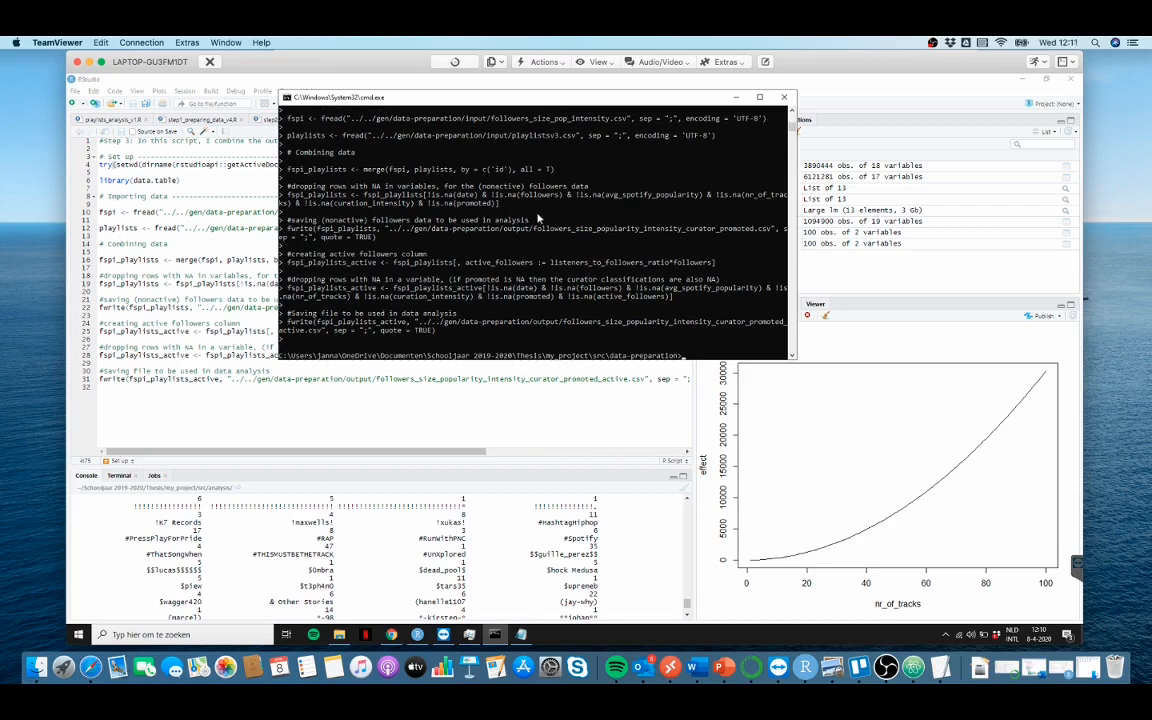
{"action": "mouse_move", "coordinate": [596, 203]}
{"action": "type", "text": "make"}
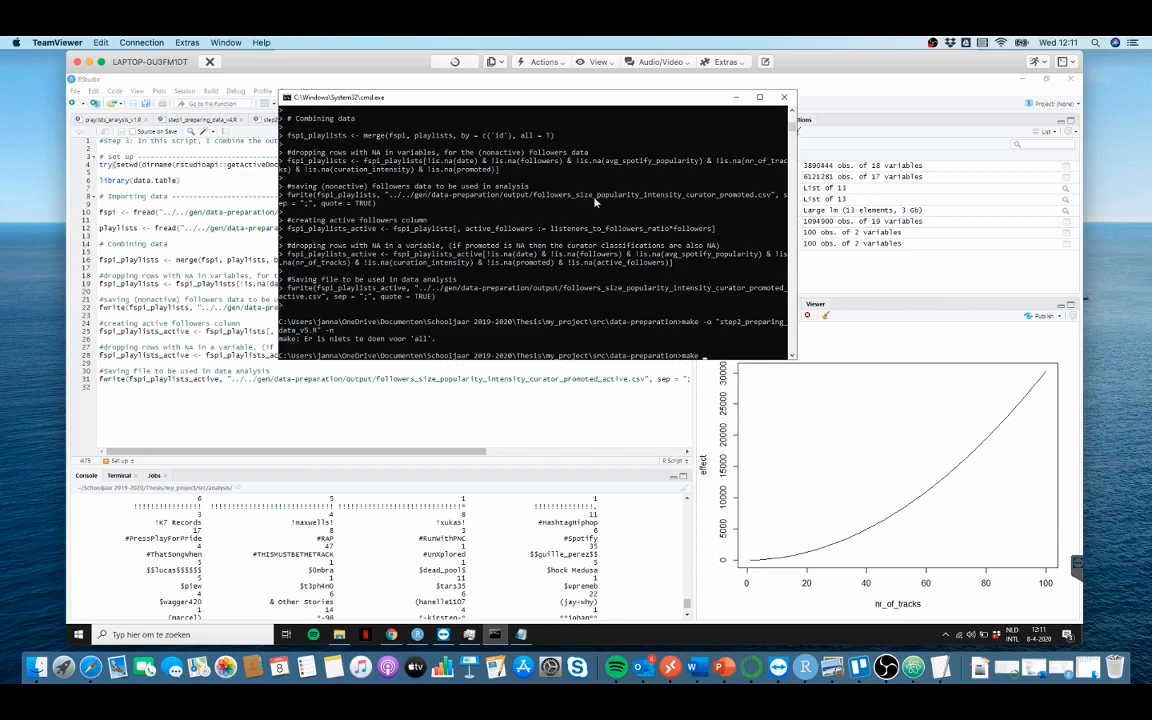
{"action": "mouse_move", "coordinate": [521, 551]}
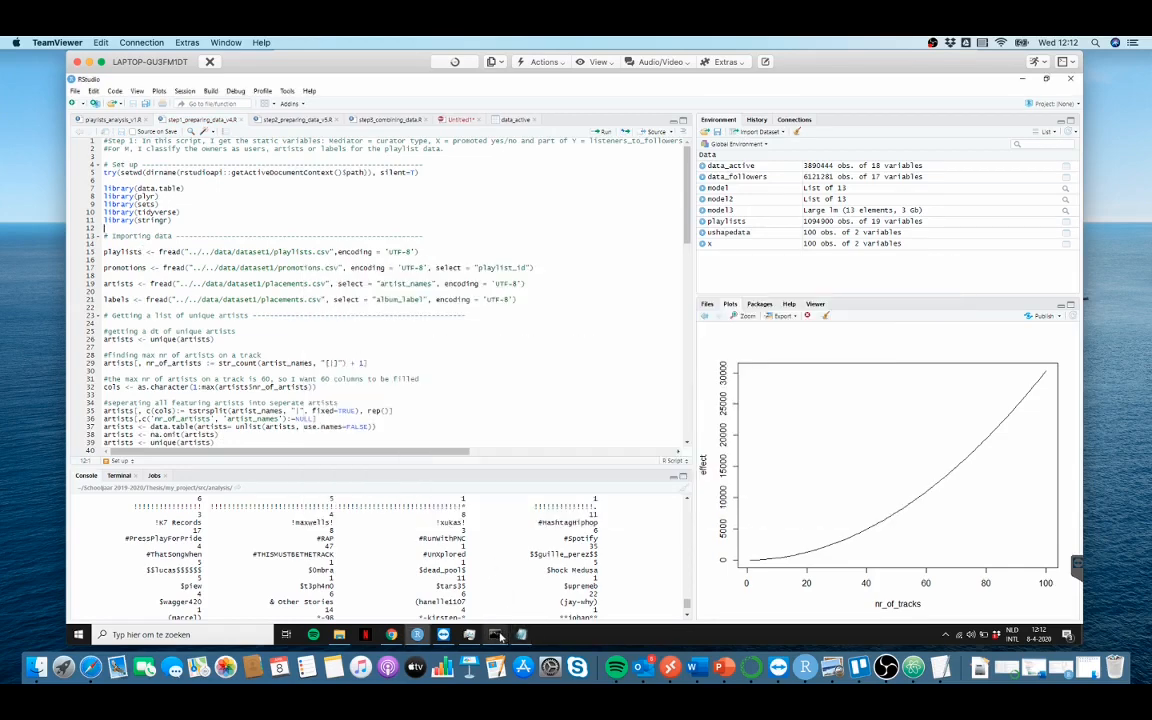
{"action": "left_click", "coordinate": [495, 634]}
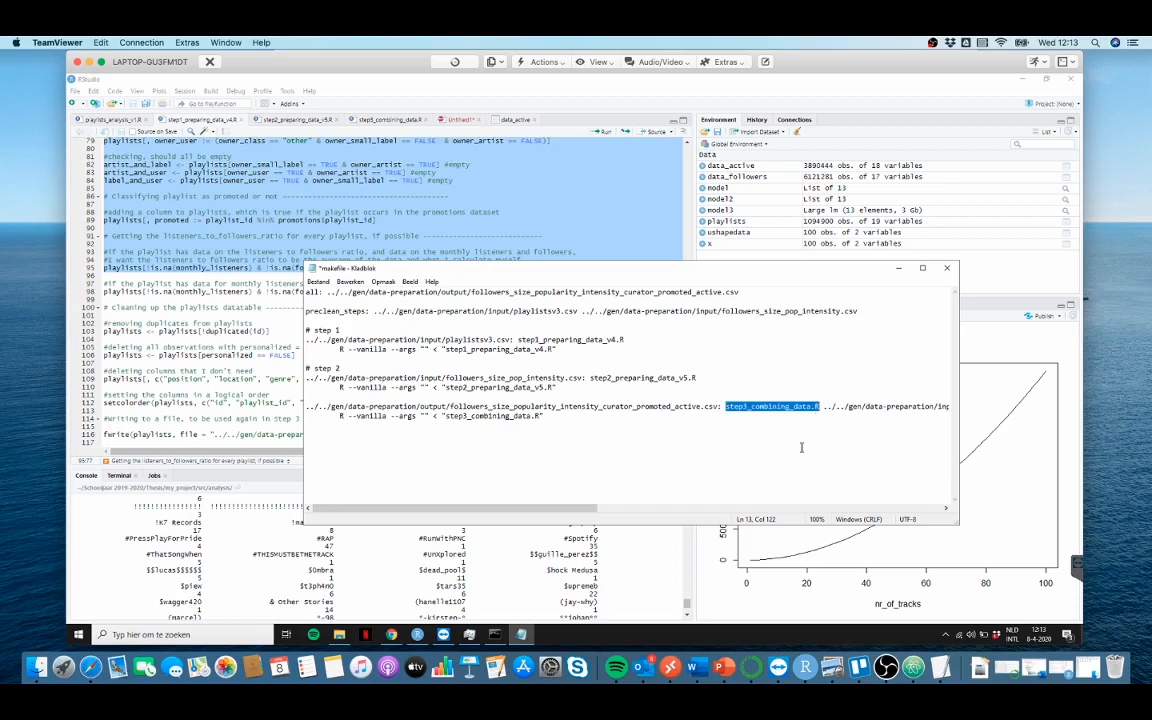
{"action": "mouse_move", "coordinate": [903, 409]}
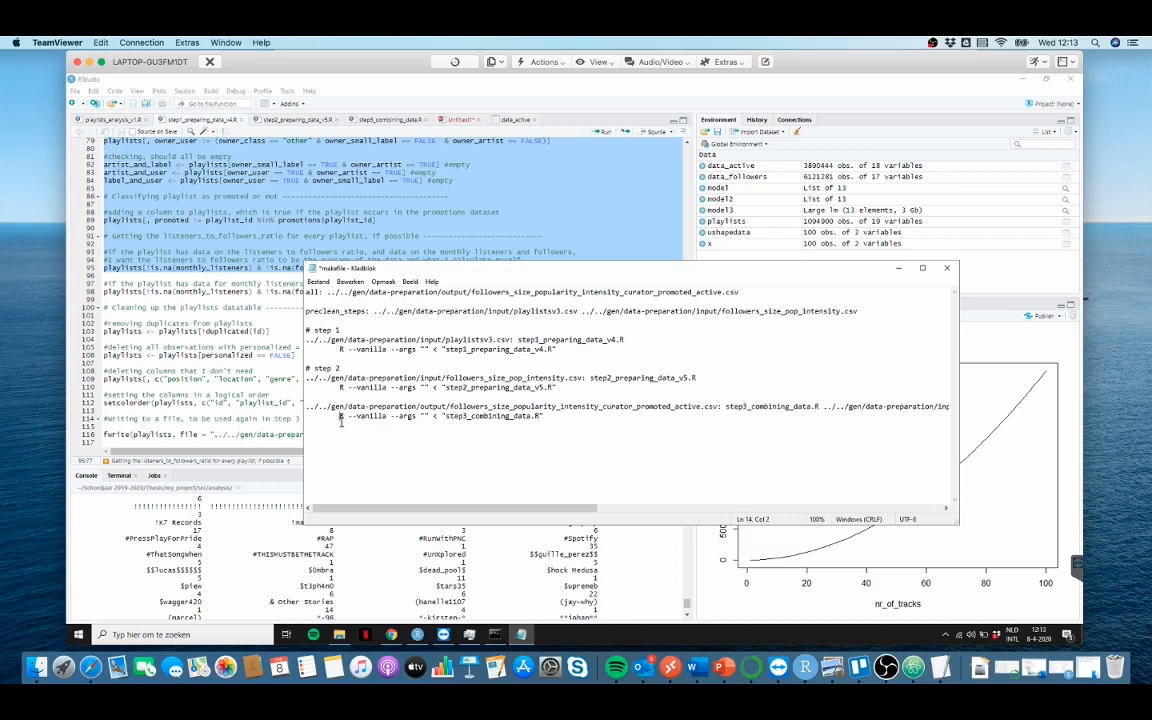
- Drag across a line of the makefile while reviewing its step 1–3 rules
{"action": "left_click_drag", "start_coordinate": [340, 417], "coordinate": [545, 417]}
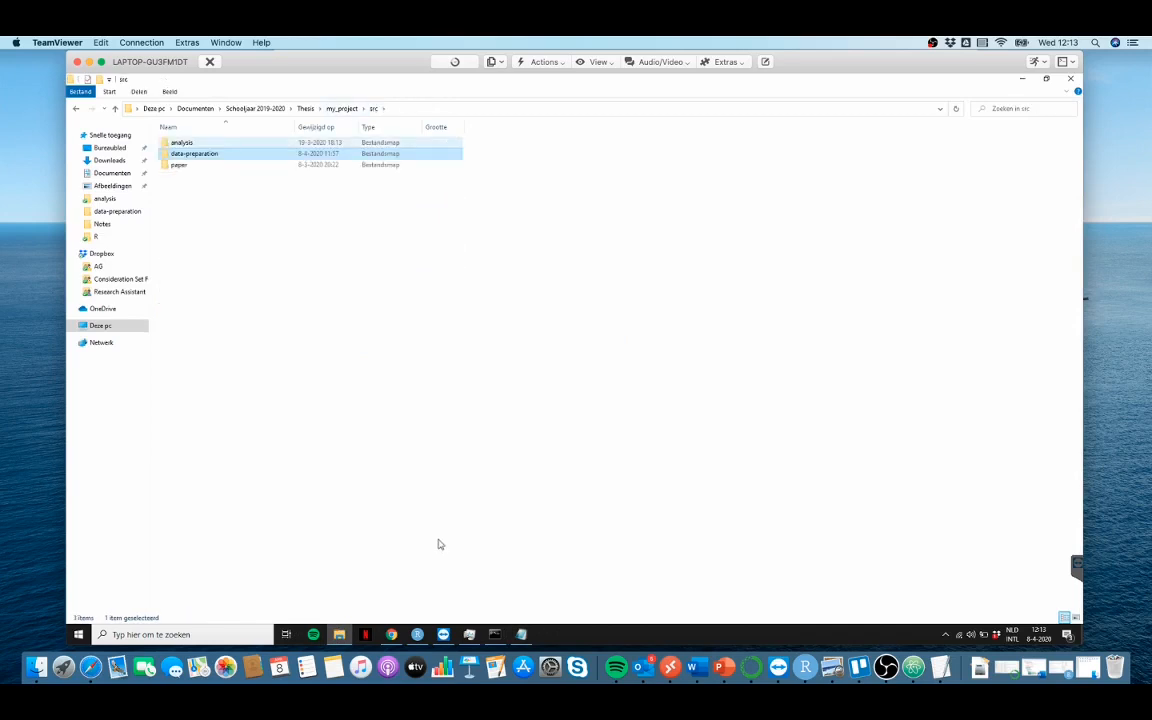
{"action": "double_click", "coordinate": [181, 142]}
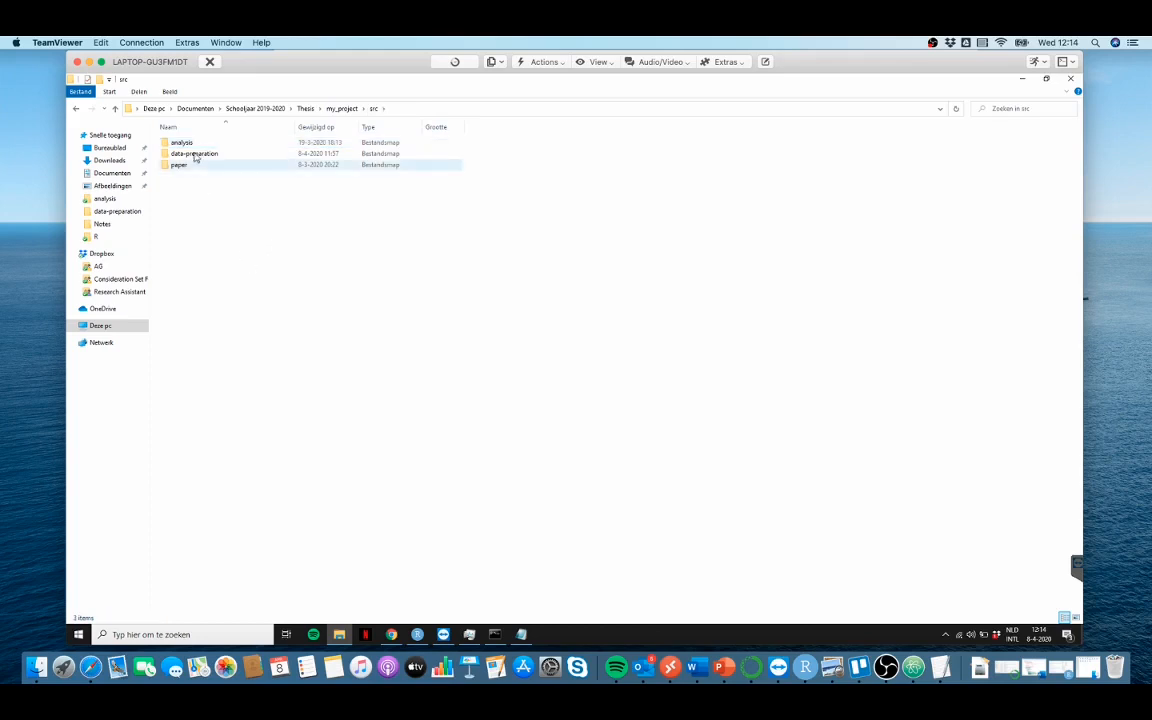
{"action": "left_click", "coordinate": [194, 153]}
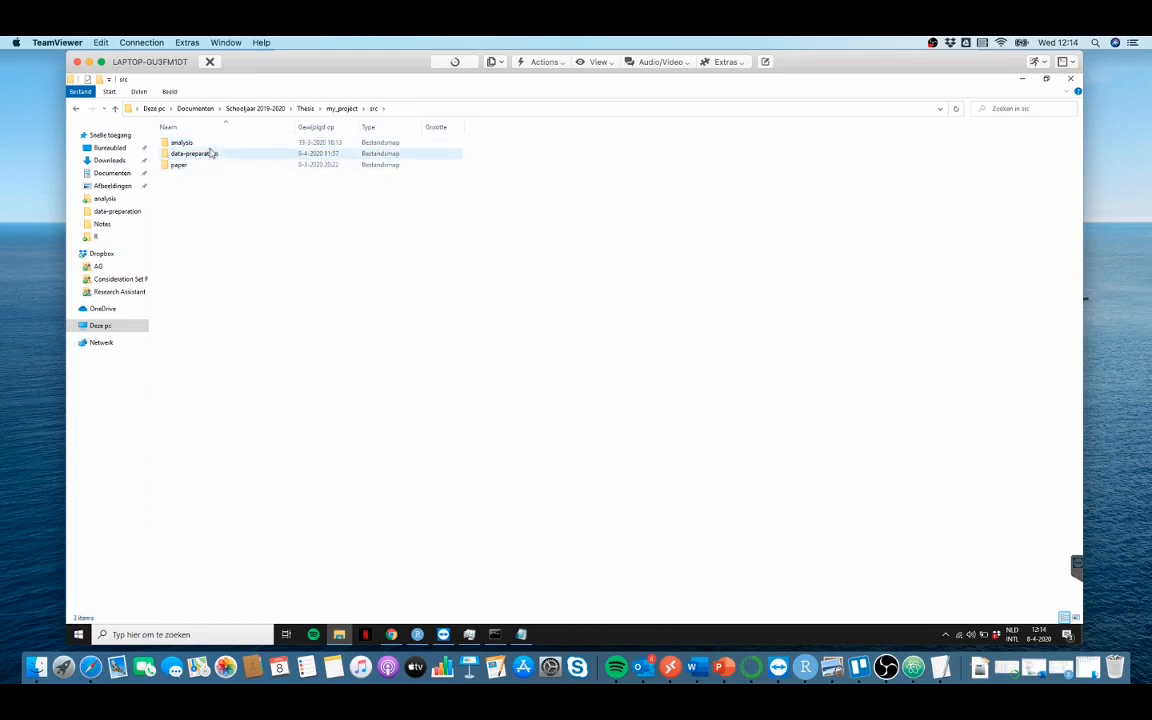
{"action": "left_click", "coordinate": [178, 164]}
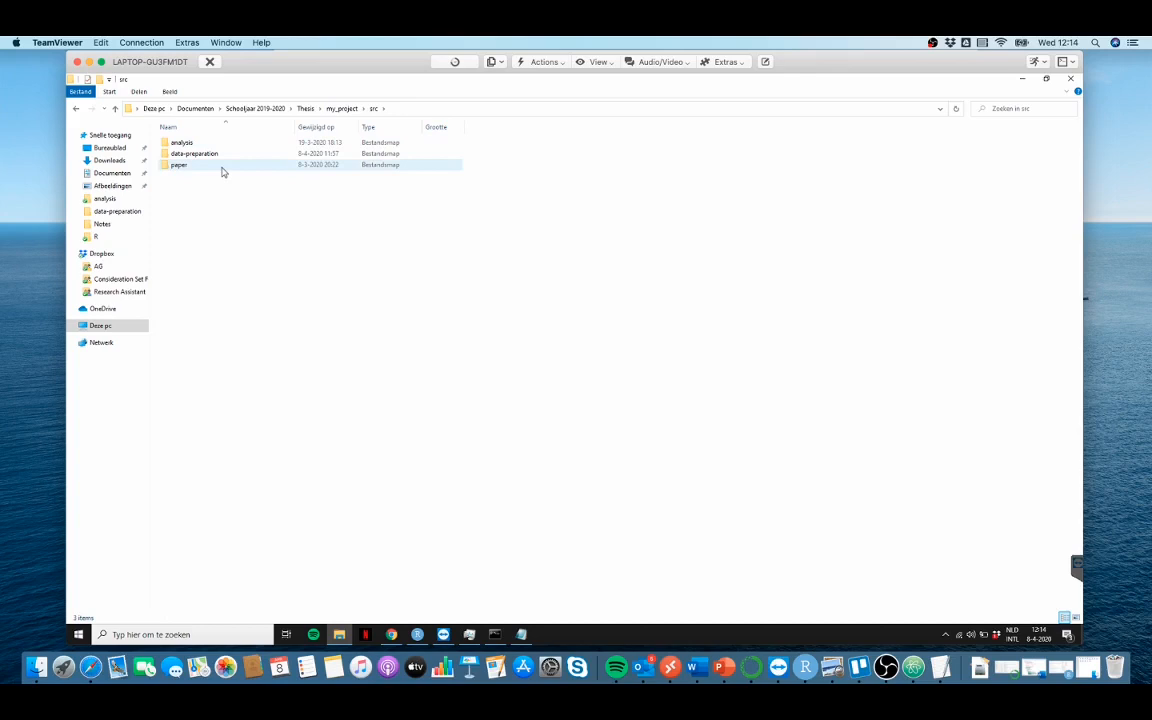
{"action": "left_click", "coordinate": [181, 142]}
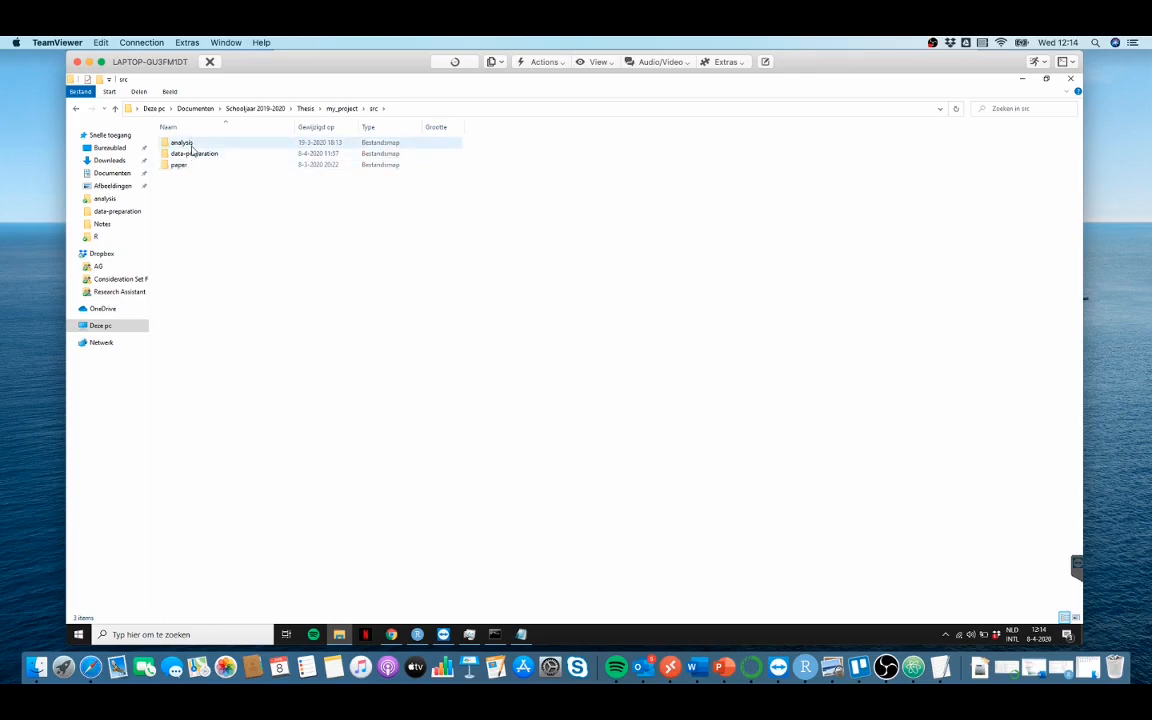
{"action": "left_click", "coordinate": [194, 153]}
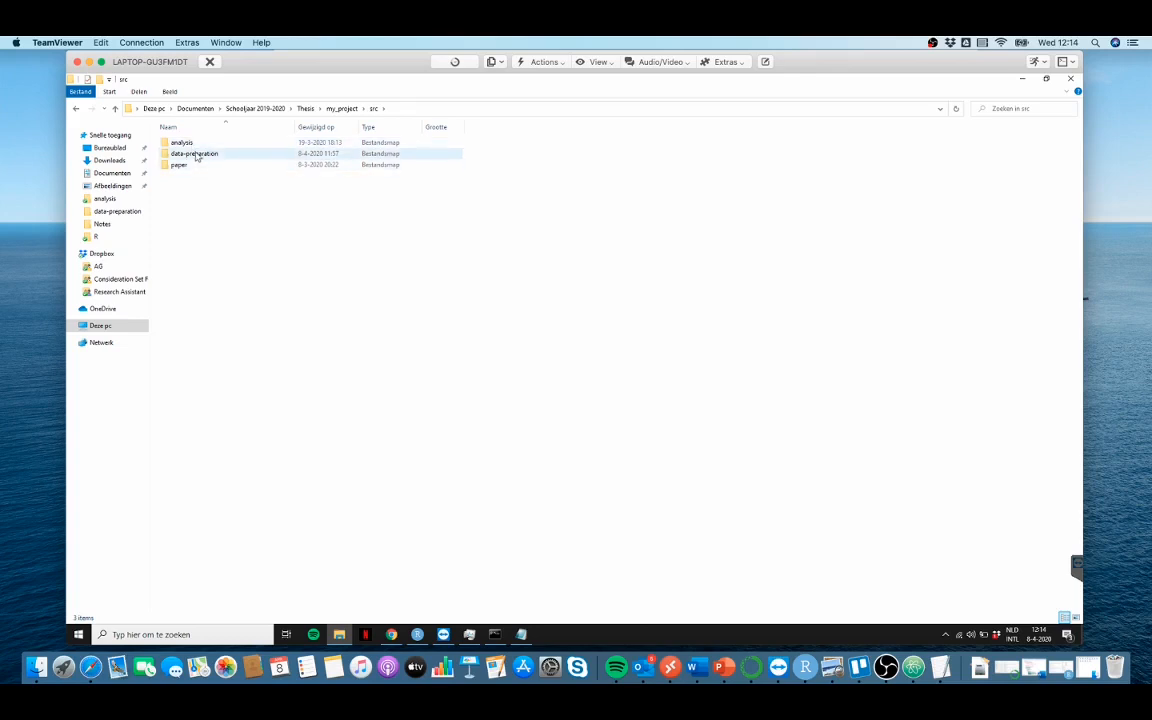
{"action": "left_click", "coordinate": [181, 142]}
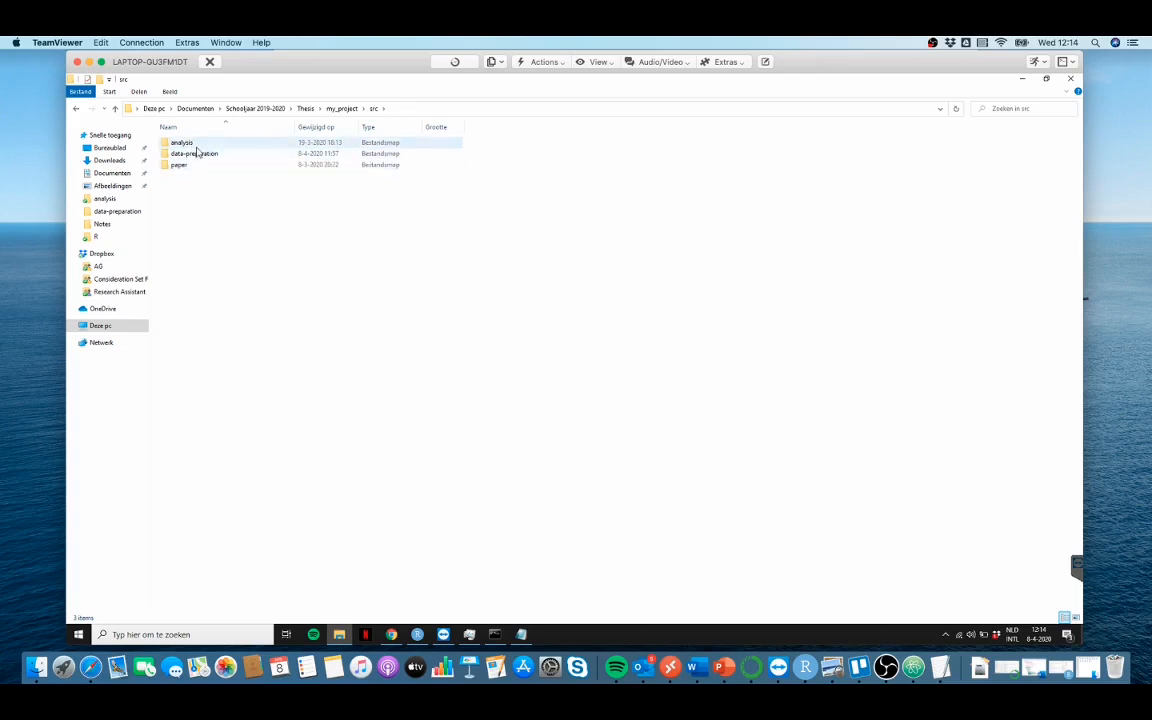
{"action": "double_click", "coordinate": [181, 142]}
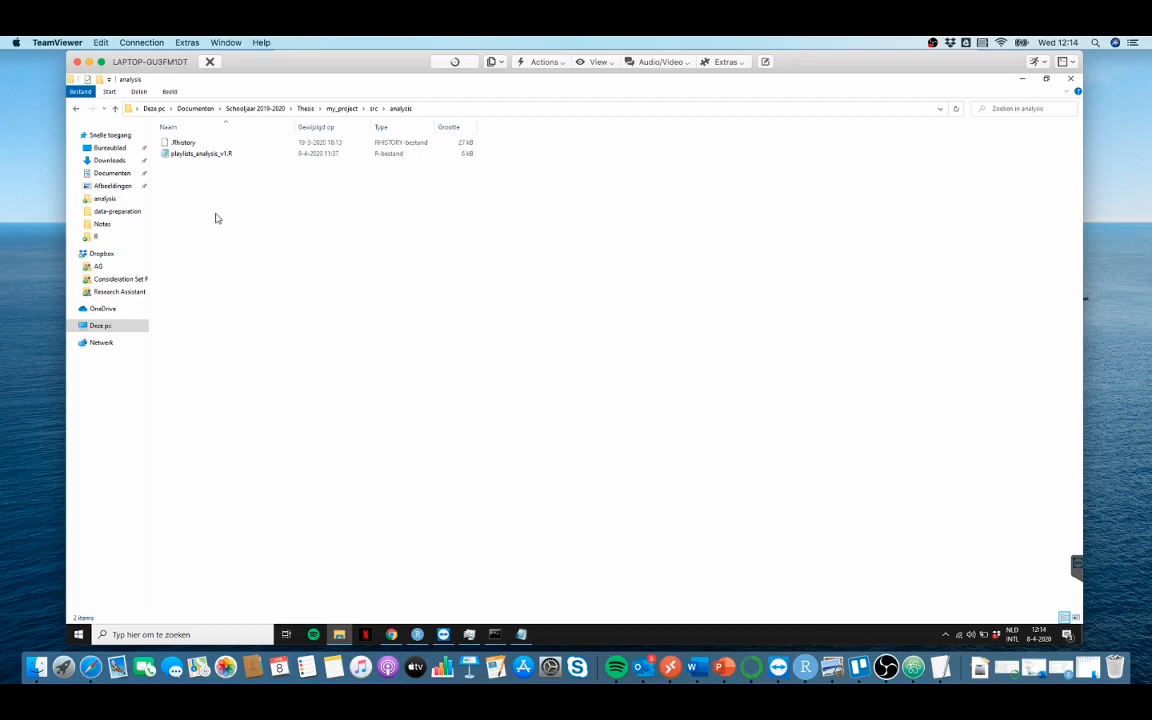
{"action": "mouse_move", "coordinate": [290, 269]}
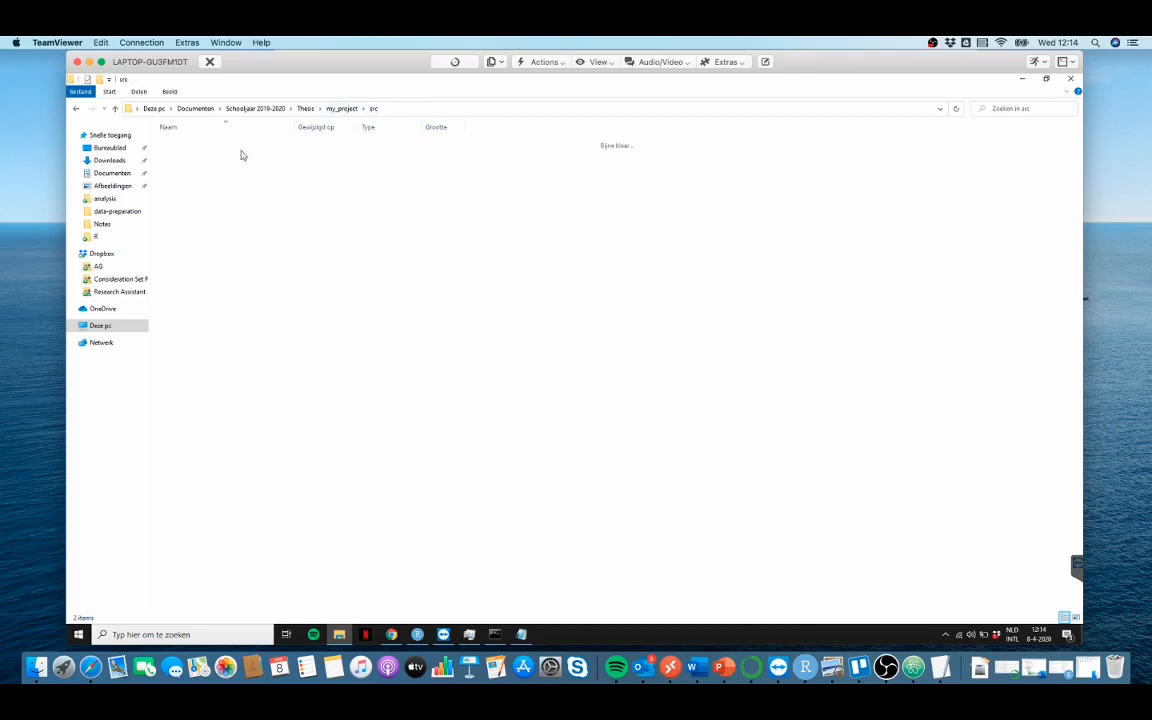
{"action": "double_click", "coordinate": [117, 211]}
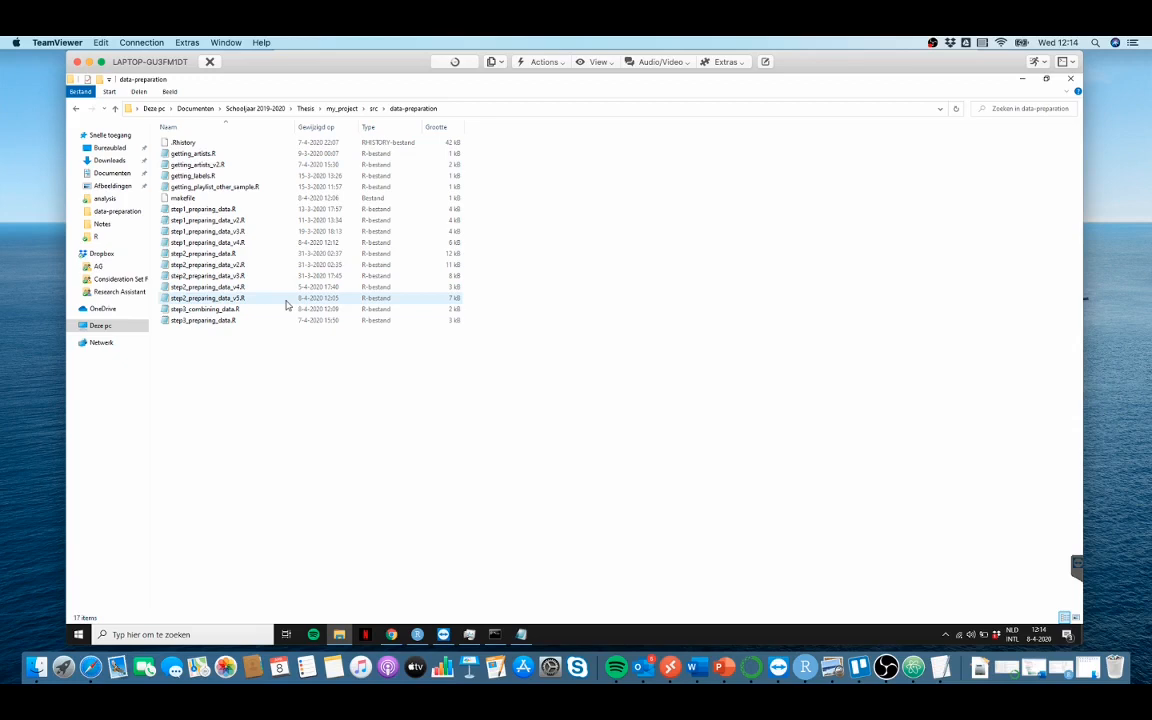
{"action": "mouse_move", "coordinate": [284, 300]}
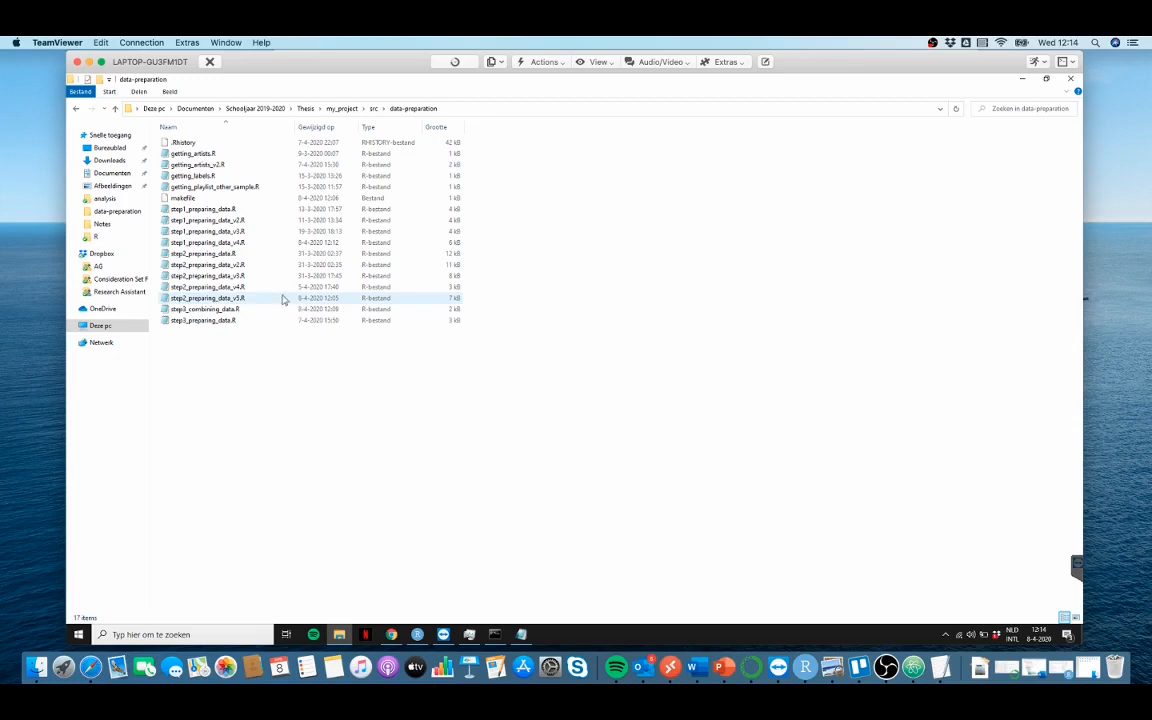
- Highlight the step 2 script versions in data-preparation, then switch back to RStudio
{"action": "left_click", "coordinate": [207, 264]}
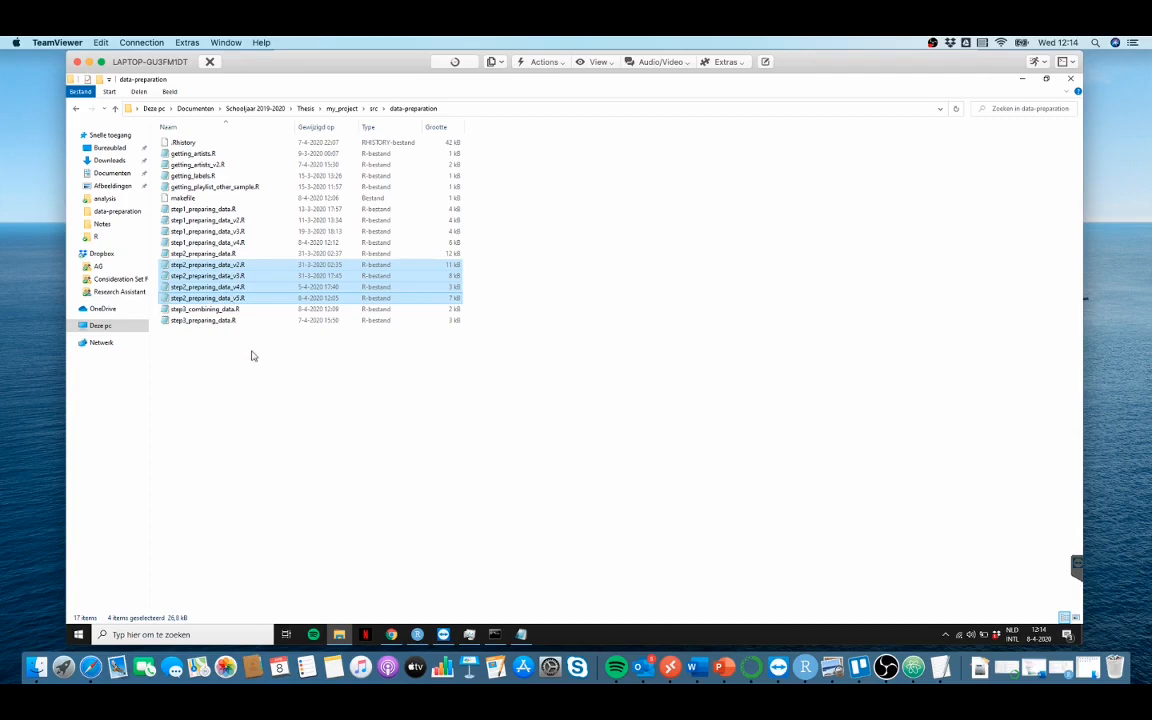
{"action": "left_click", "coordinate": [417, 634]}
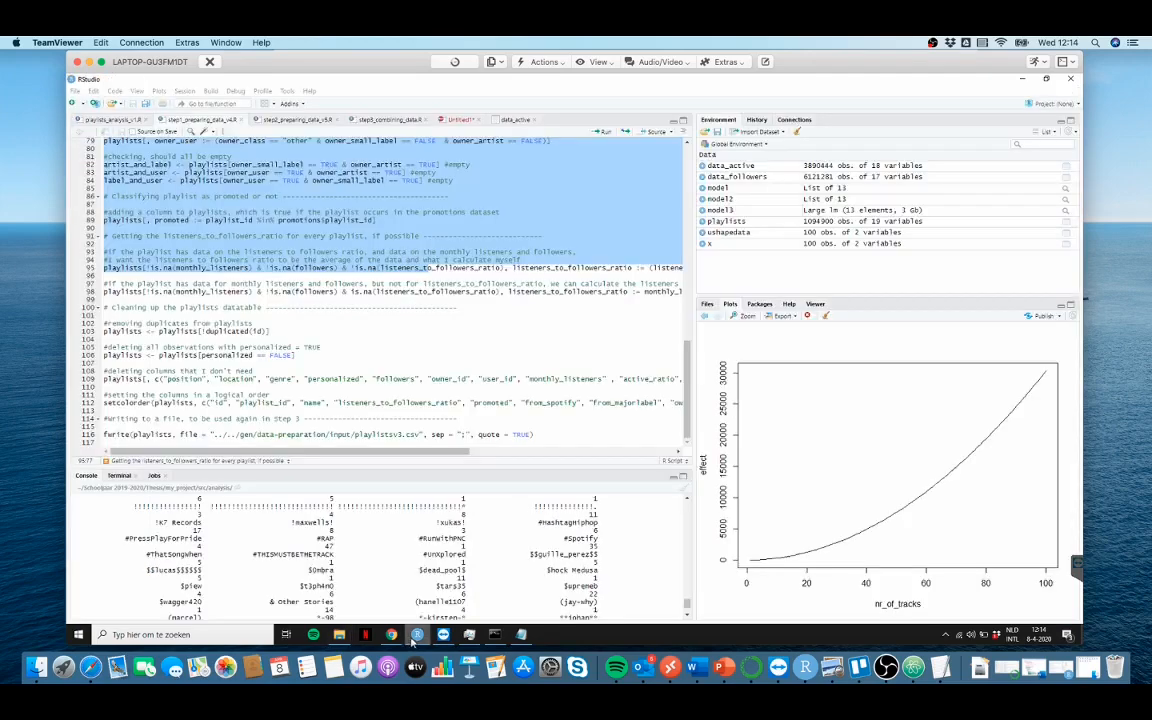